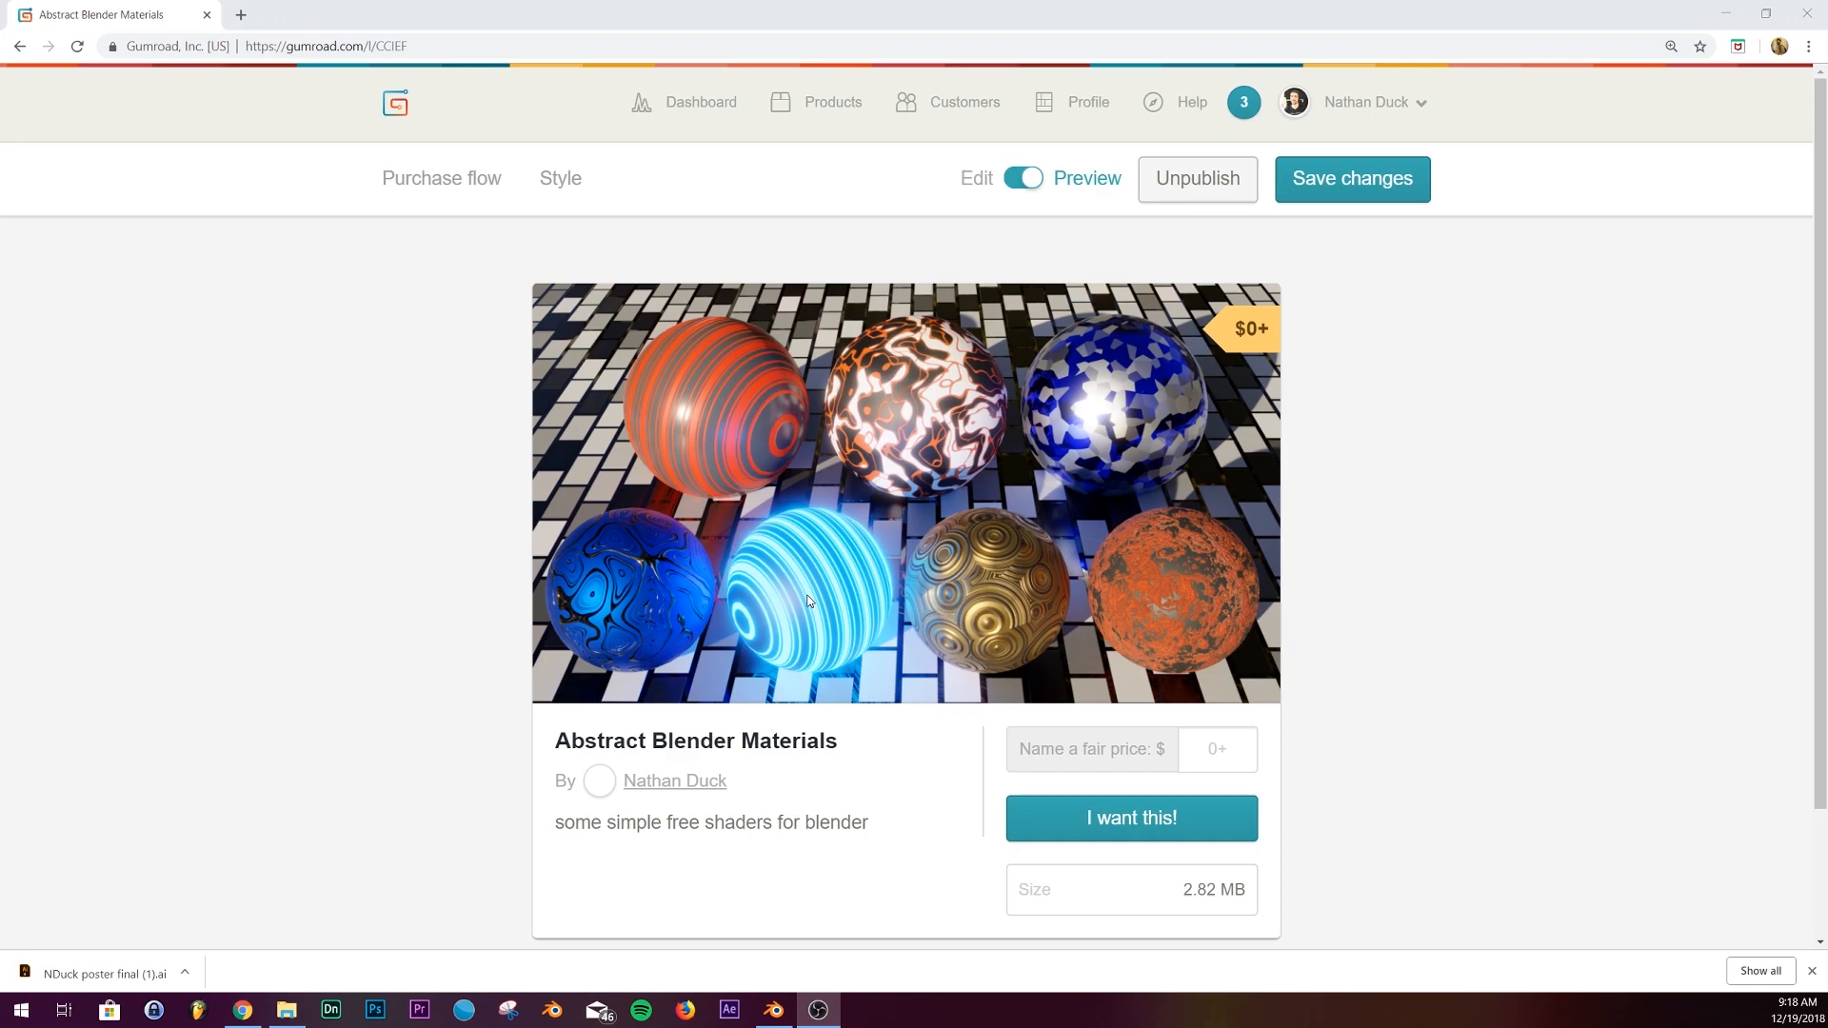
pyautogui.moveTo(842, 601)
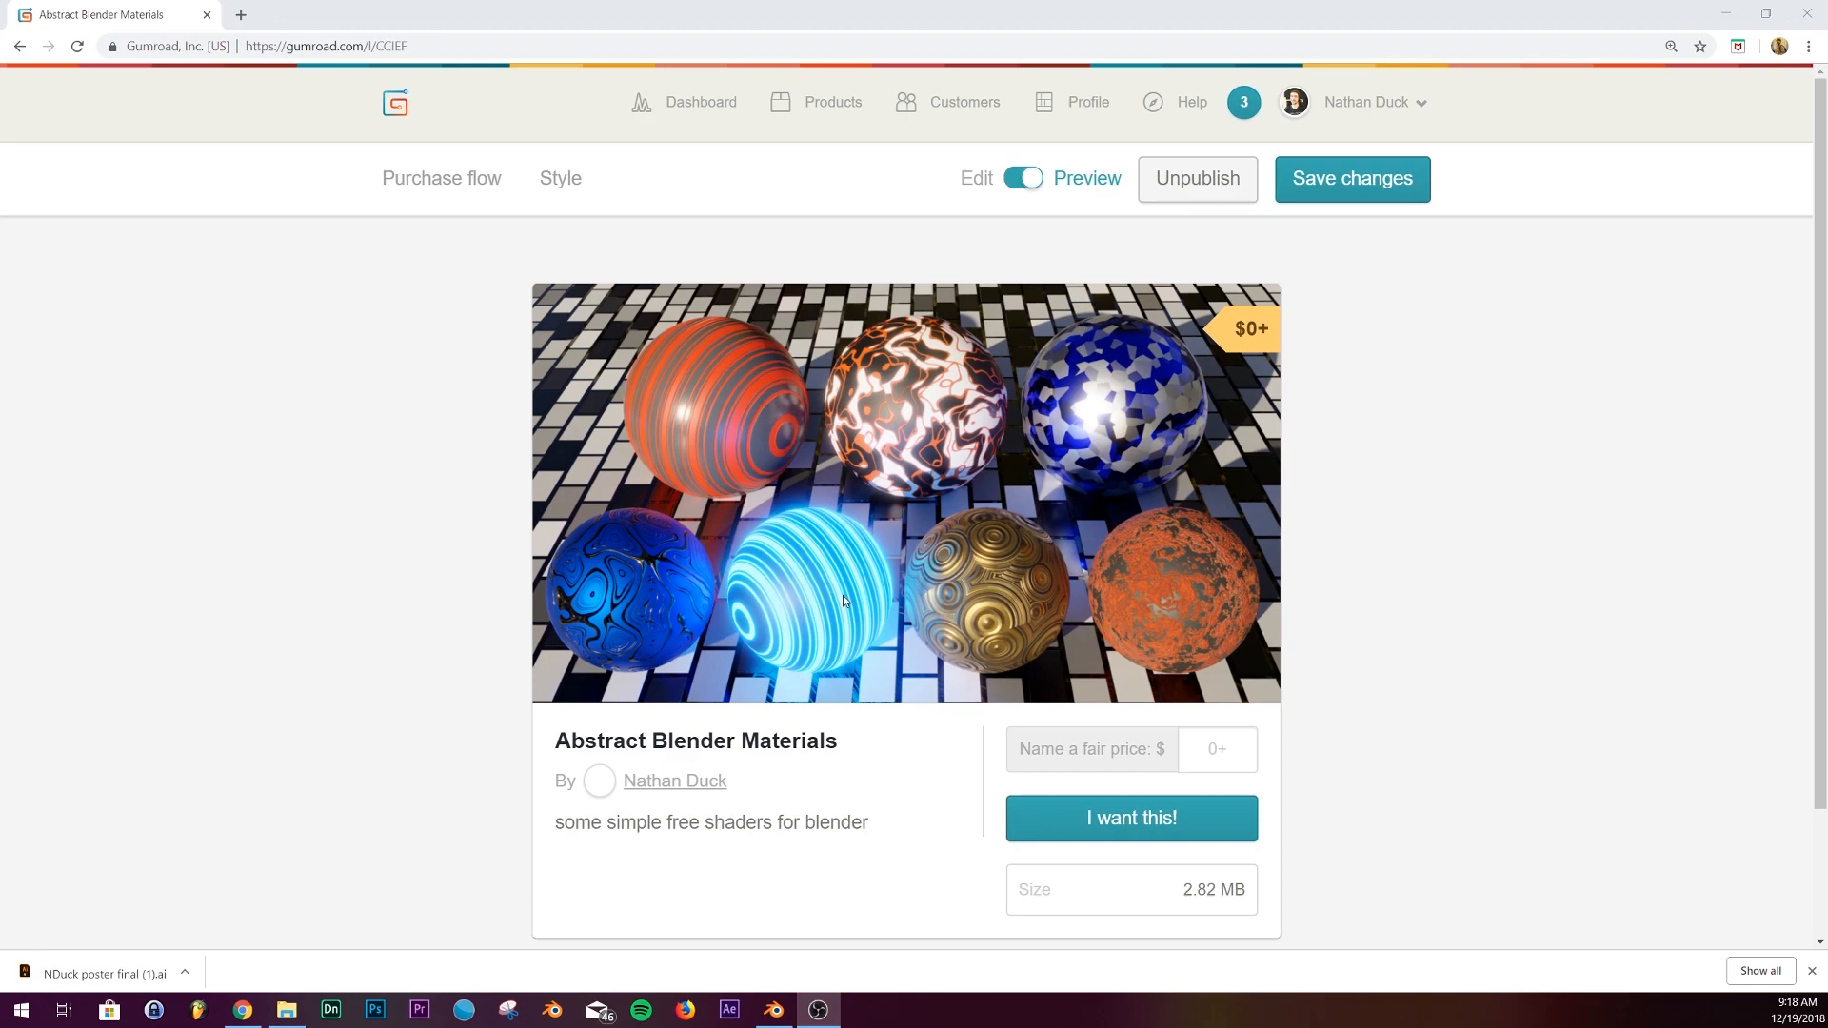
pyautogui.moveTo(817, 592)
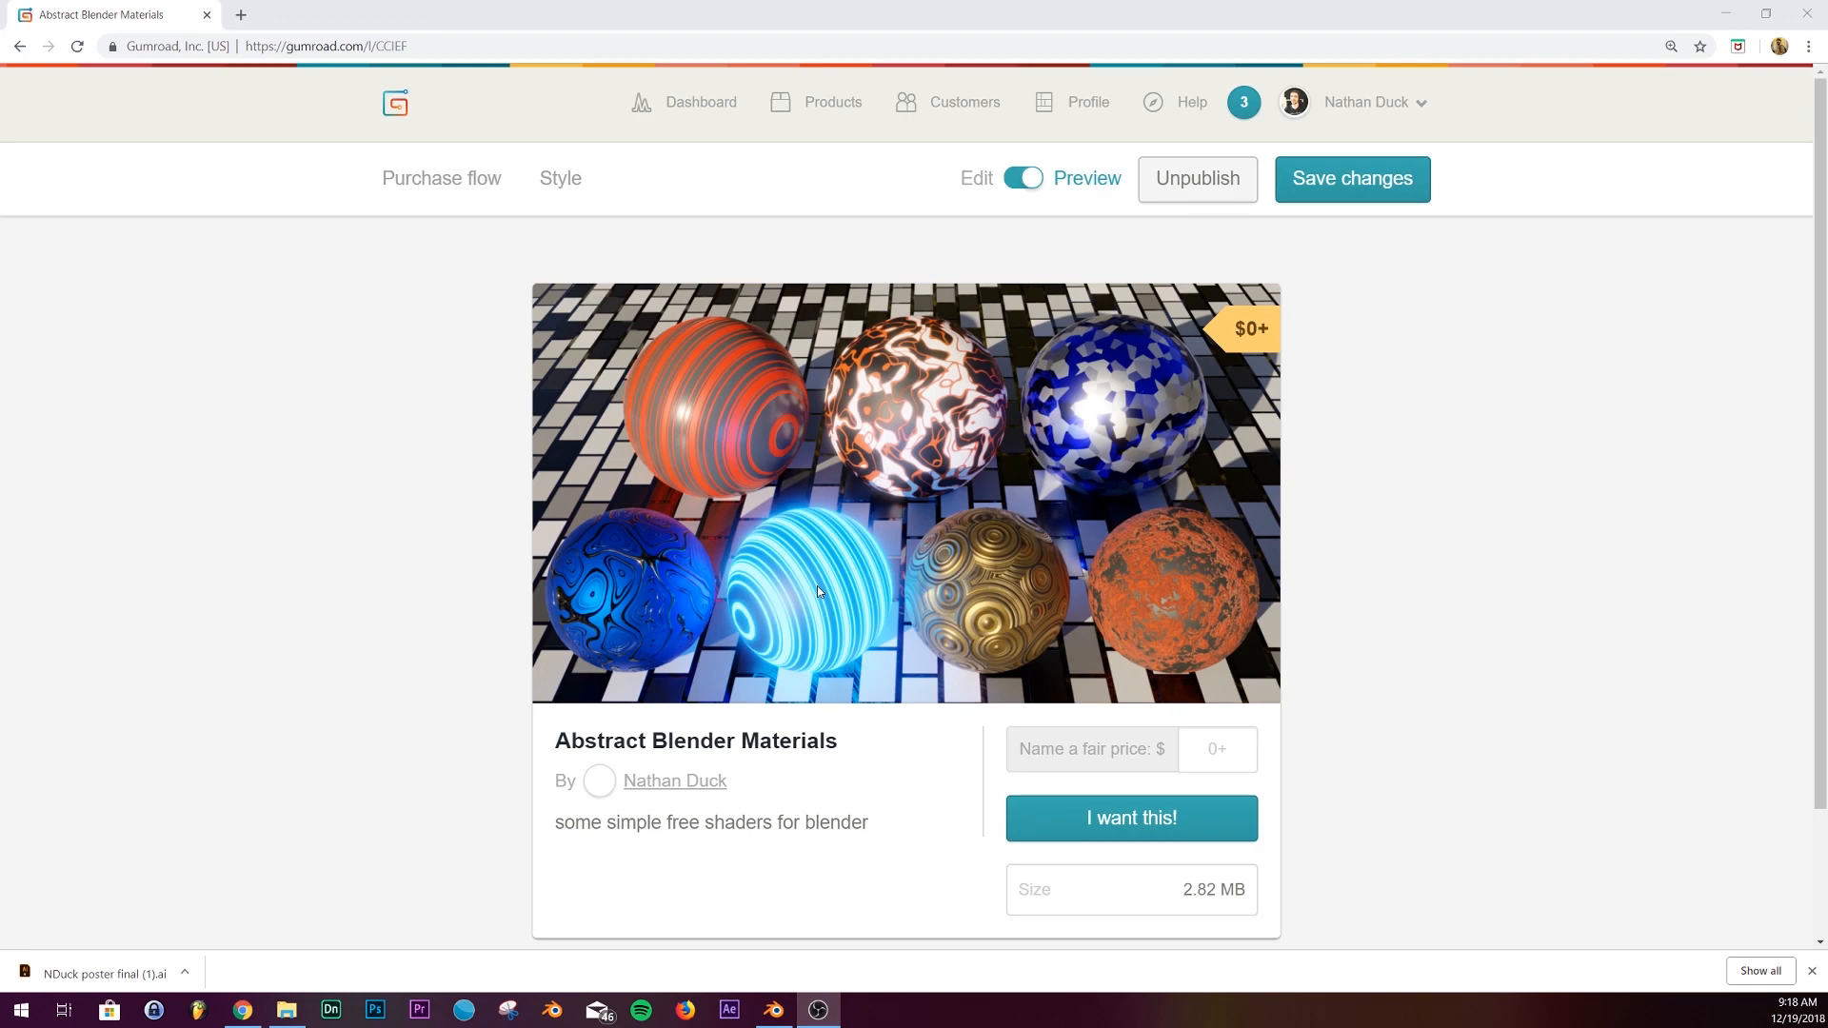
pyautogui.moveTo(813, 625)
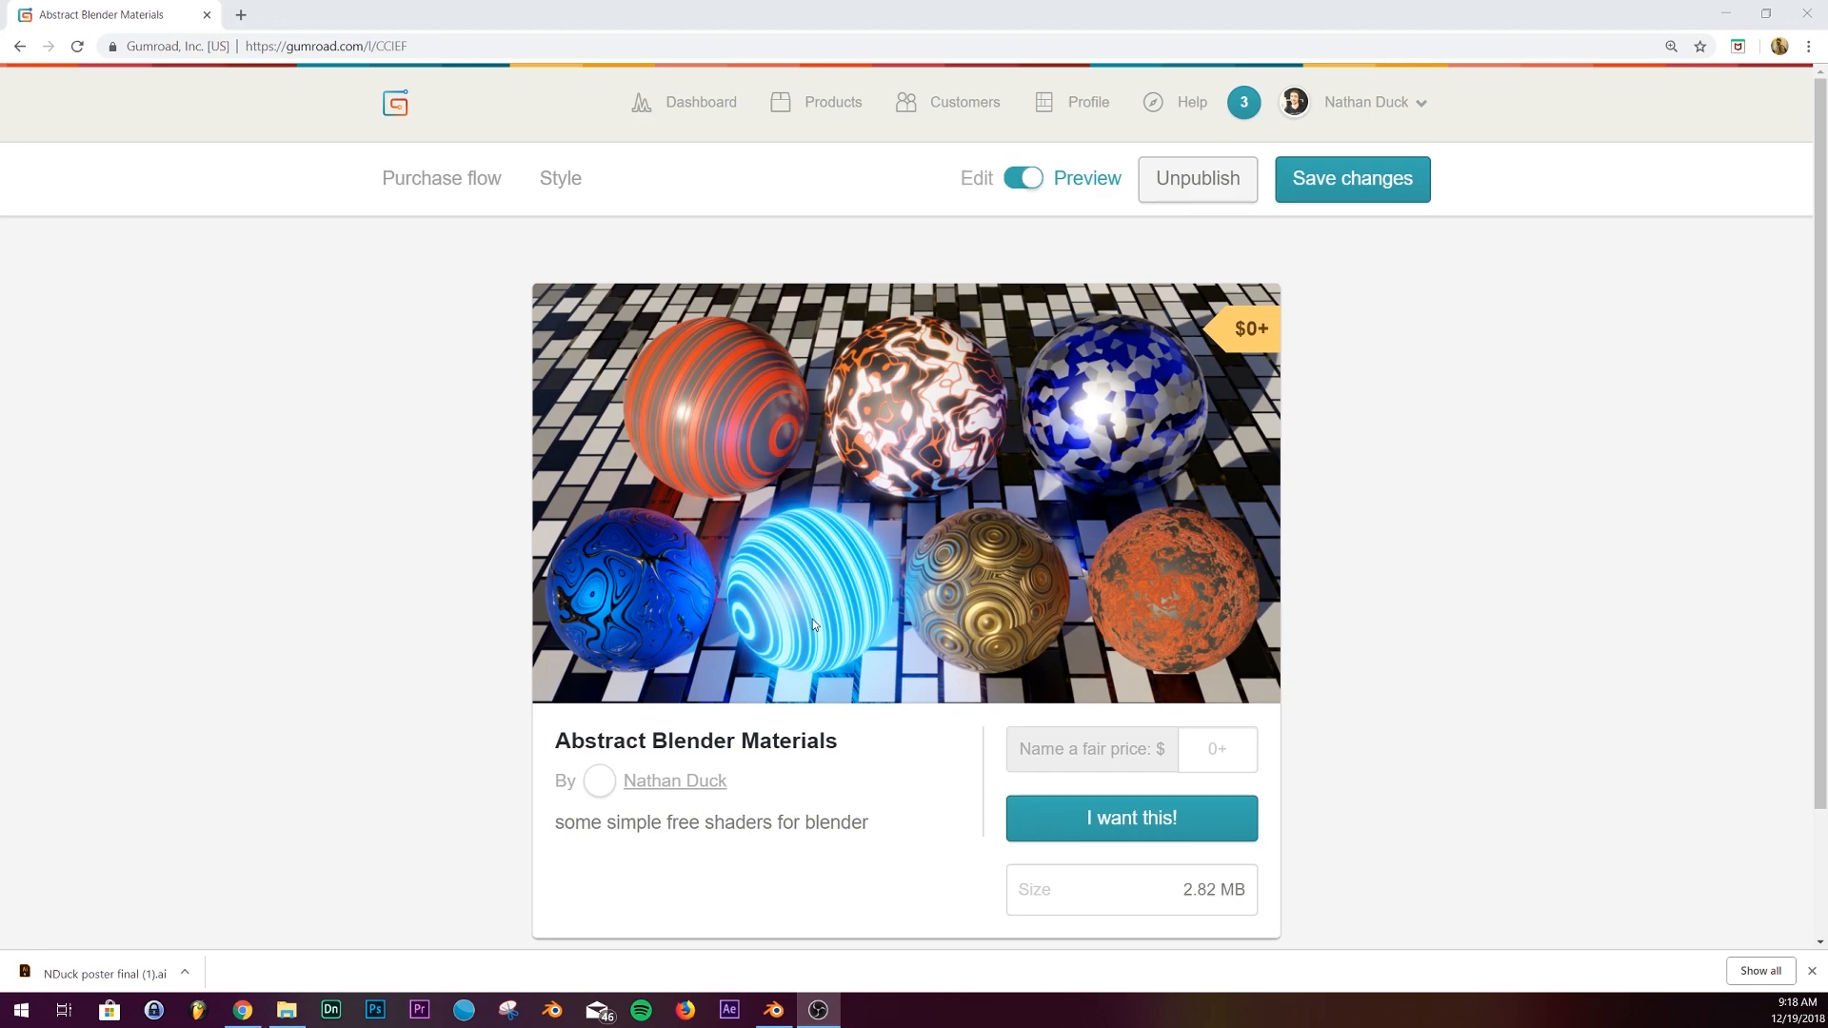
pyautogui.moveTo(785, 570)
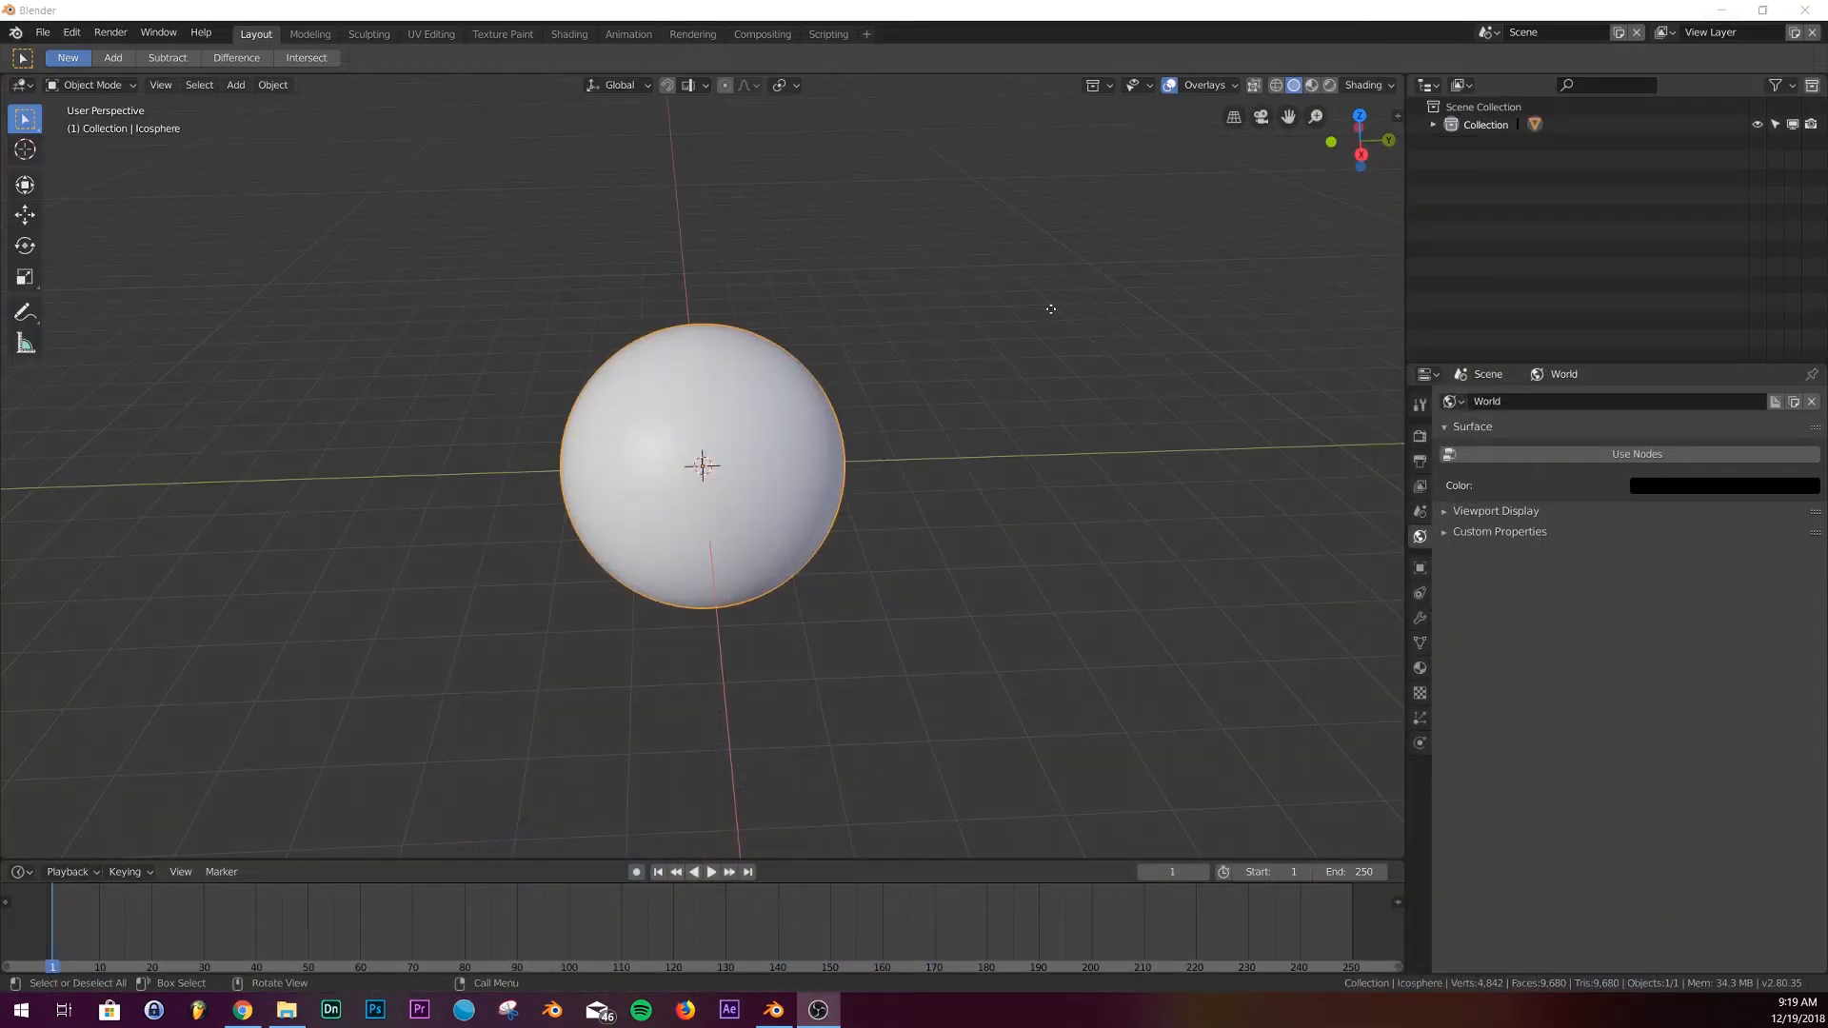
# Orbit the view around the icosphere and clear its selection.
pyautogui.moveTo(1050, 309); pyautogui.dragTo(868, 399)
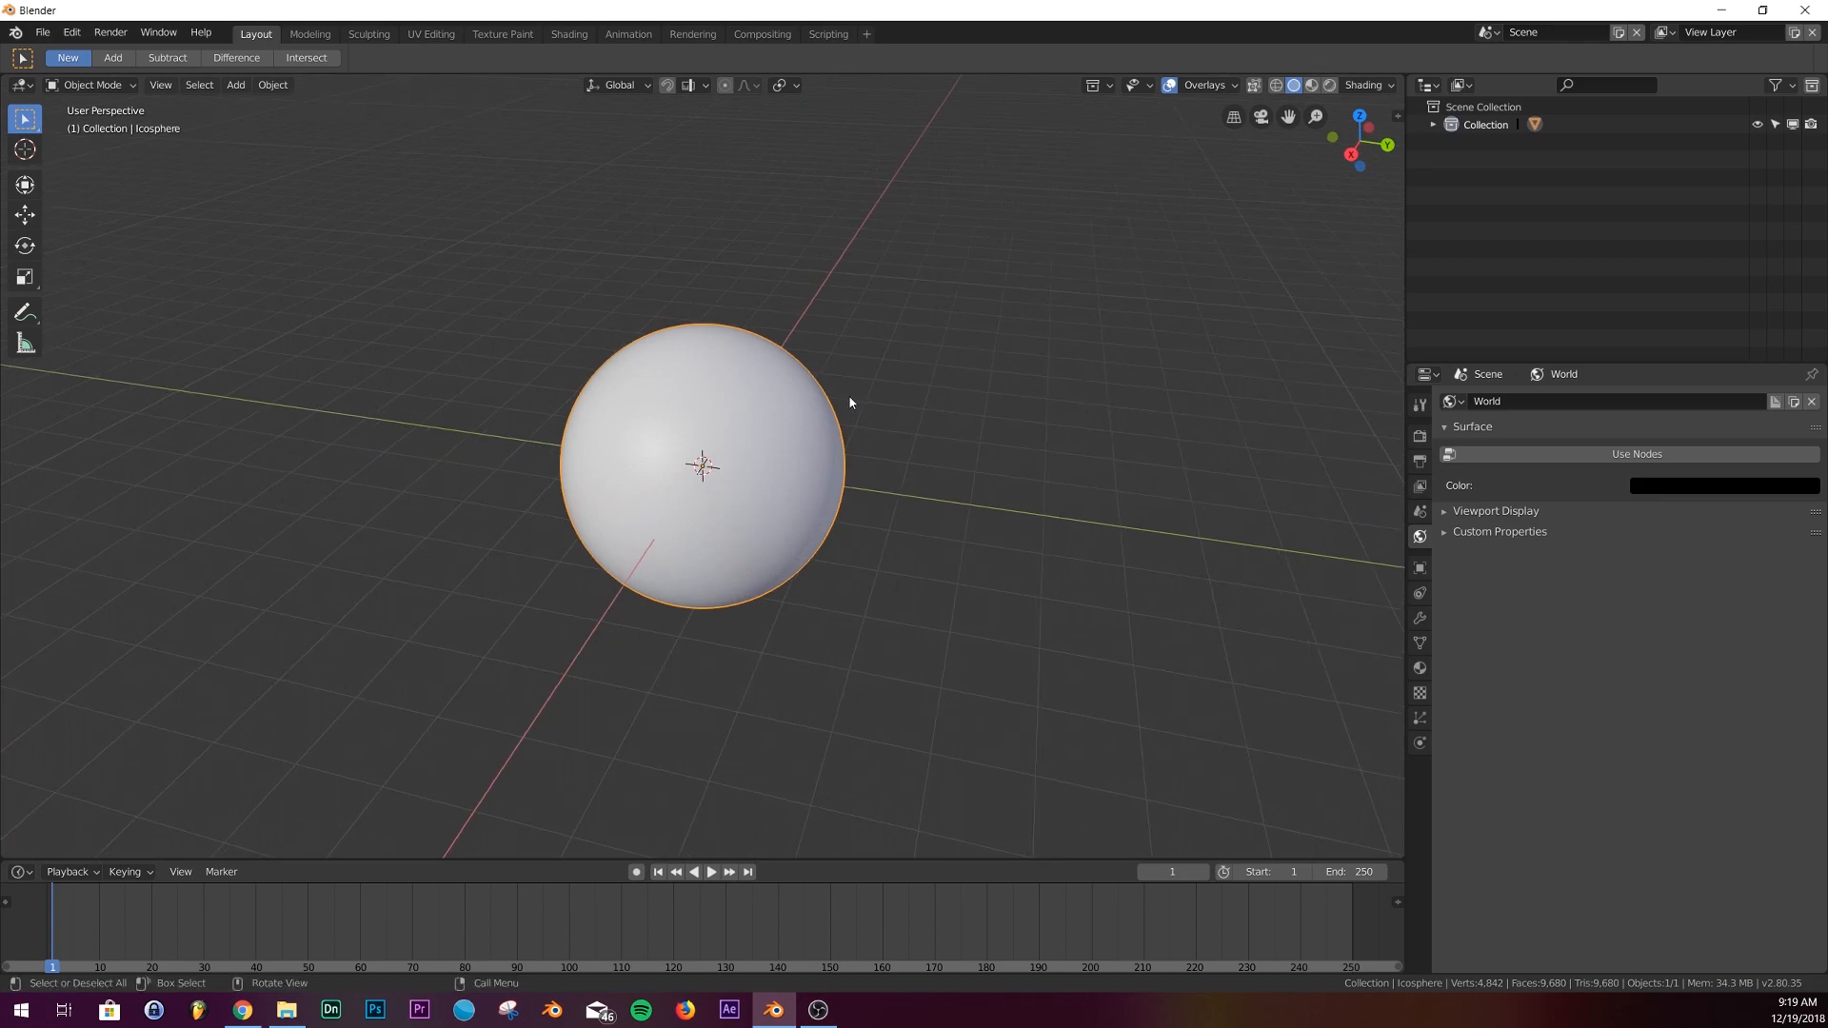
pyautogui.moveTo(556, 82)
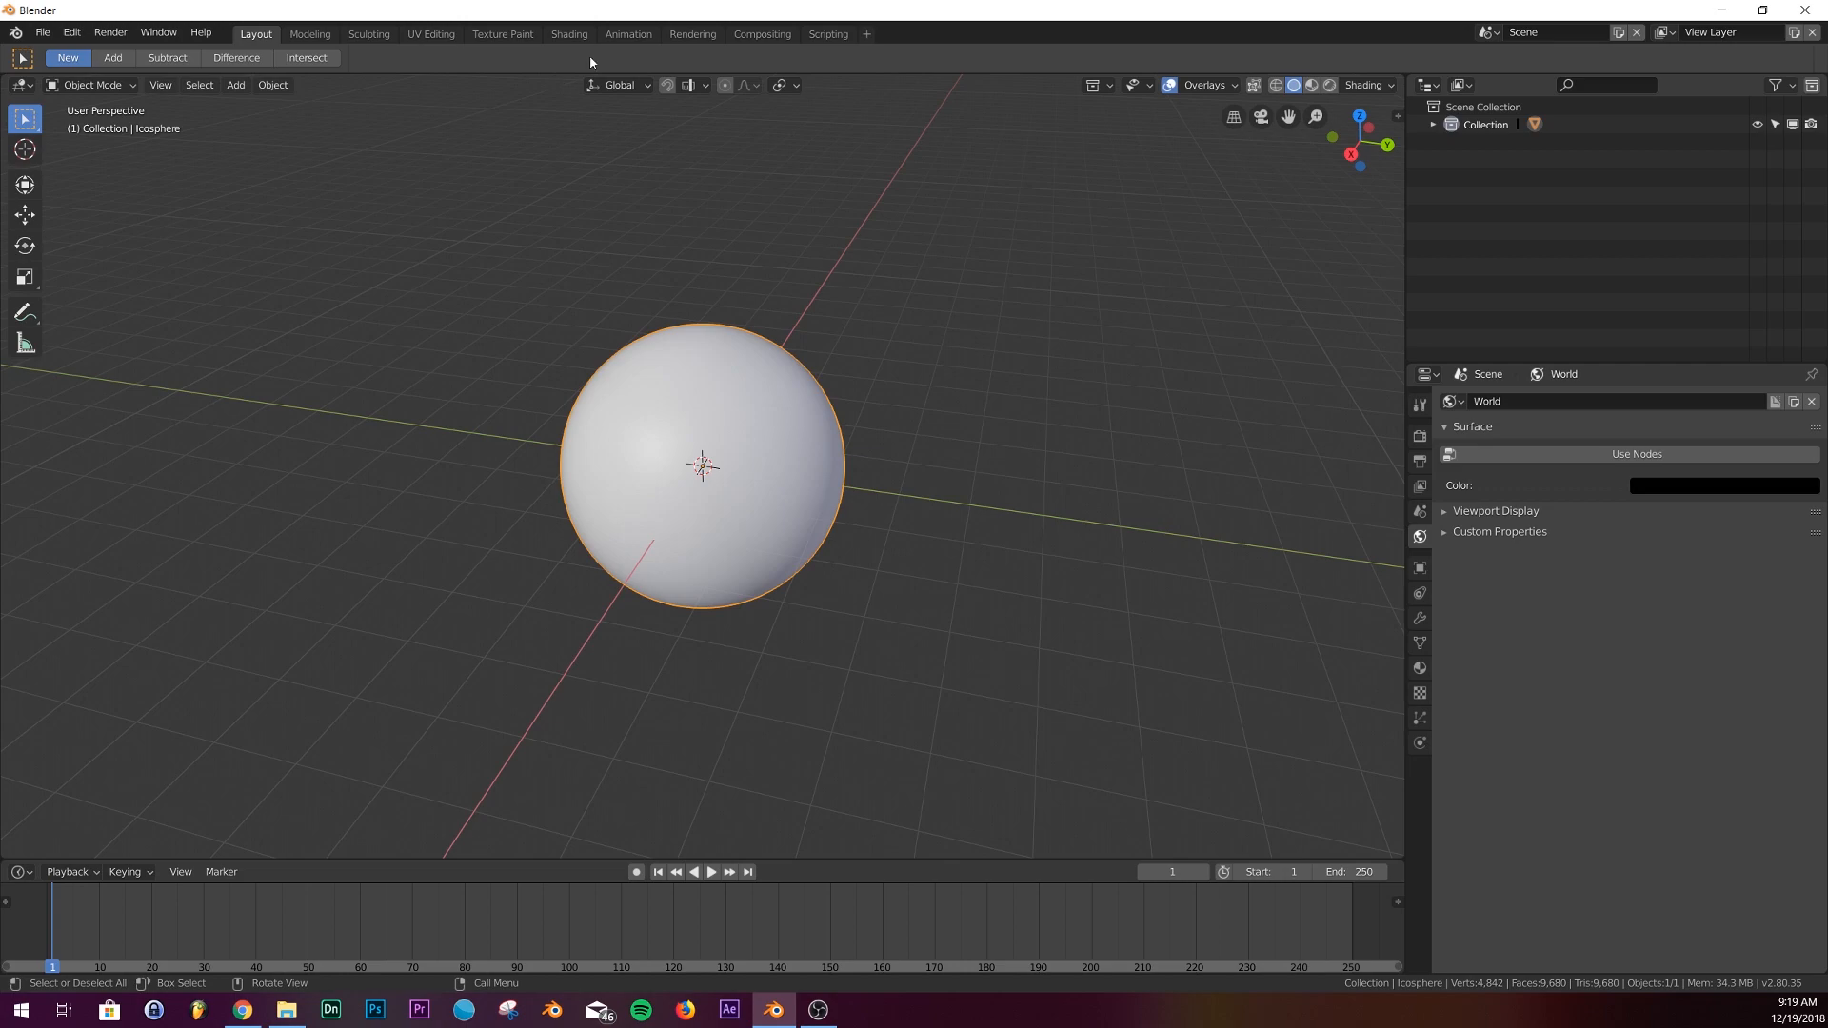
pyautogui.moveTo(61, 795)
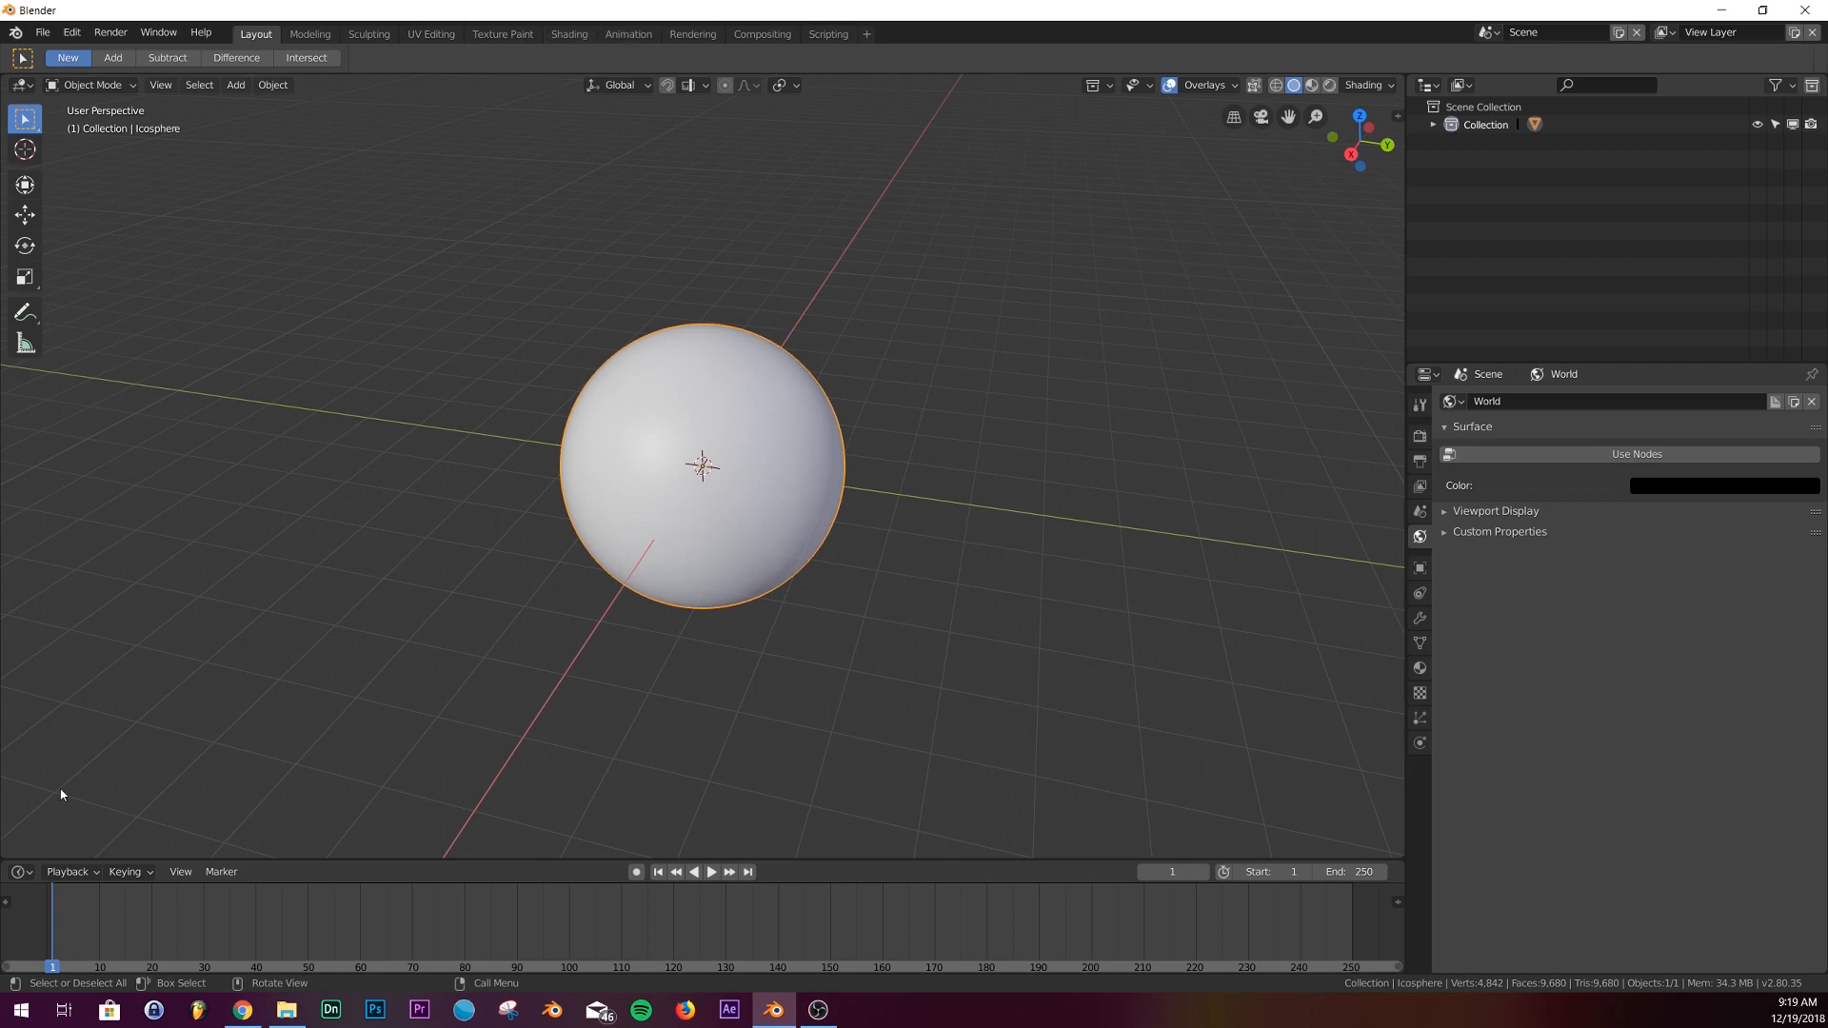
pyautogui.click(20, 871)
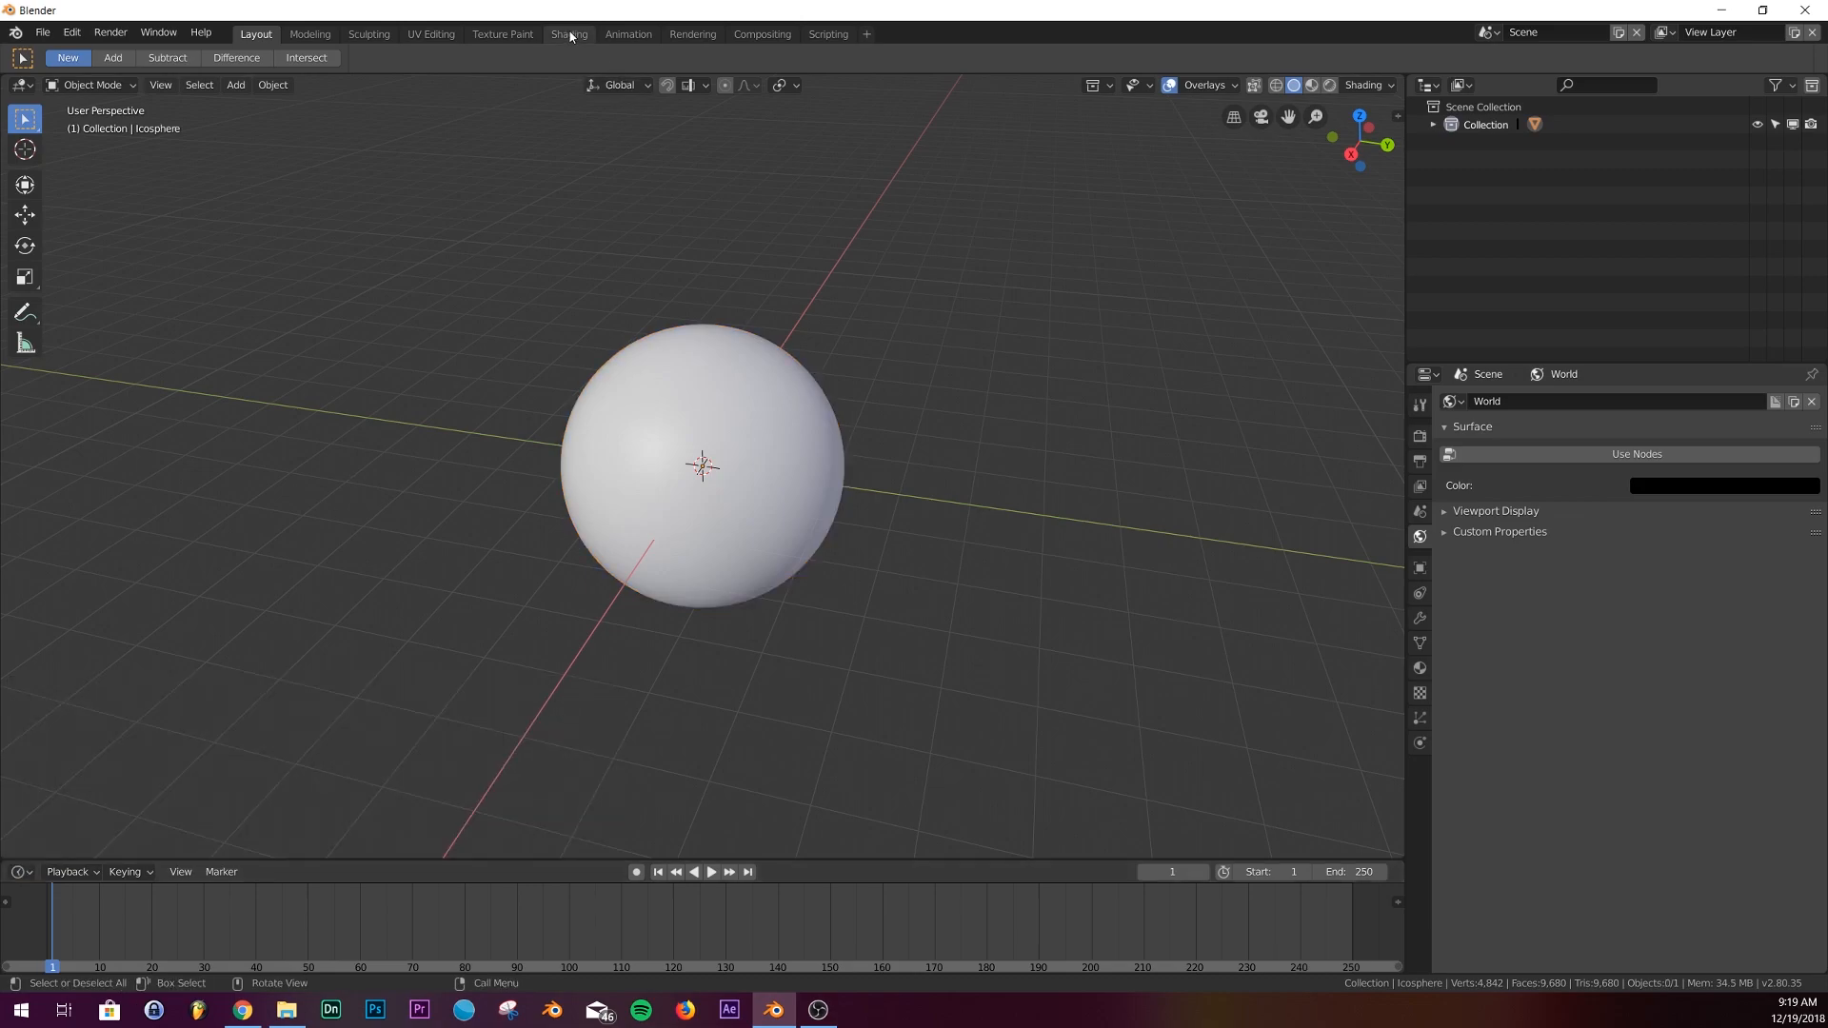
# In the Shading workspace, create a new Principled BSDF material for the icosphere.
pyautogui.click(569, 33)
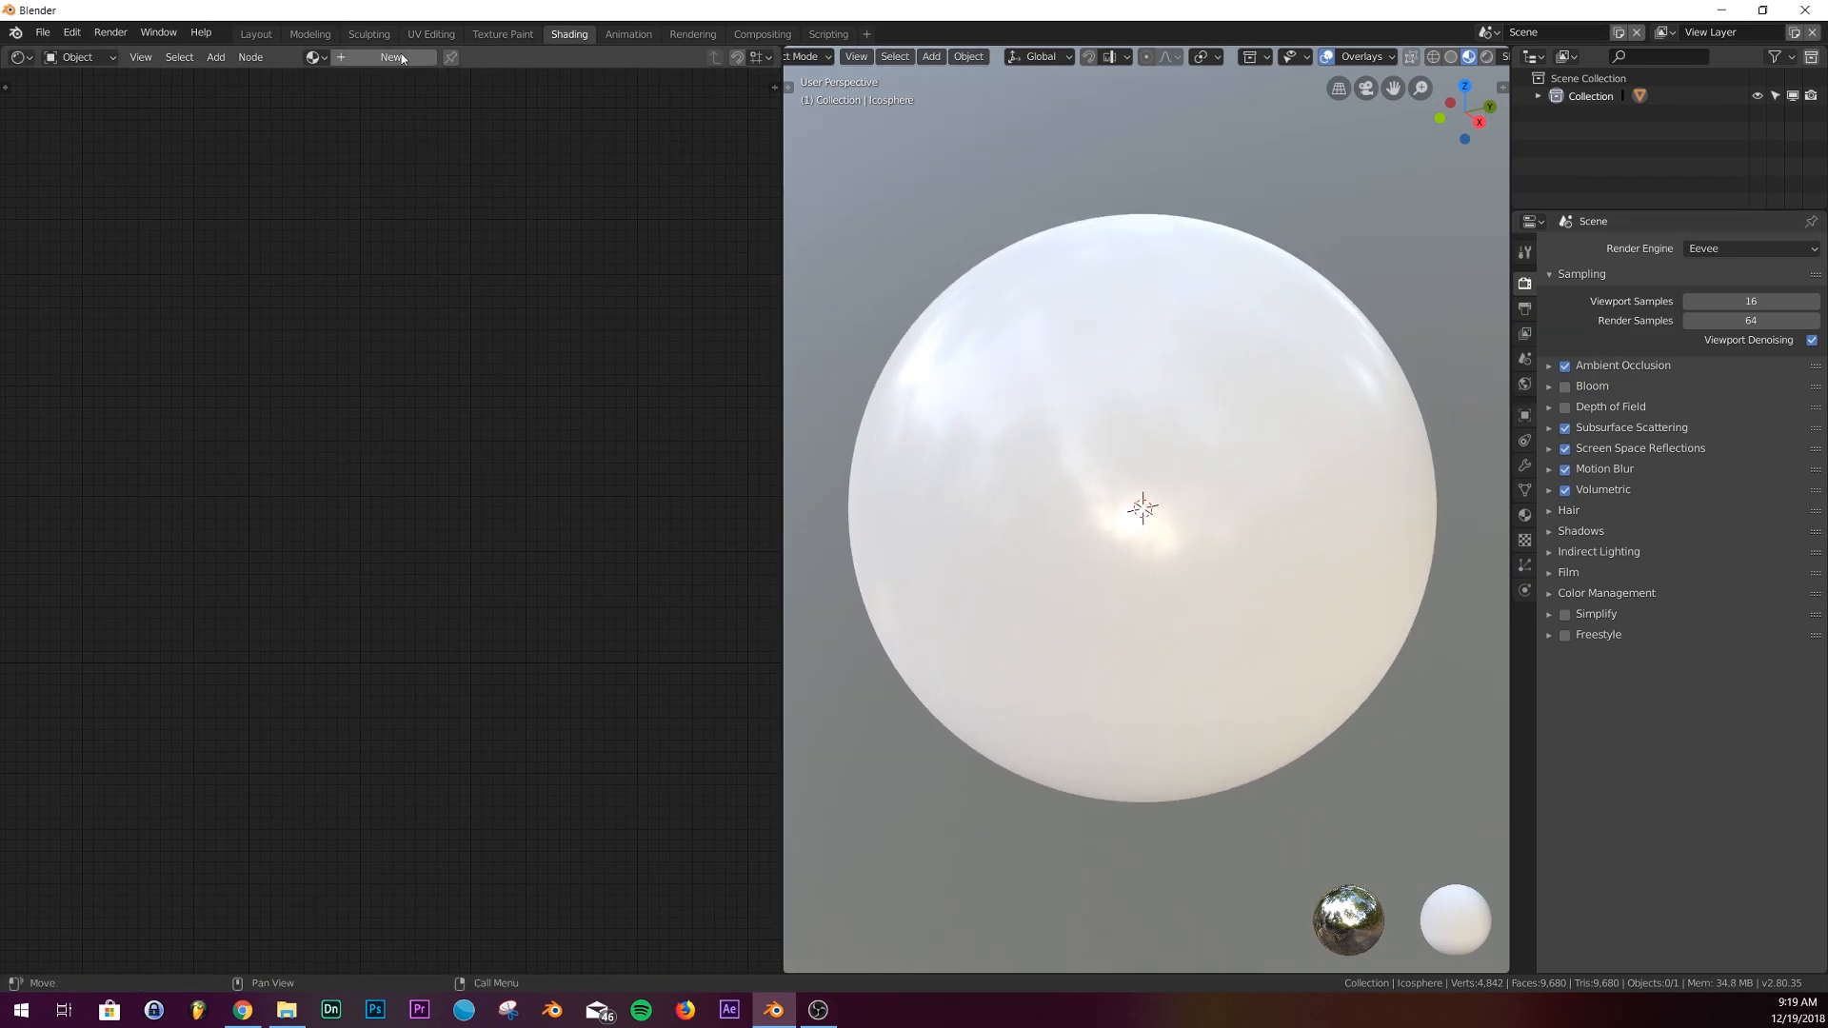
pyautogui.click(393, 57)
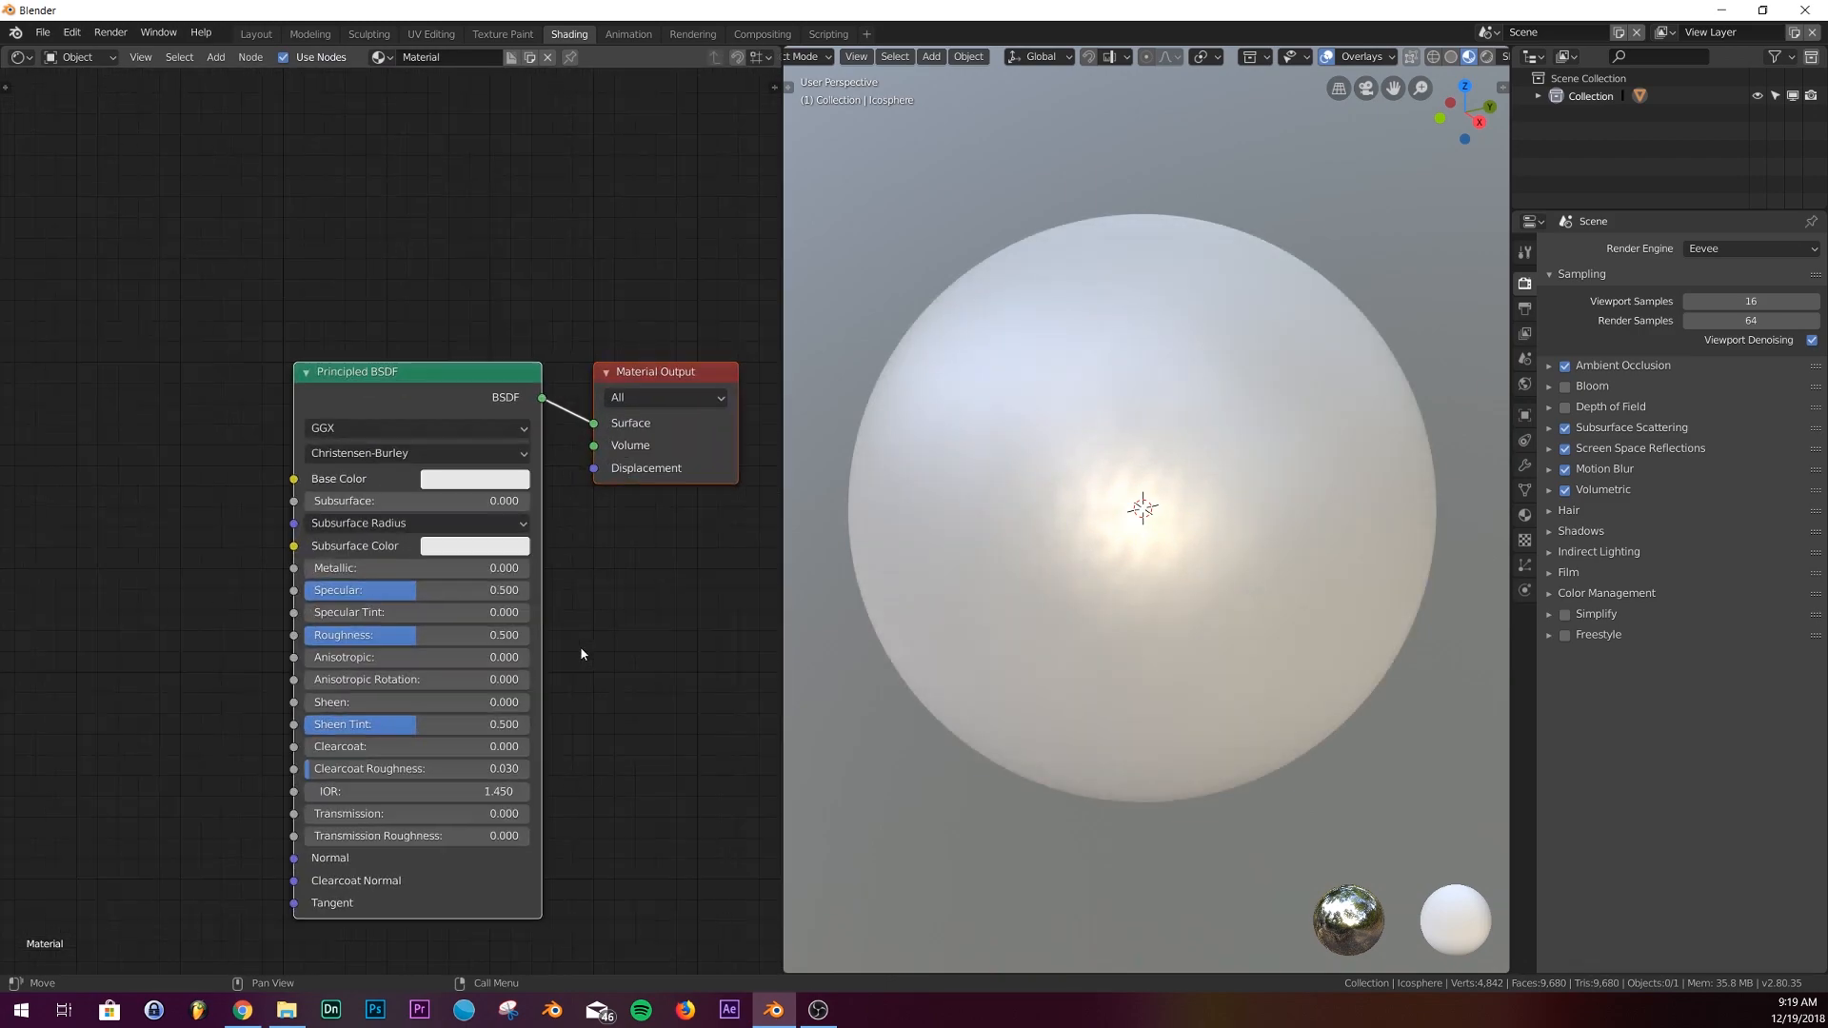
pyautogui.scroll(-3)
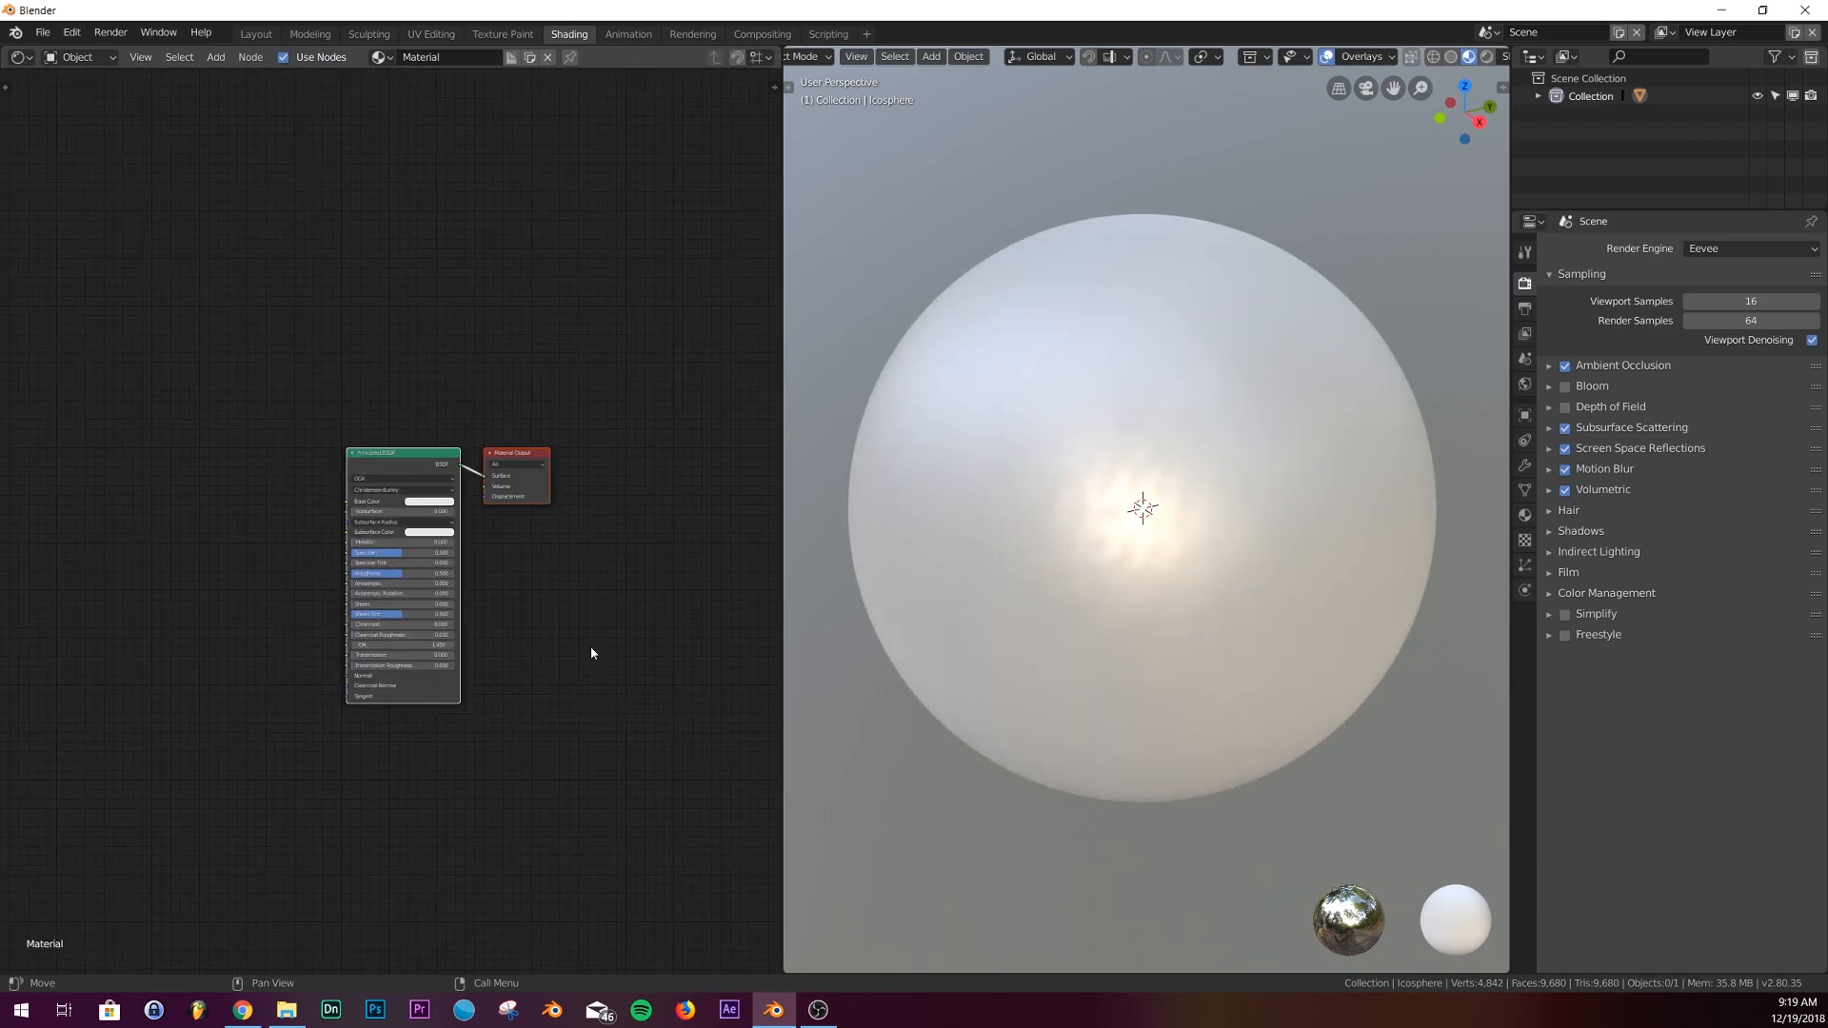
pyautogui.moveTo(571, 602)
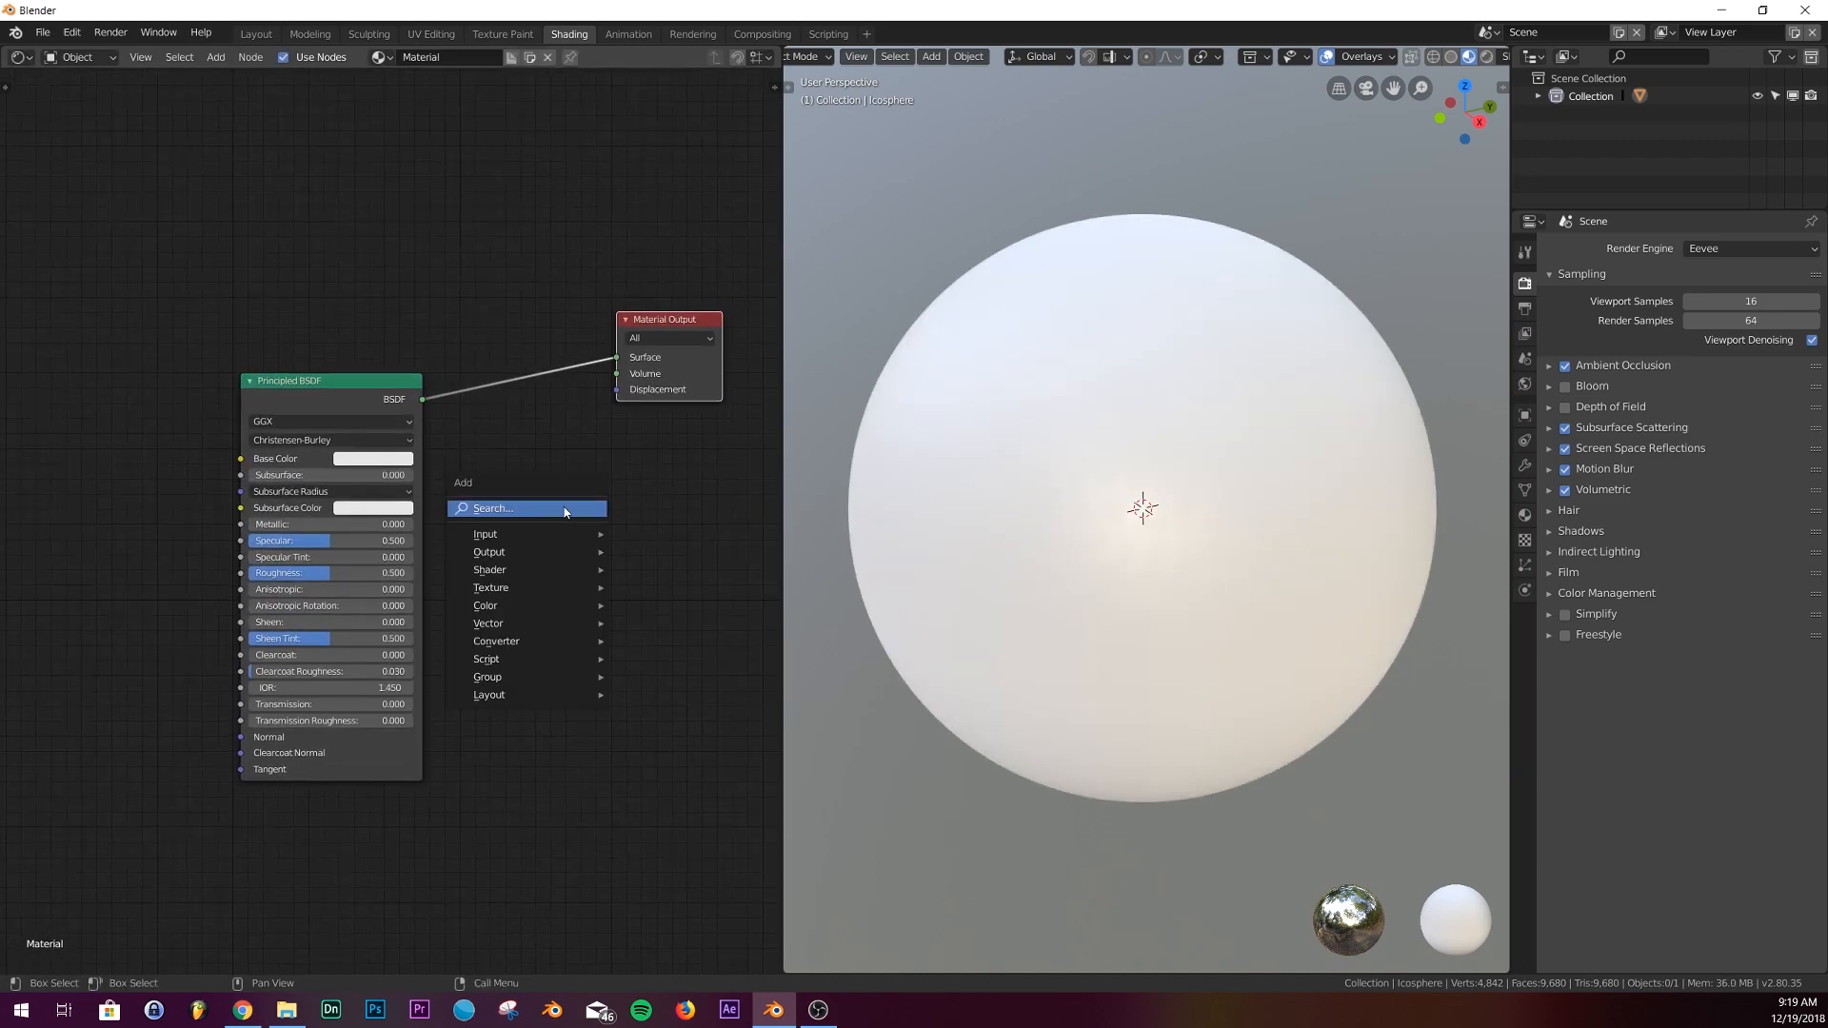
# Add a Mix Shader before the output, fed by two Principled BSDF nodes.
pyautogui.write('mix')
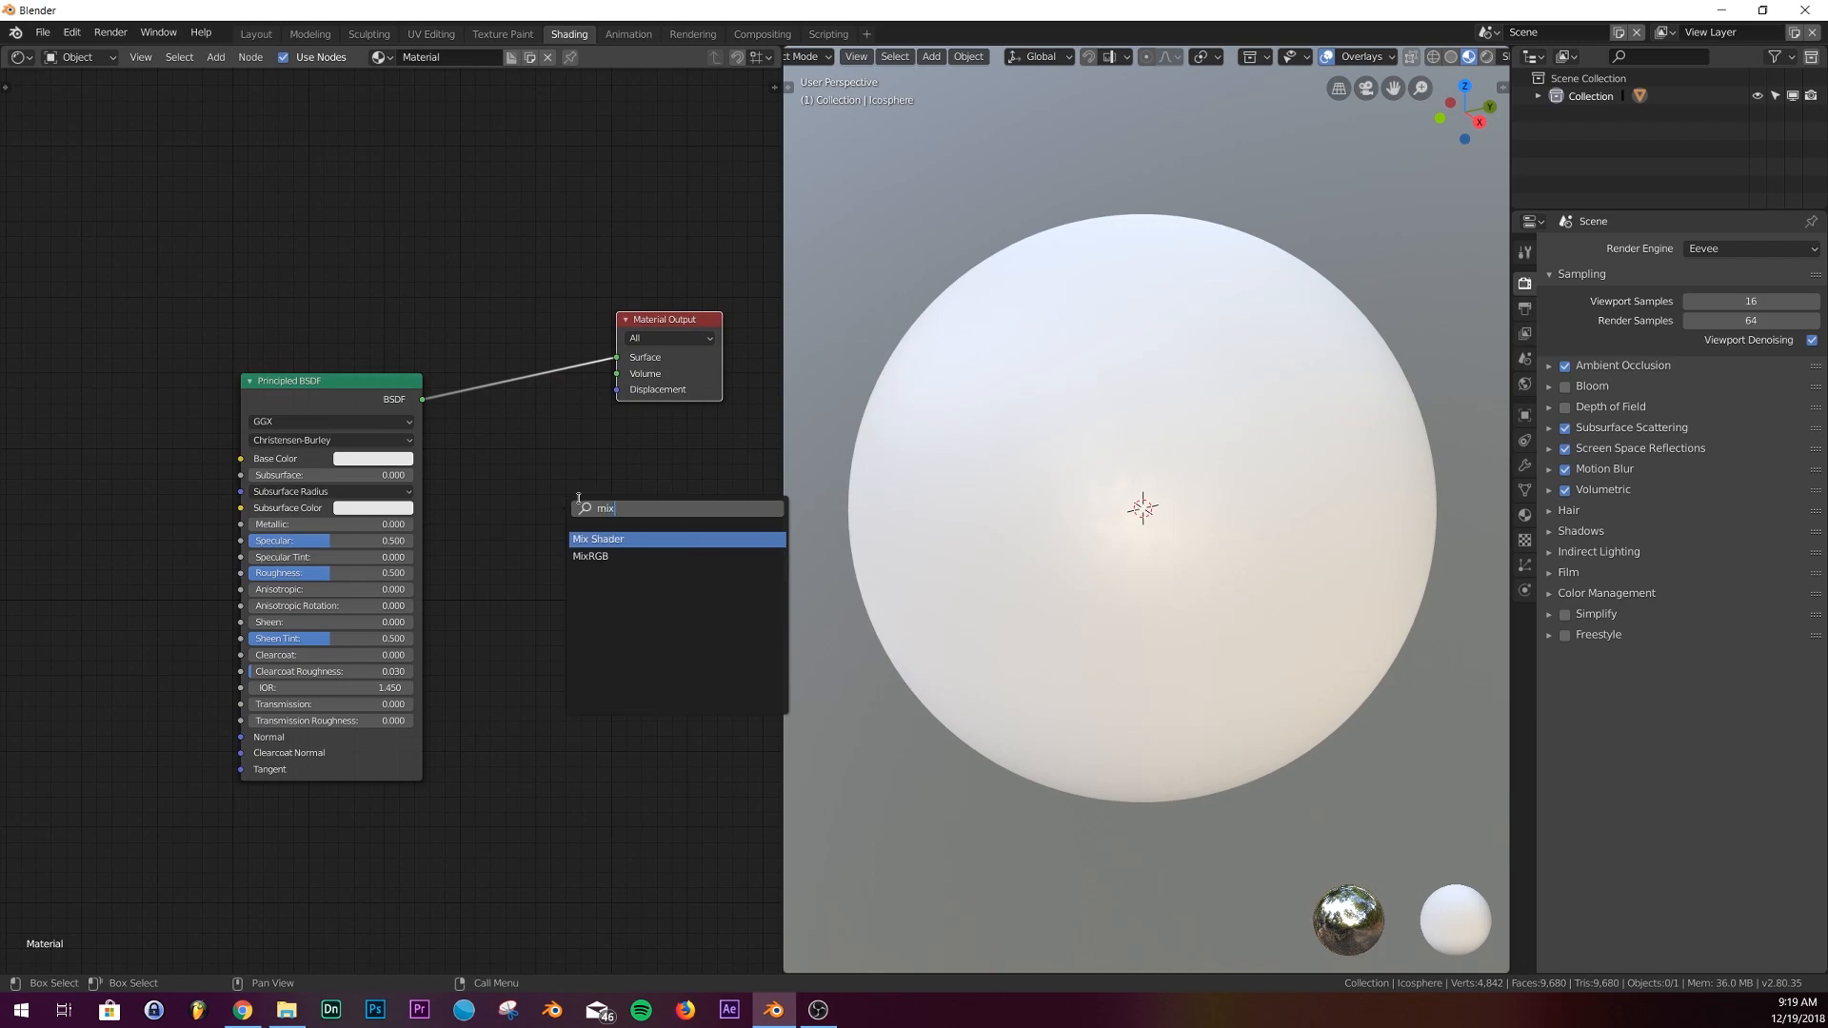
pyautogui.click(598, 537)
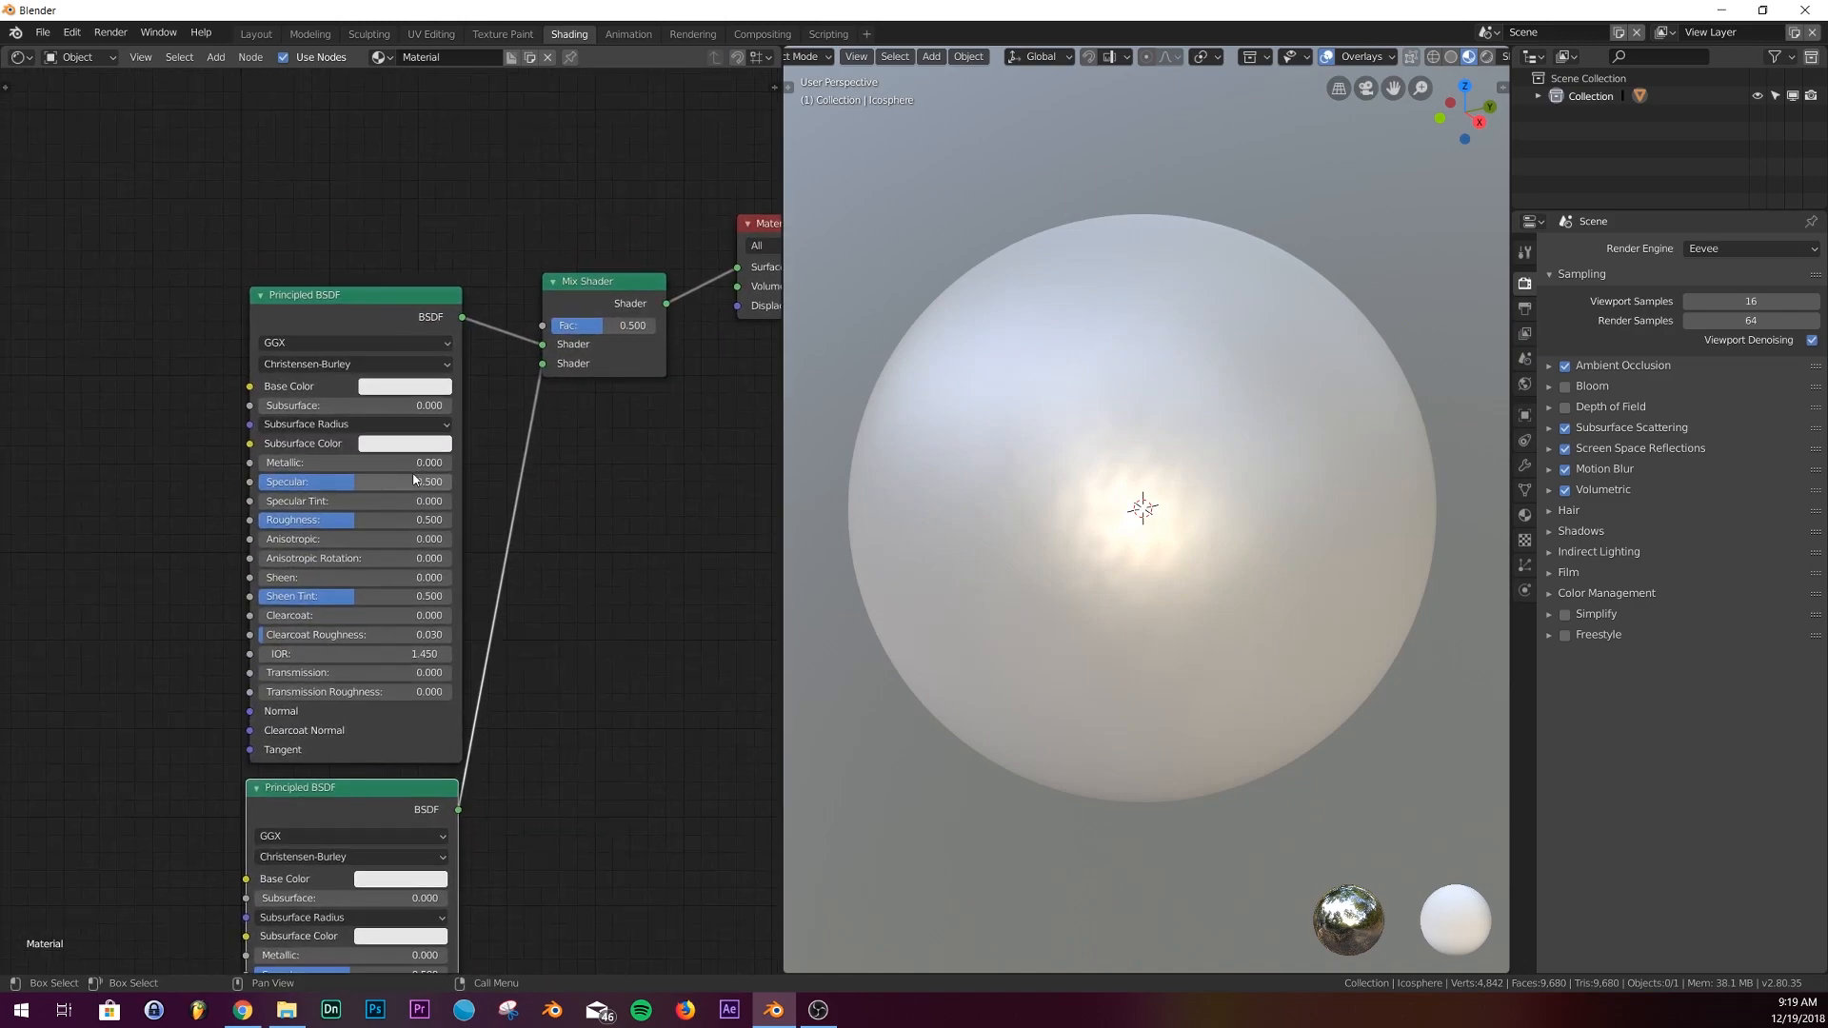
# Make the first BSDF metallic with roughness 0.214, the second red, and adjust the mix Fac.
pyautogui.click(404, 385)
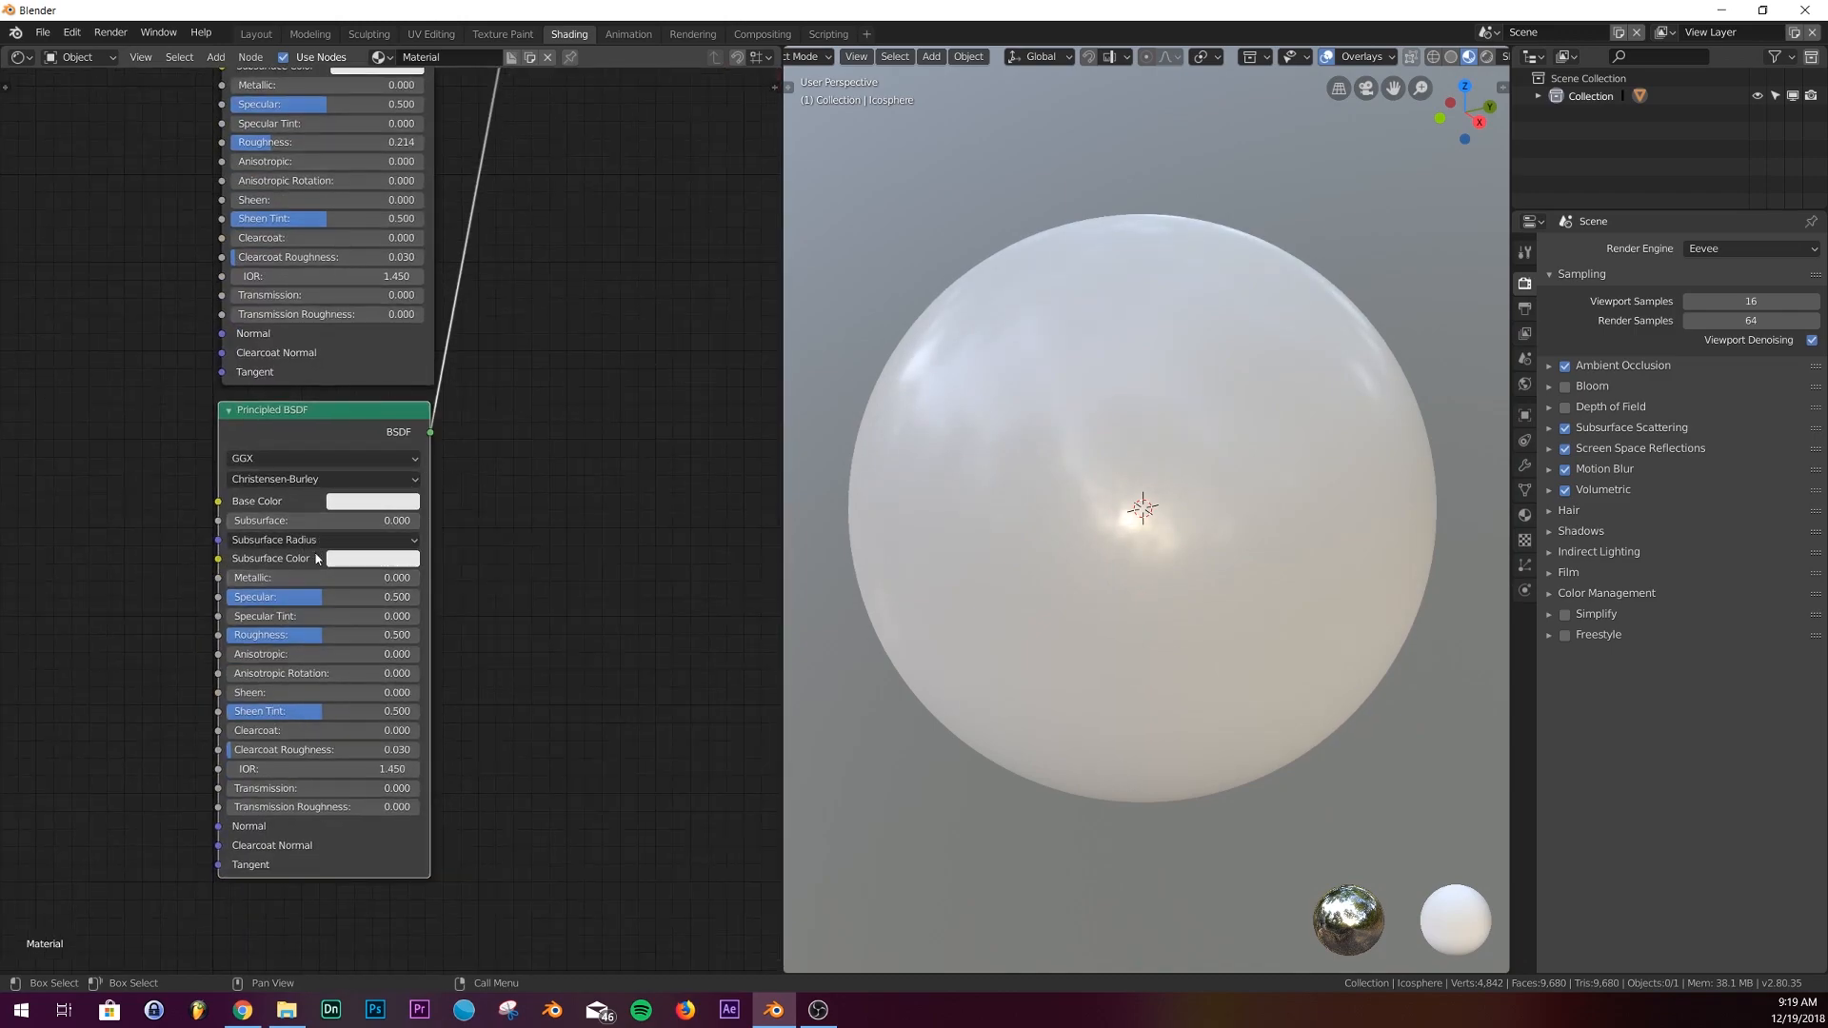
pyautogui.click(370, 500)
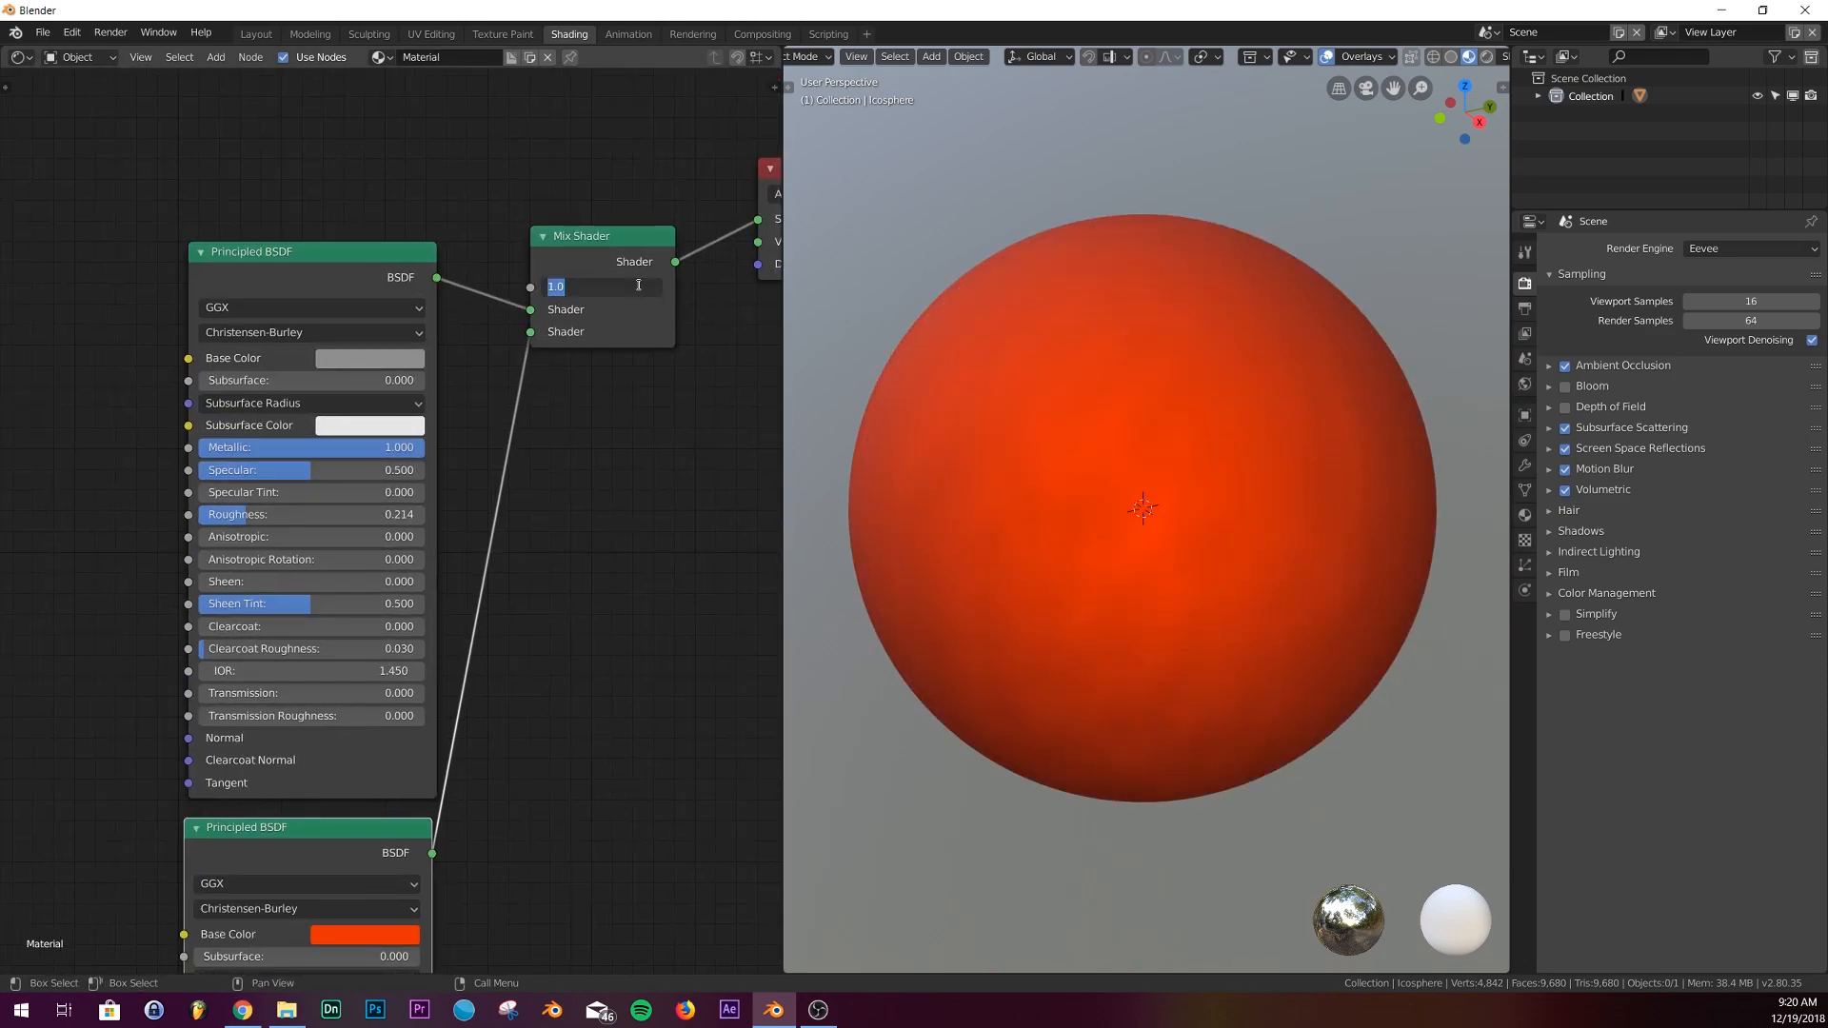
pyautogui.write('2.309')
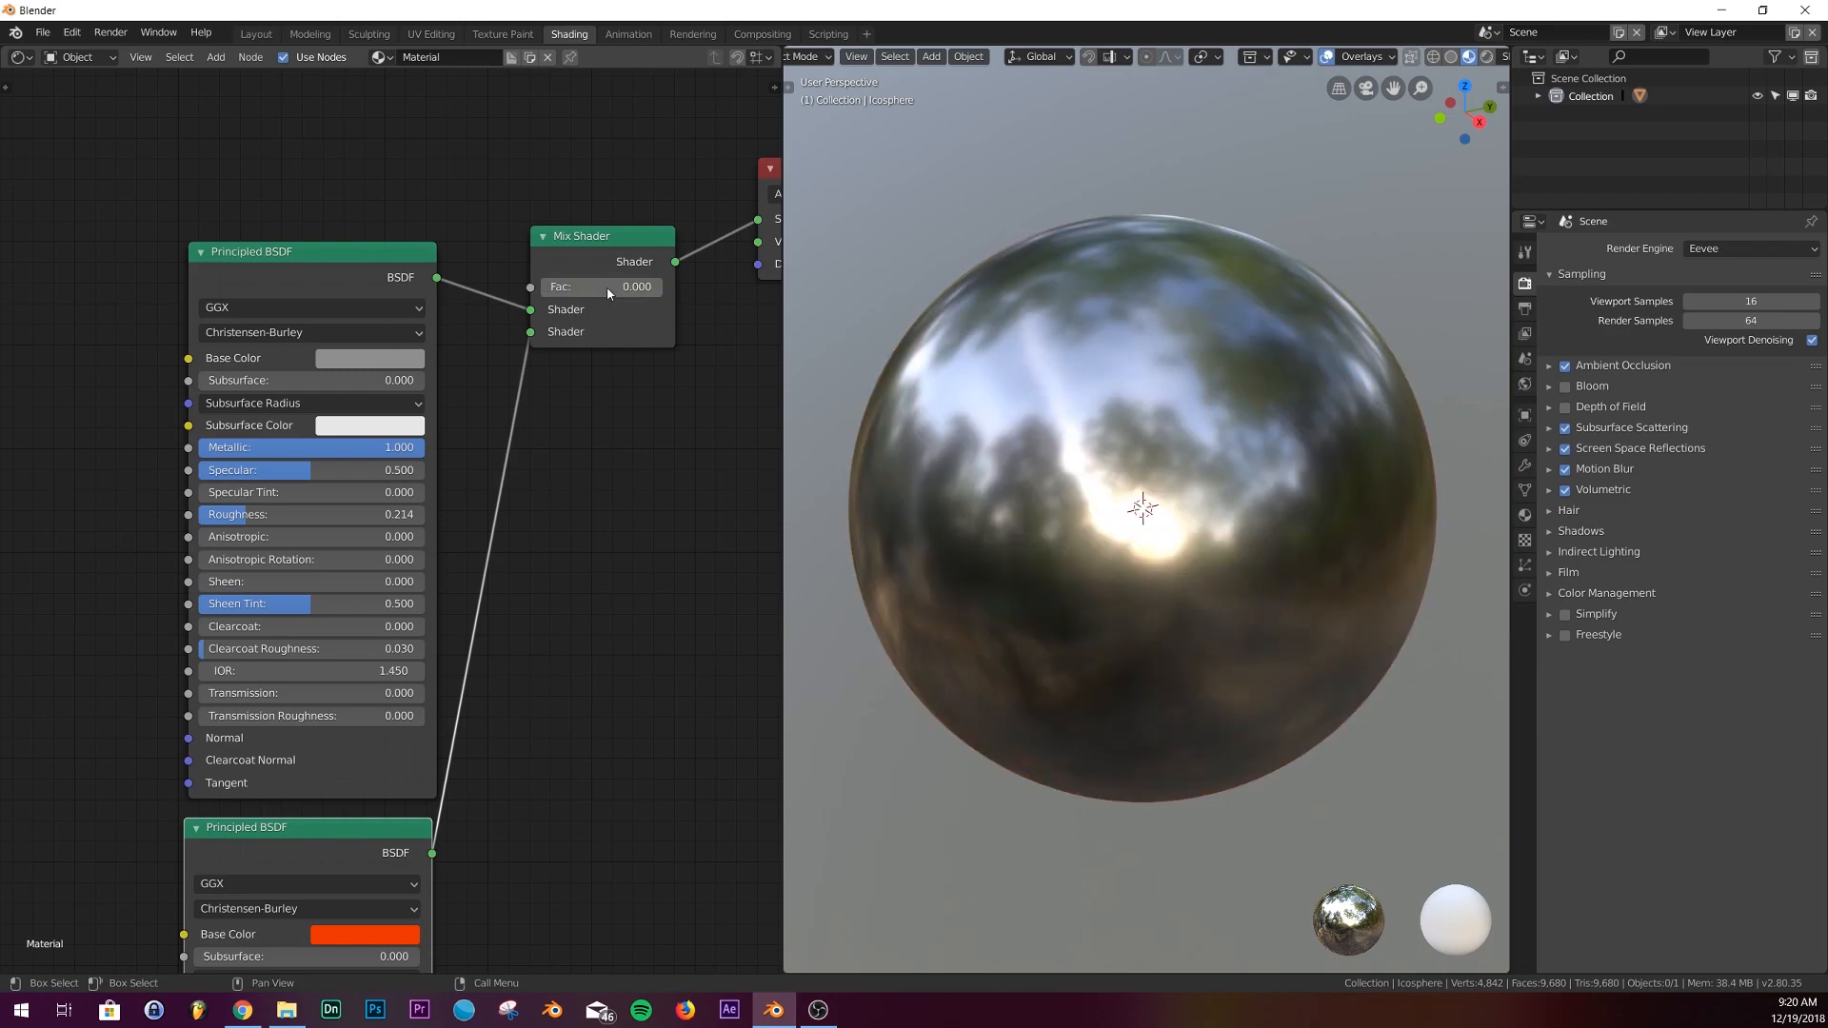
pyautogui.moveTo(571, 287); pyautogui.dragTo(635, 286)
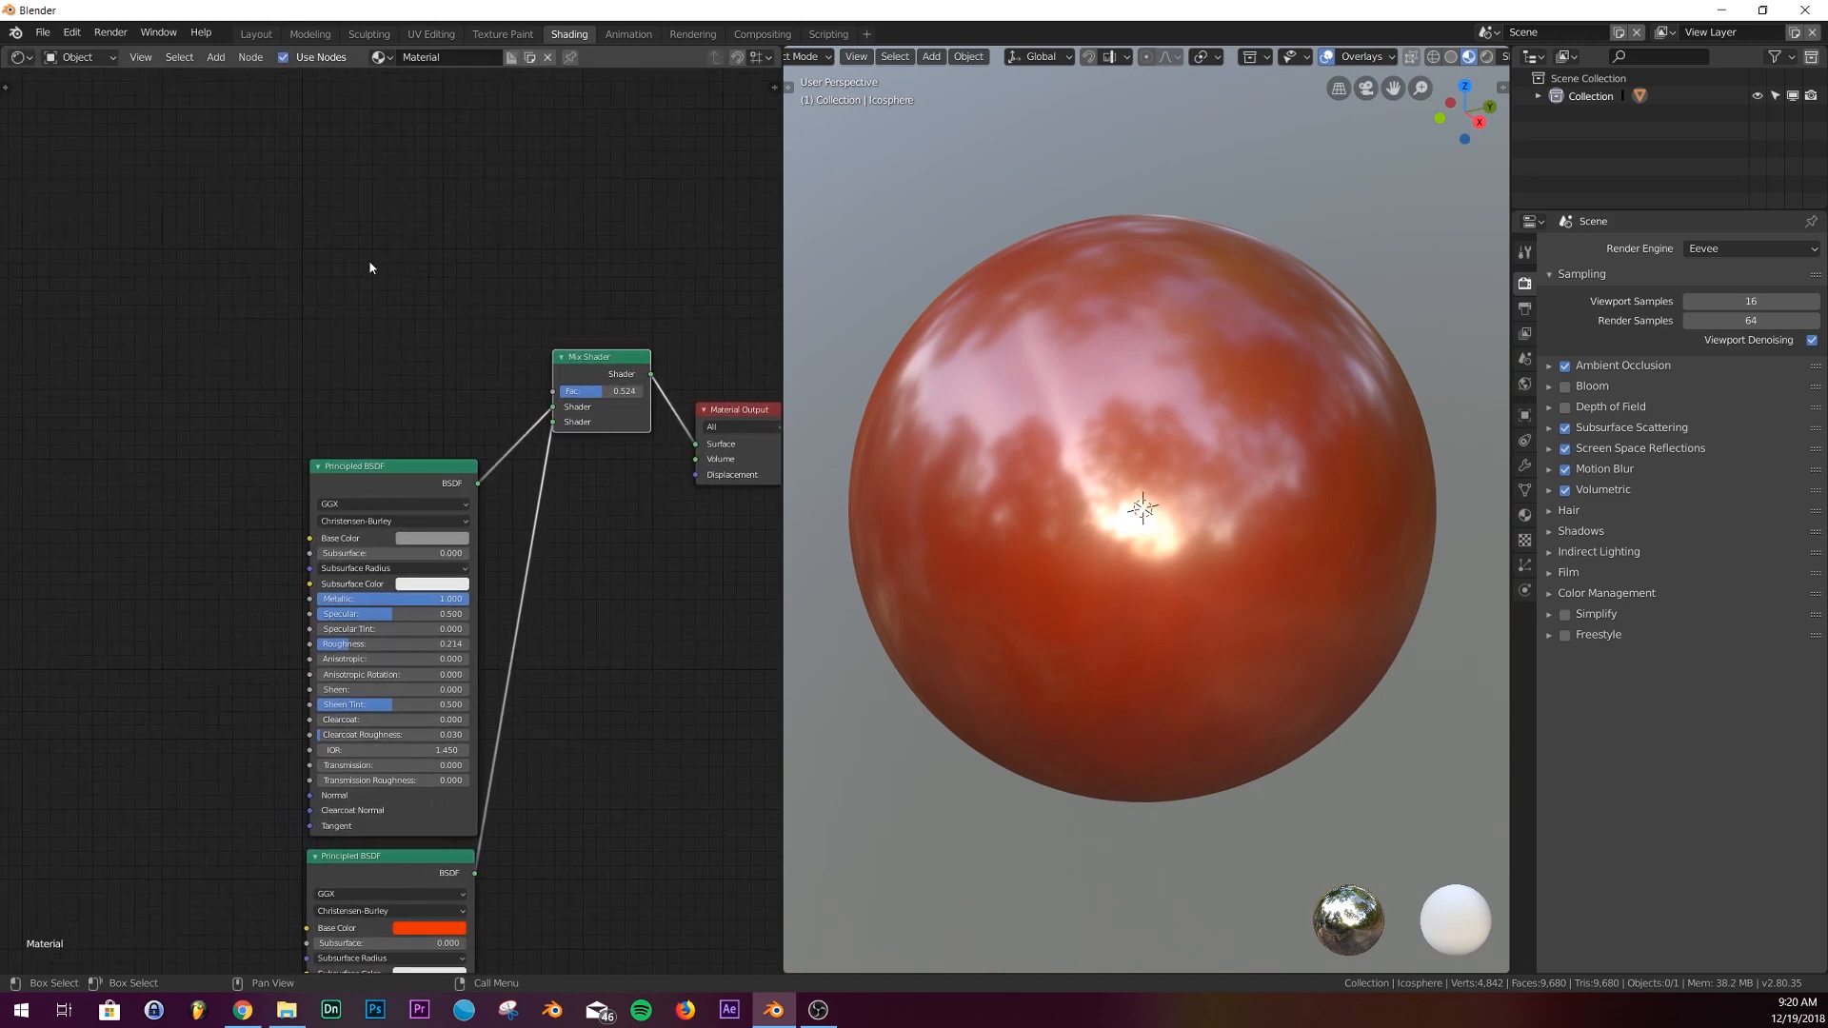
# Add a Color Ramp and Wave Texture driving the mix into red and silver bands.
pyautogui.write('col')
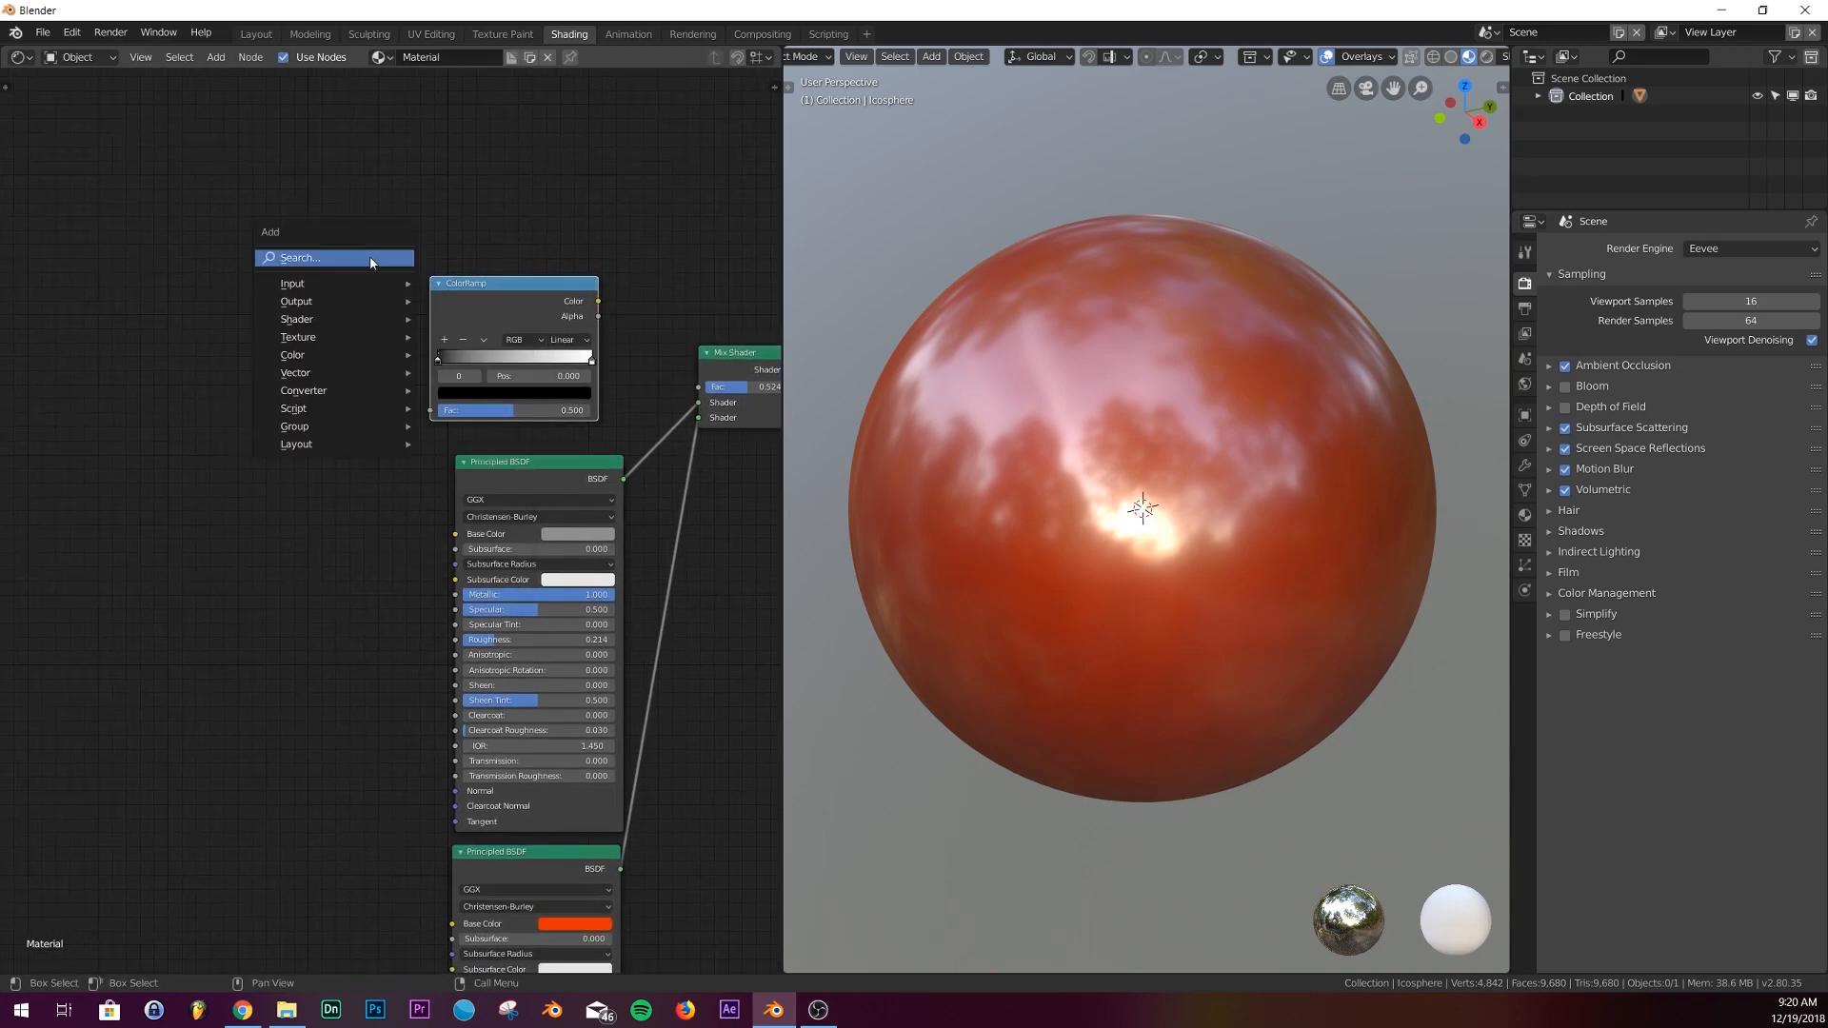
pyautogui.write('wav')
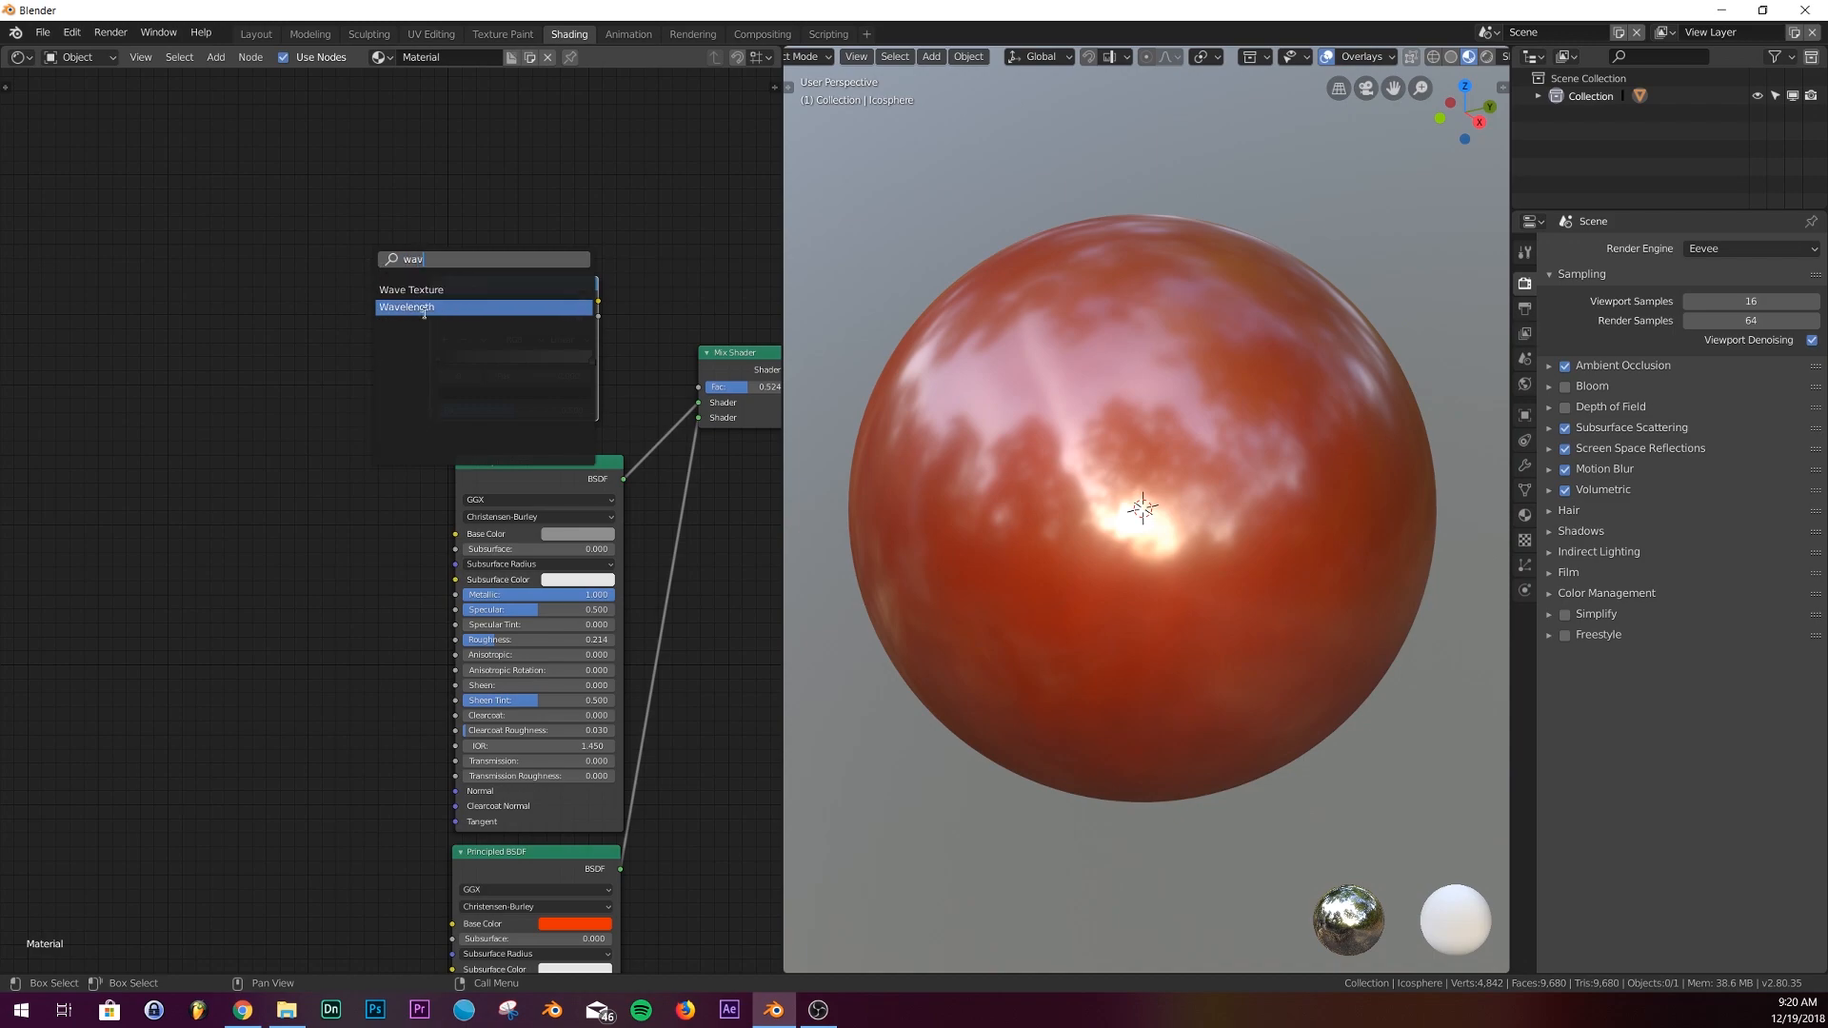
pyautogui.click(409, 290)
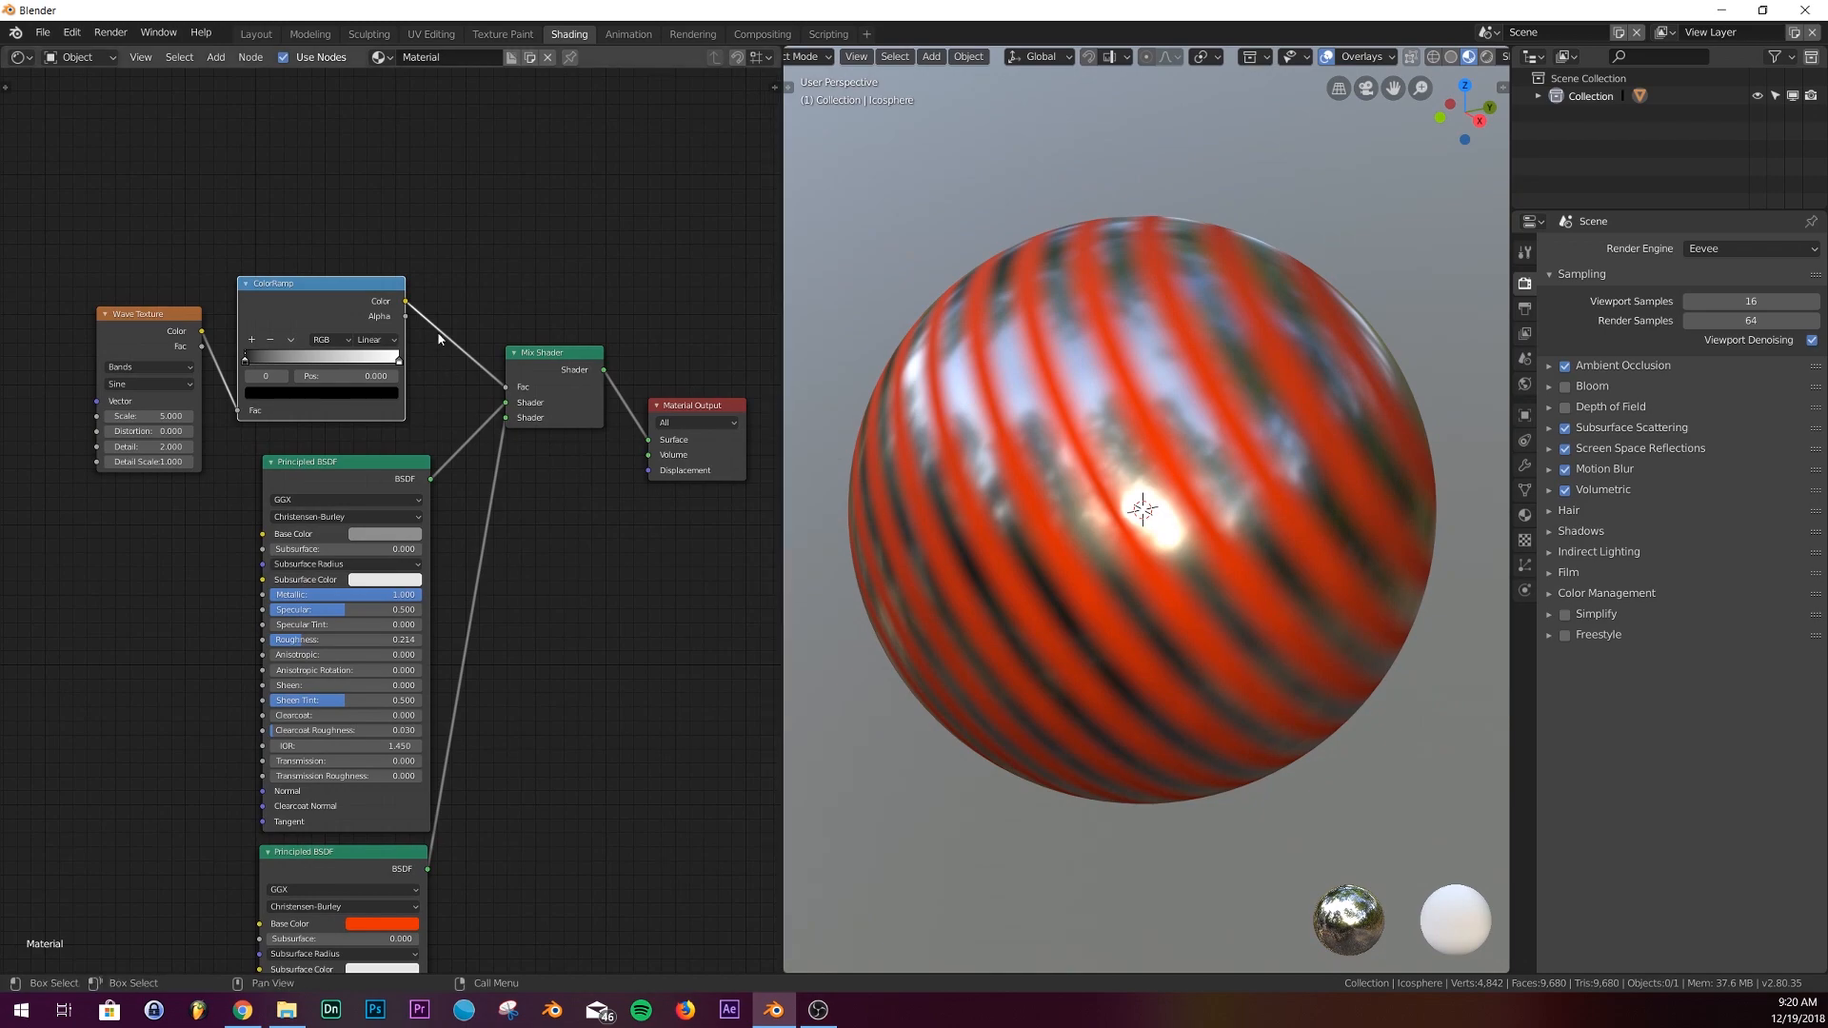
pyautogui.moveTo(397, 300)
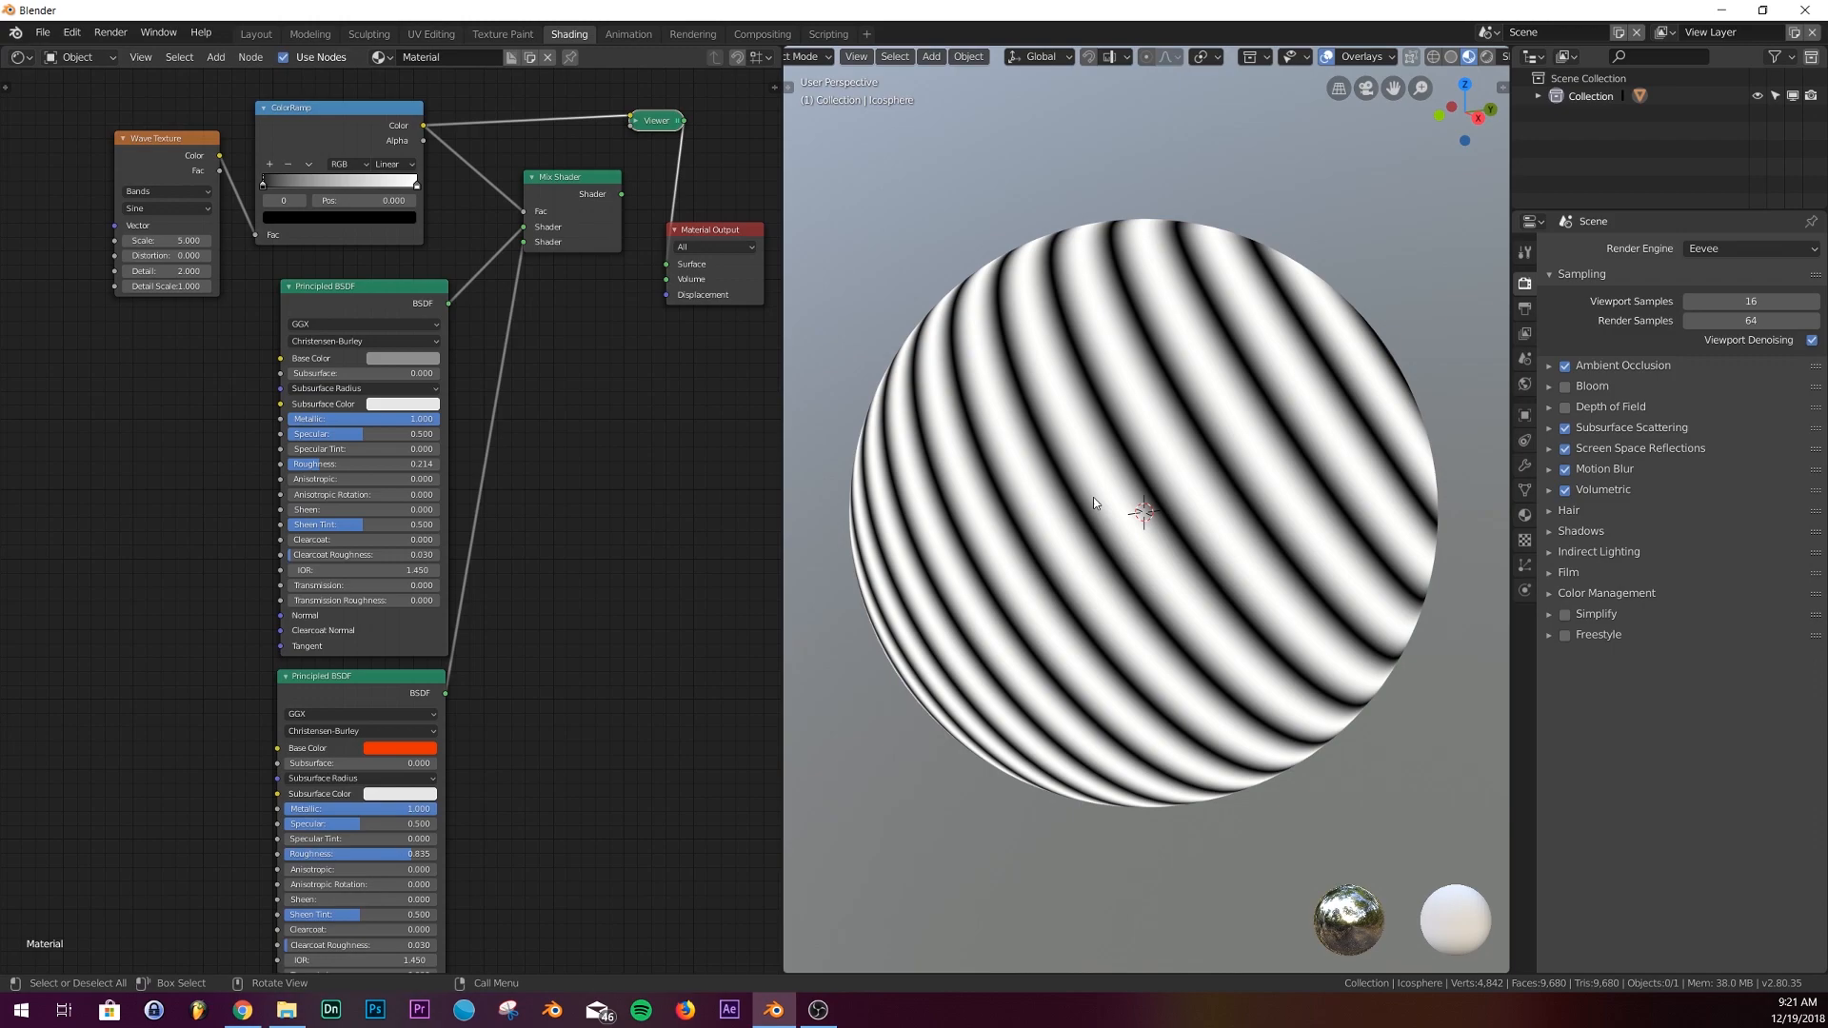
pyautogui.moveTo(1131, 474)
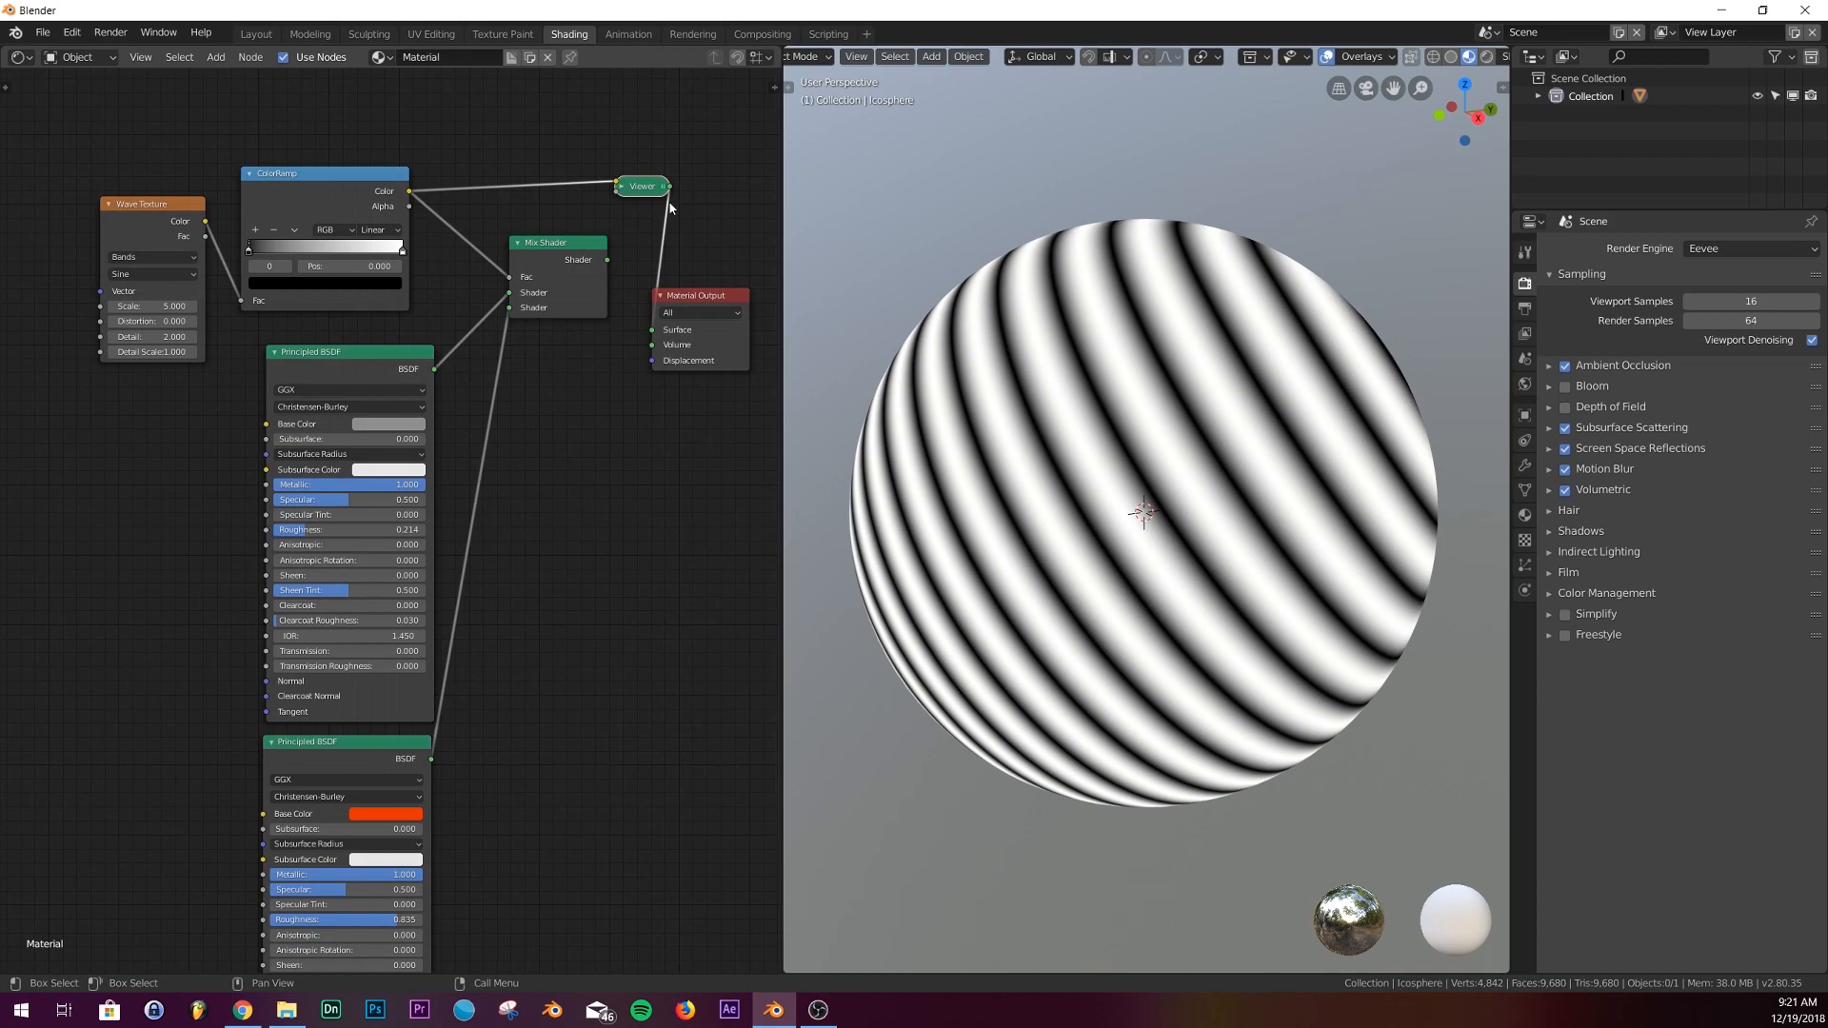
# Reposition the Viewer node that previews the Color Ramp's black-and-white bands.
pyautogui.moveTo(640, 185); pyautogui.dragTo(603, 178)
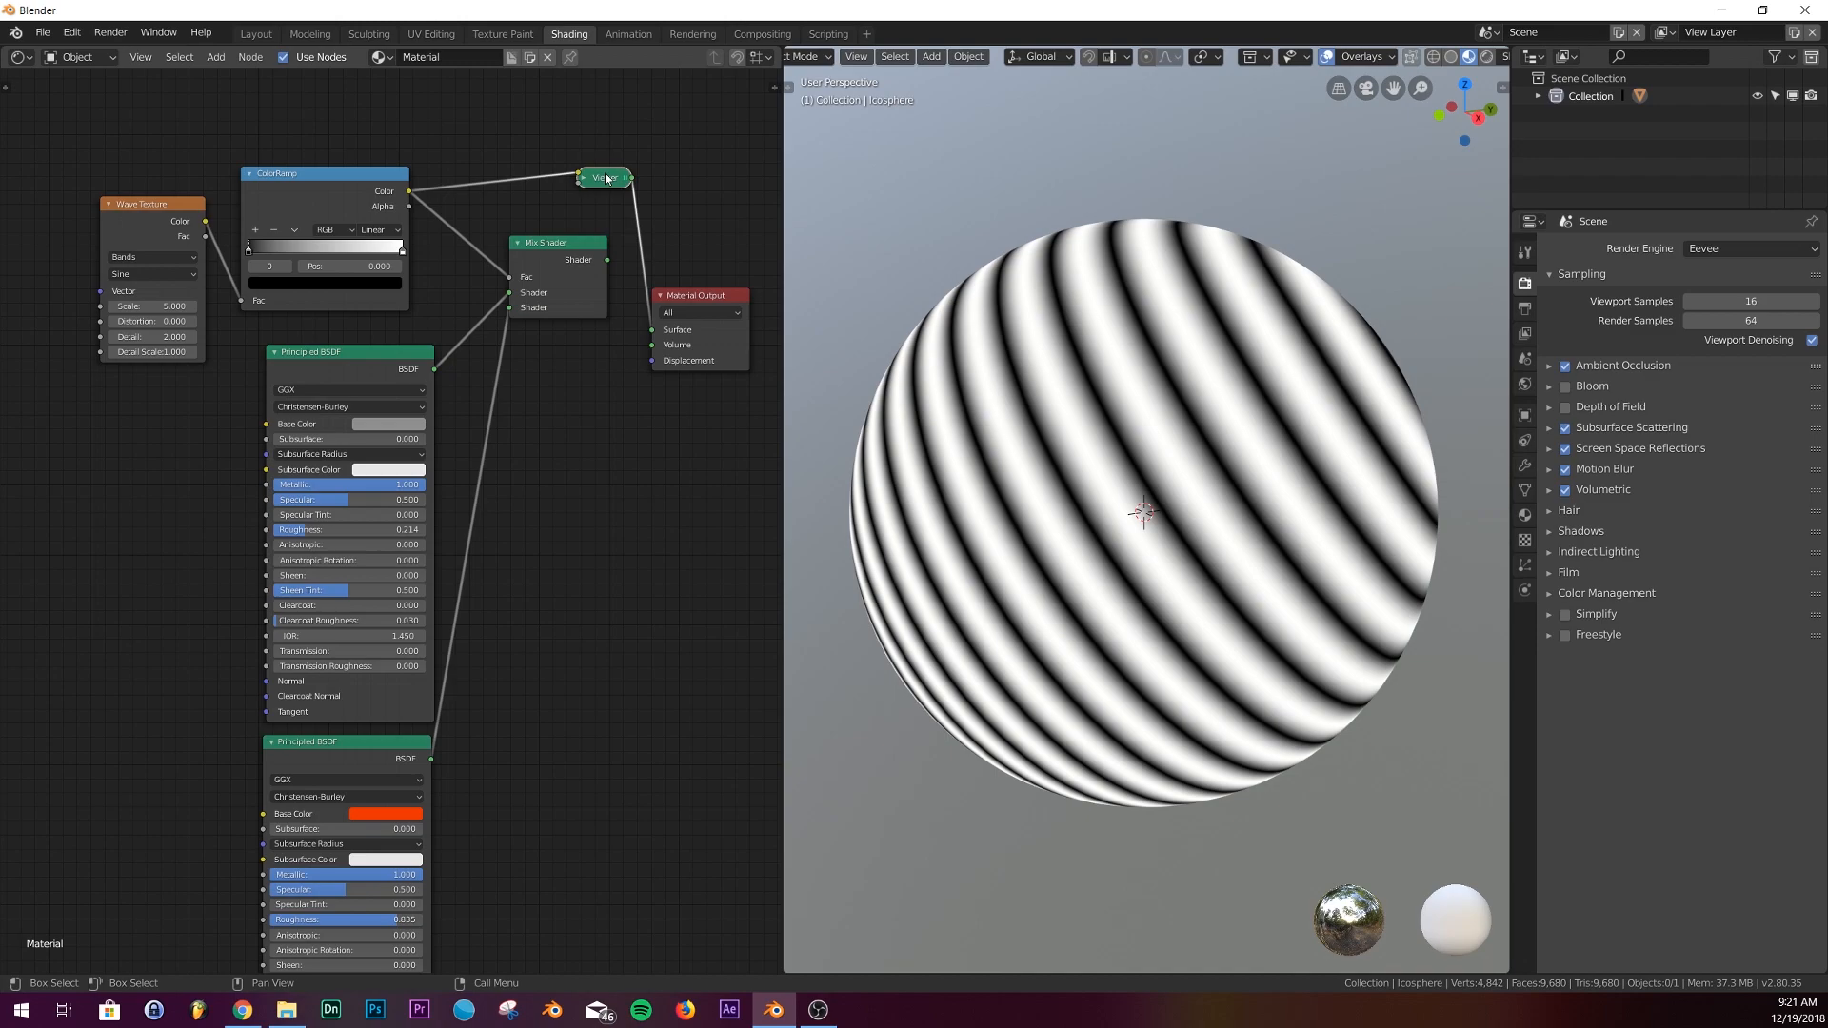
pyautogui.moveTo(605, 177)
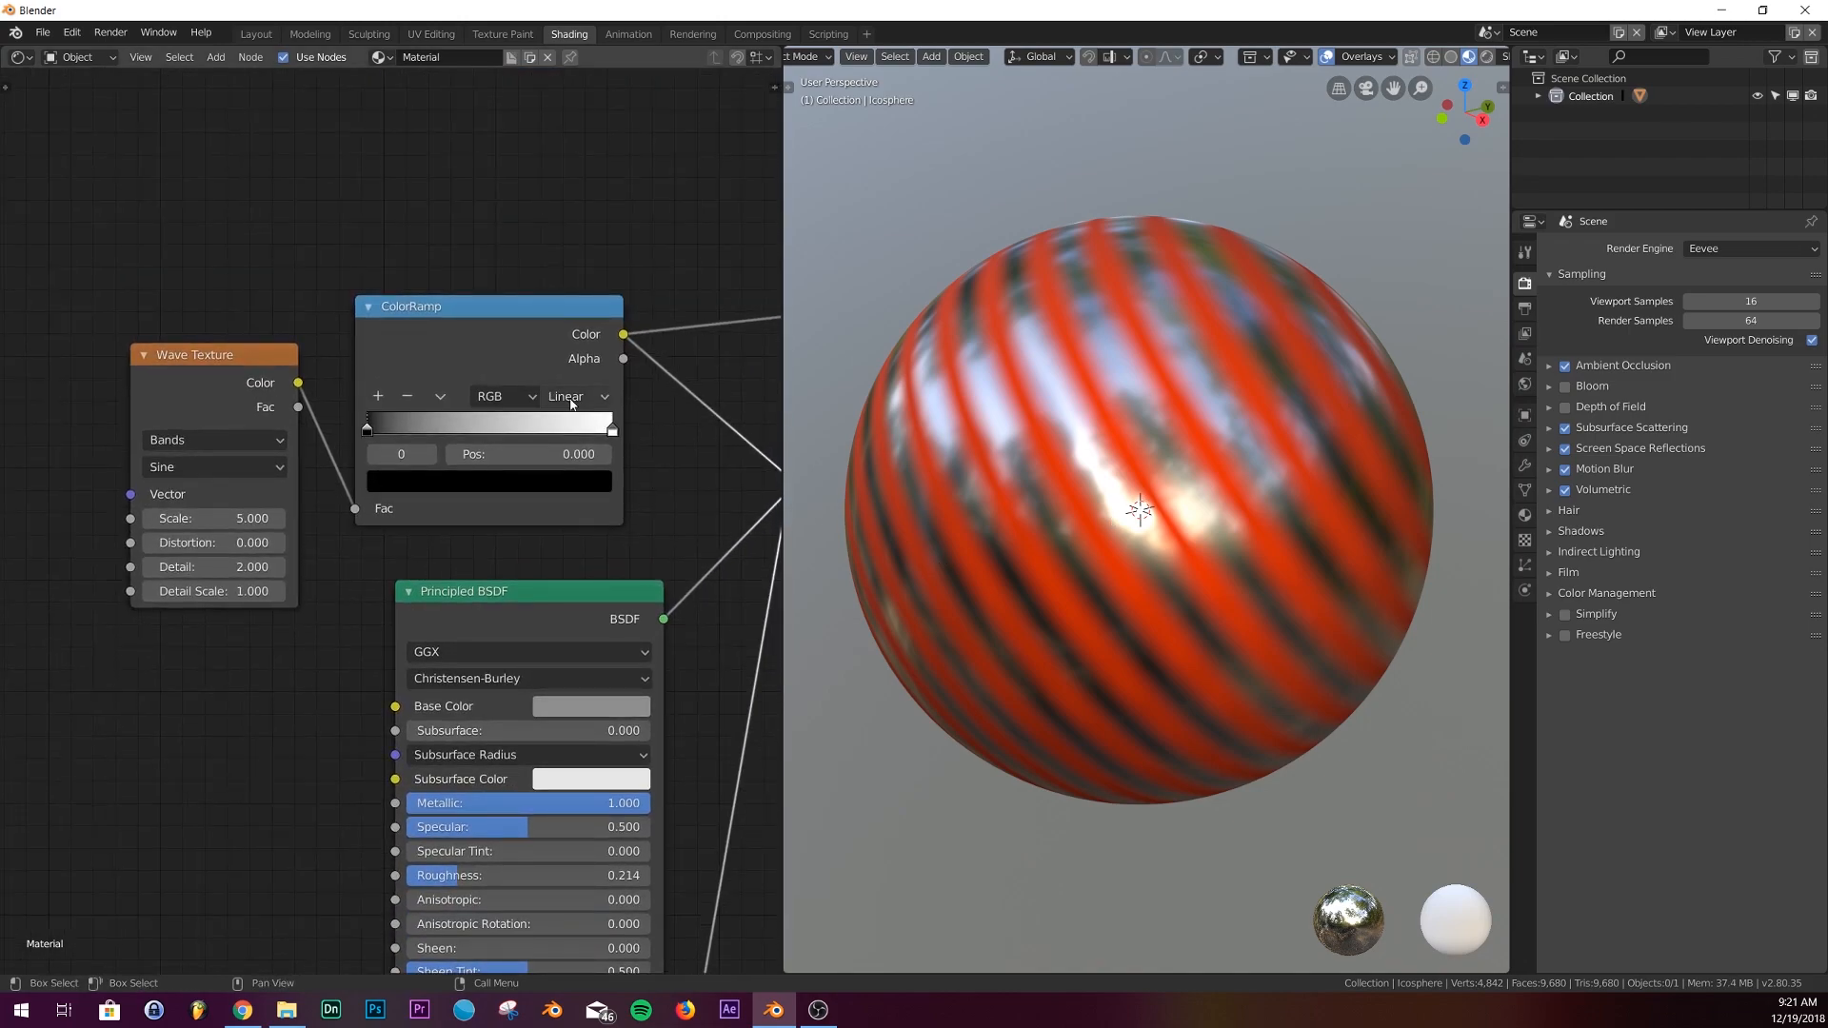
# Set the Color Ramp to Constant interpolation and move its stop to resize red stripes.
pyautogui.click(576, 396)
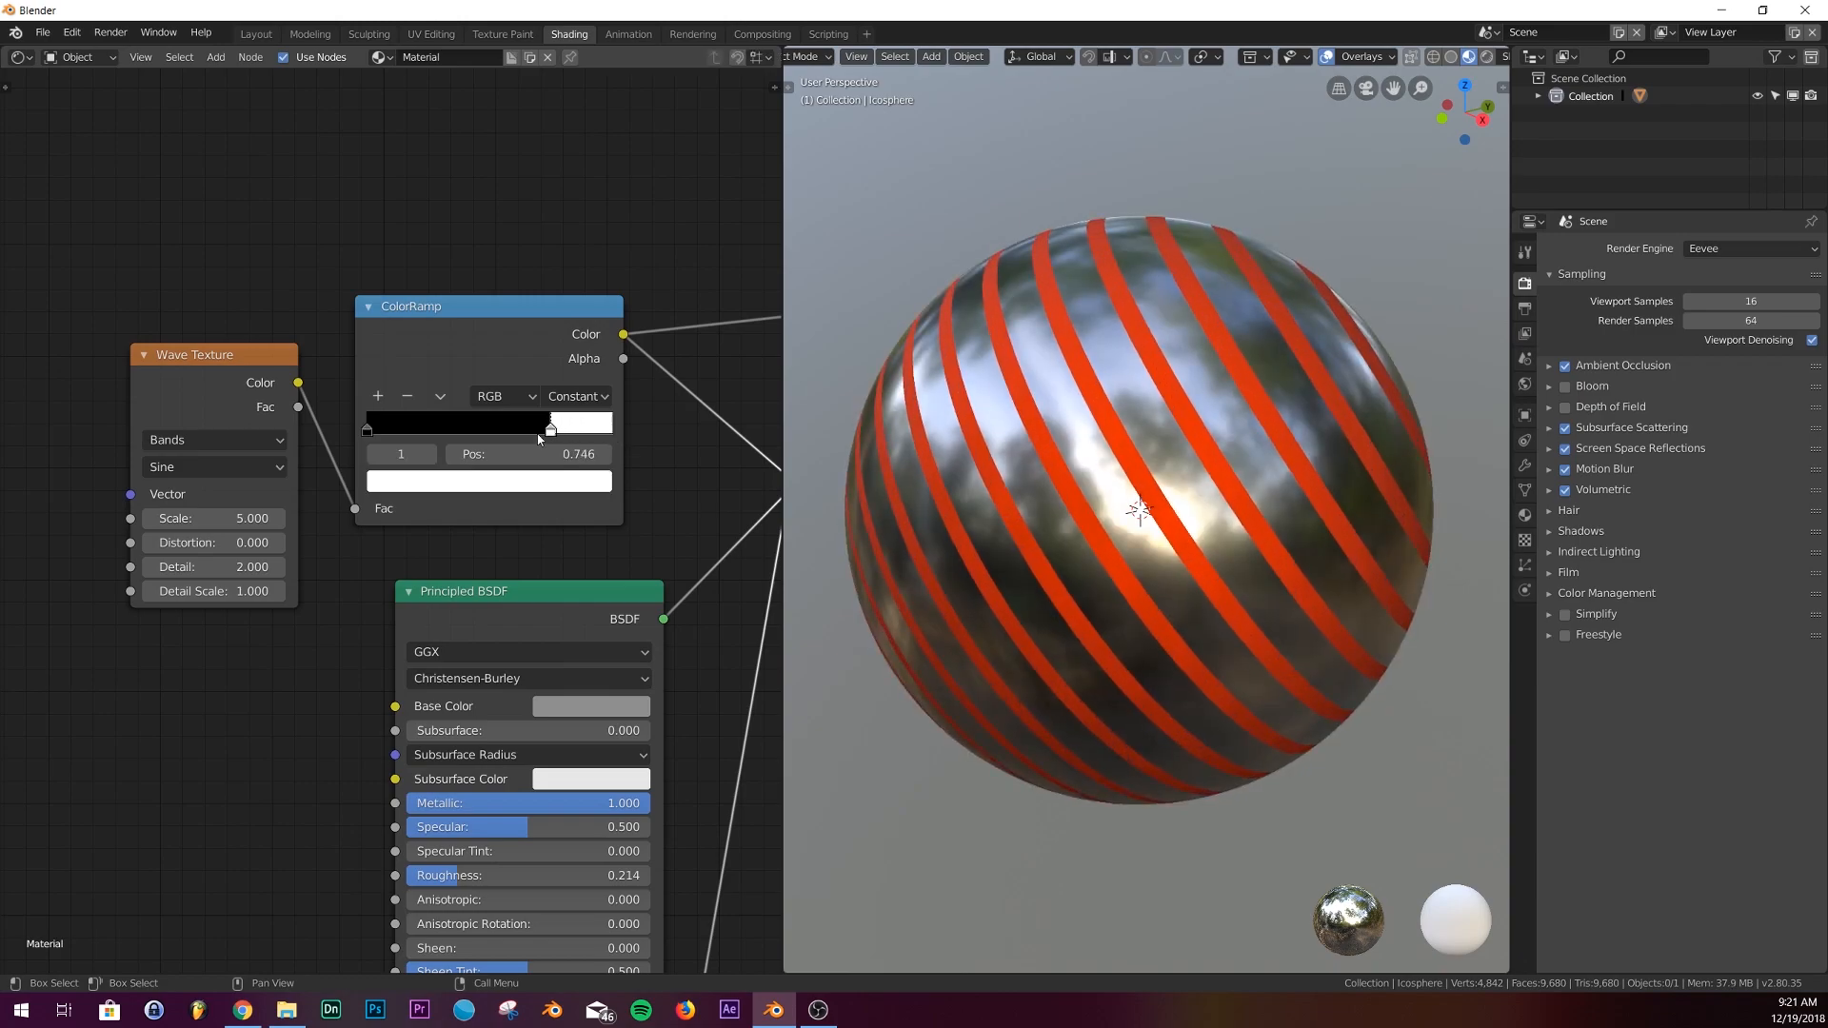
pyautogui.moveTo(550, 429); pyautogui.dragTo(463, 430)
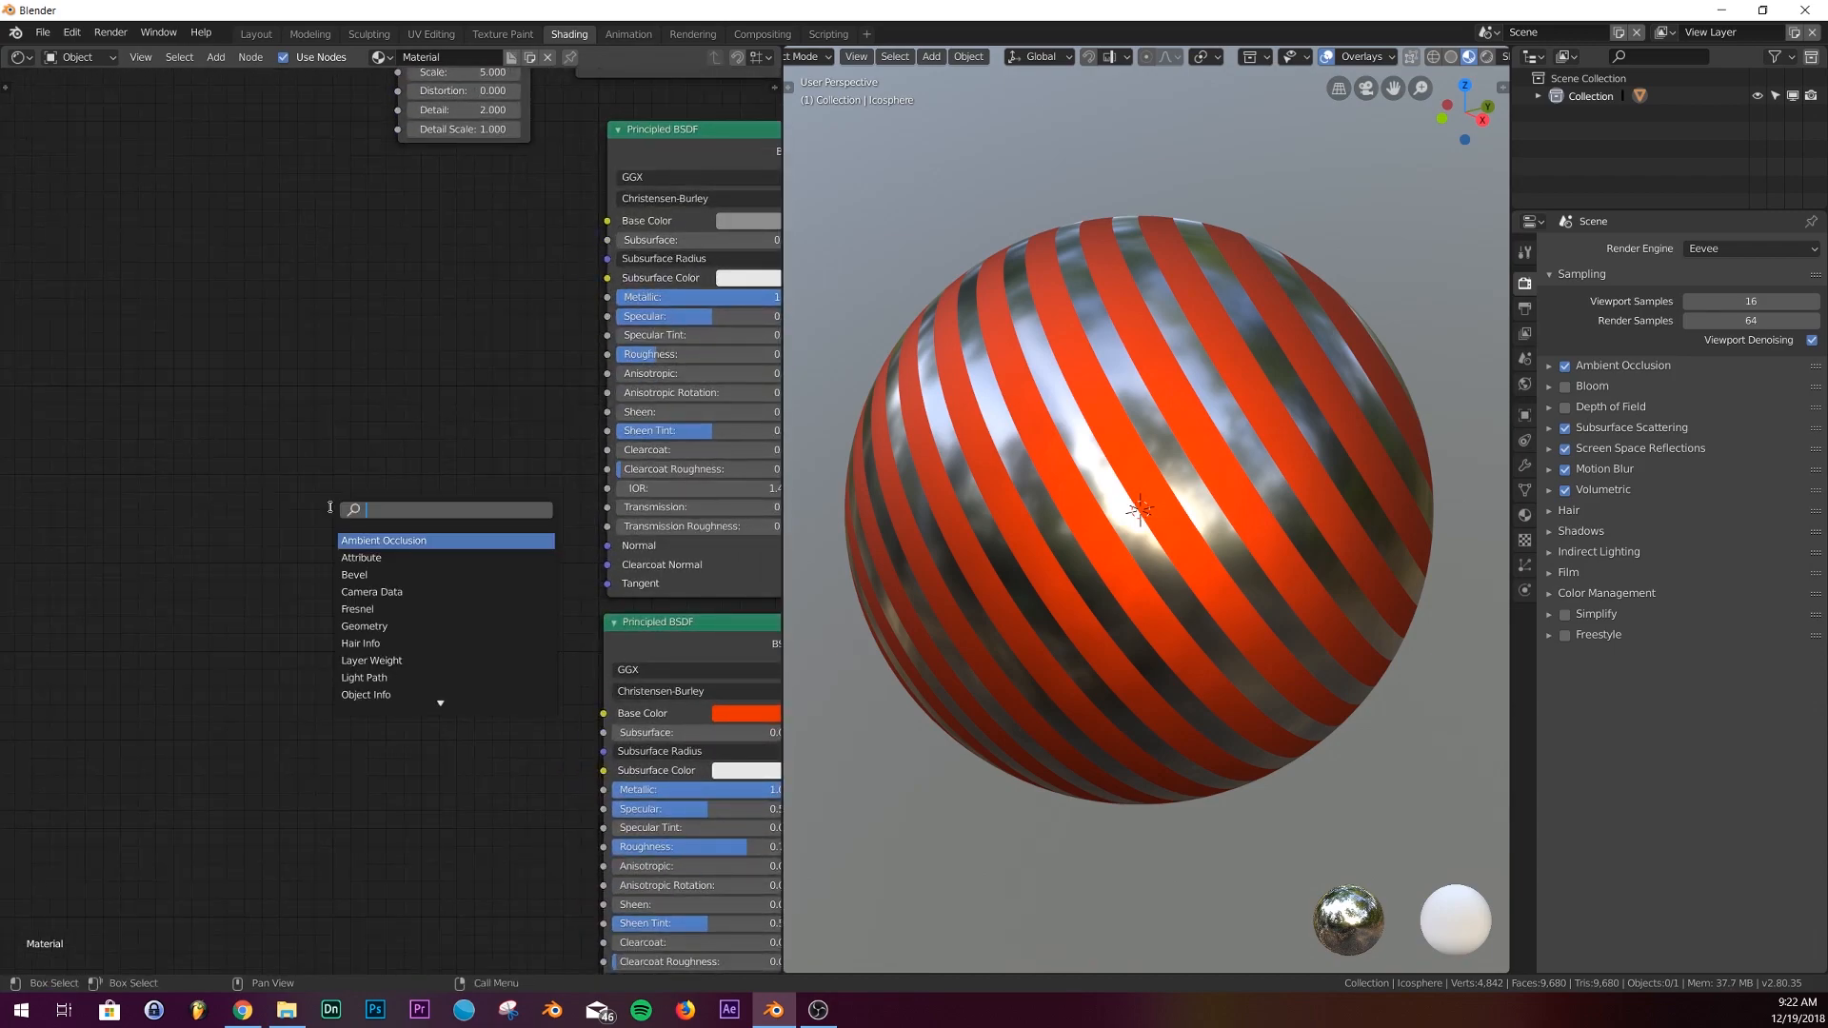
# Add a Bump node and feed its Normal into both Principled BSDF shaders.
pyautogui.write('bump')
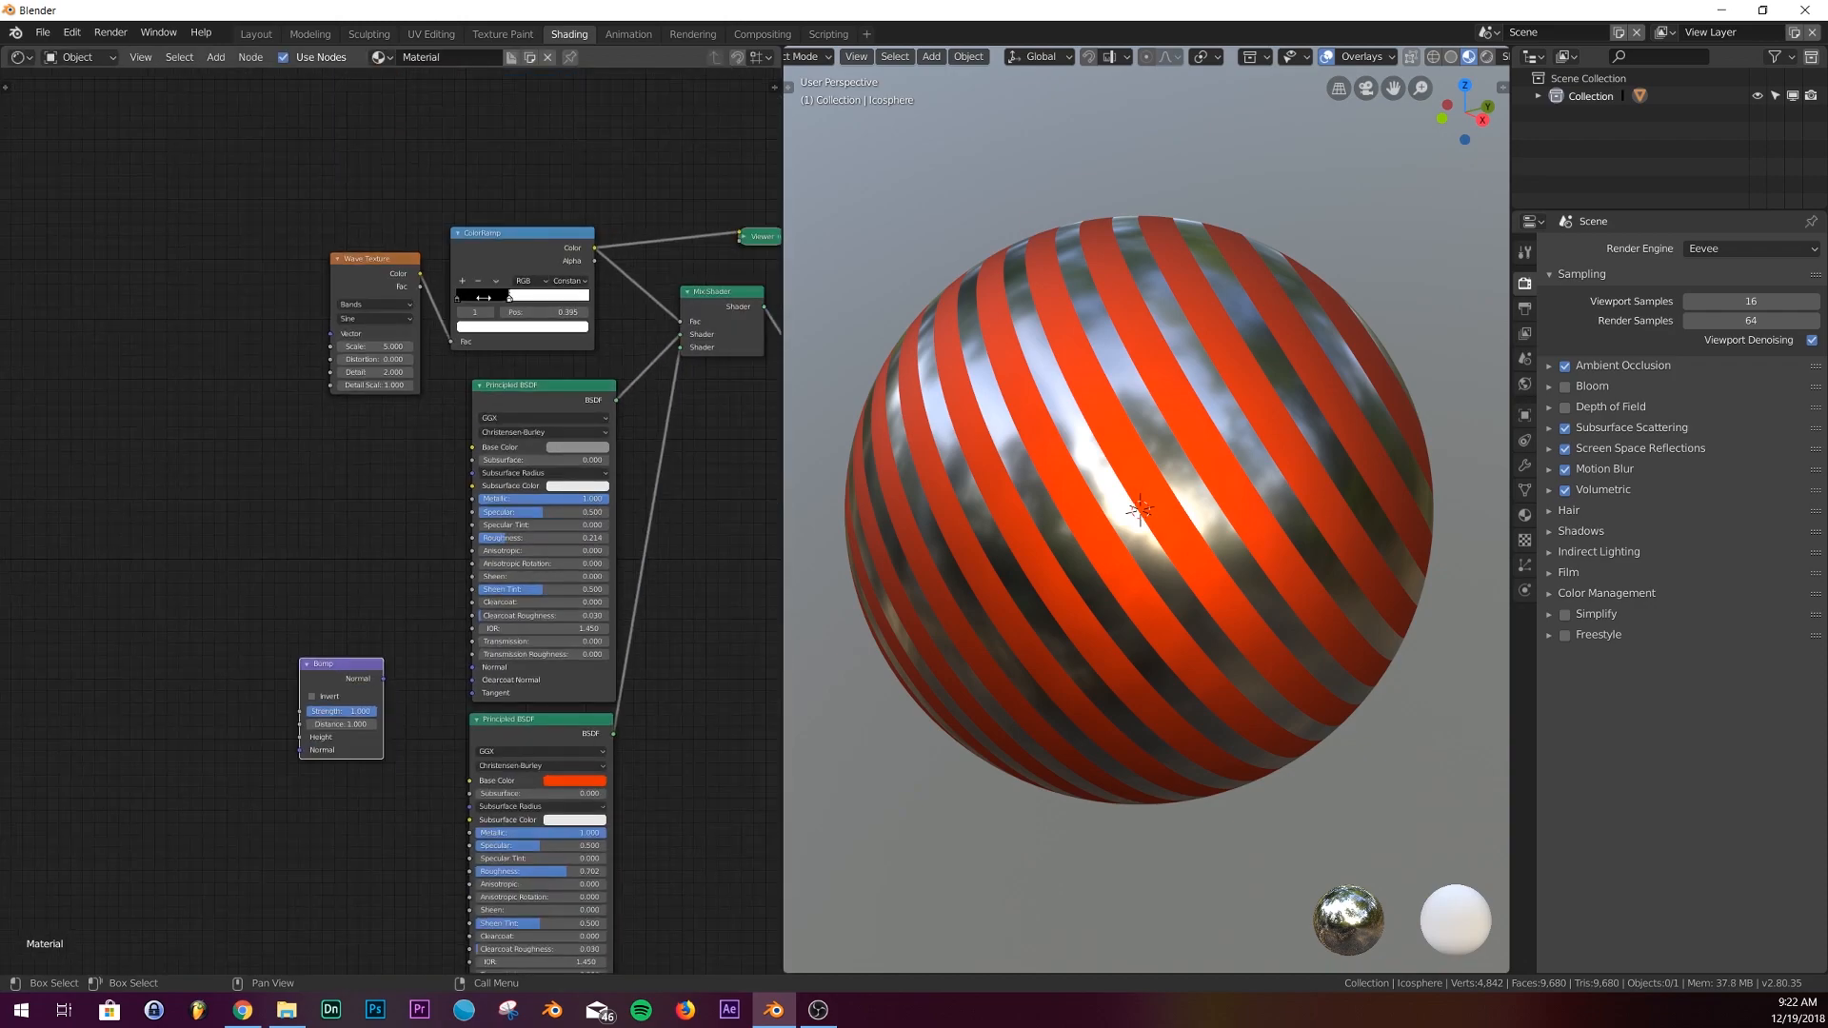
pyautogui.moveTo(594, 249); pyautogui.dragTo(286, 682)
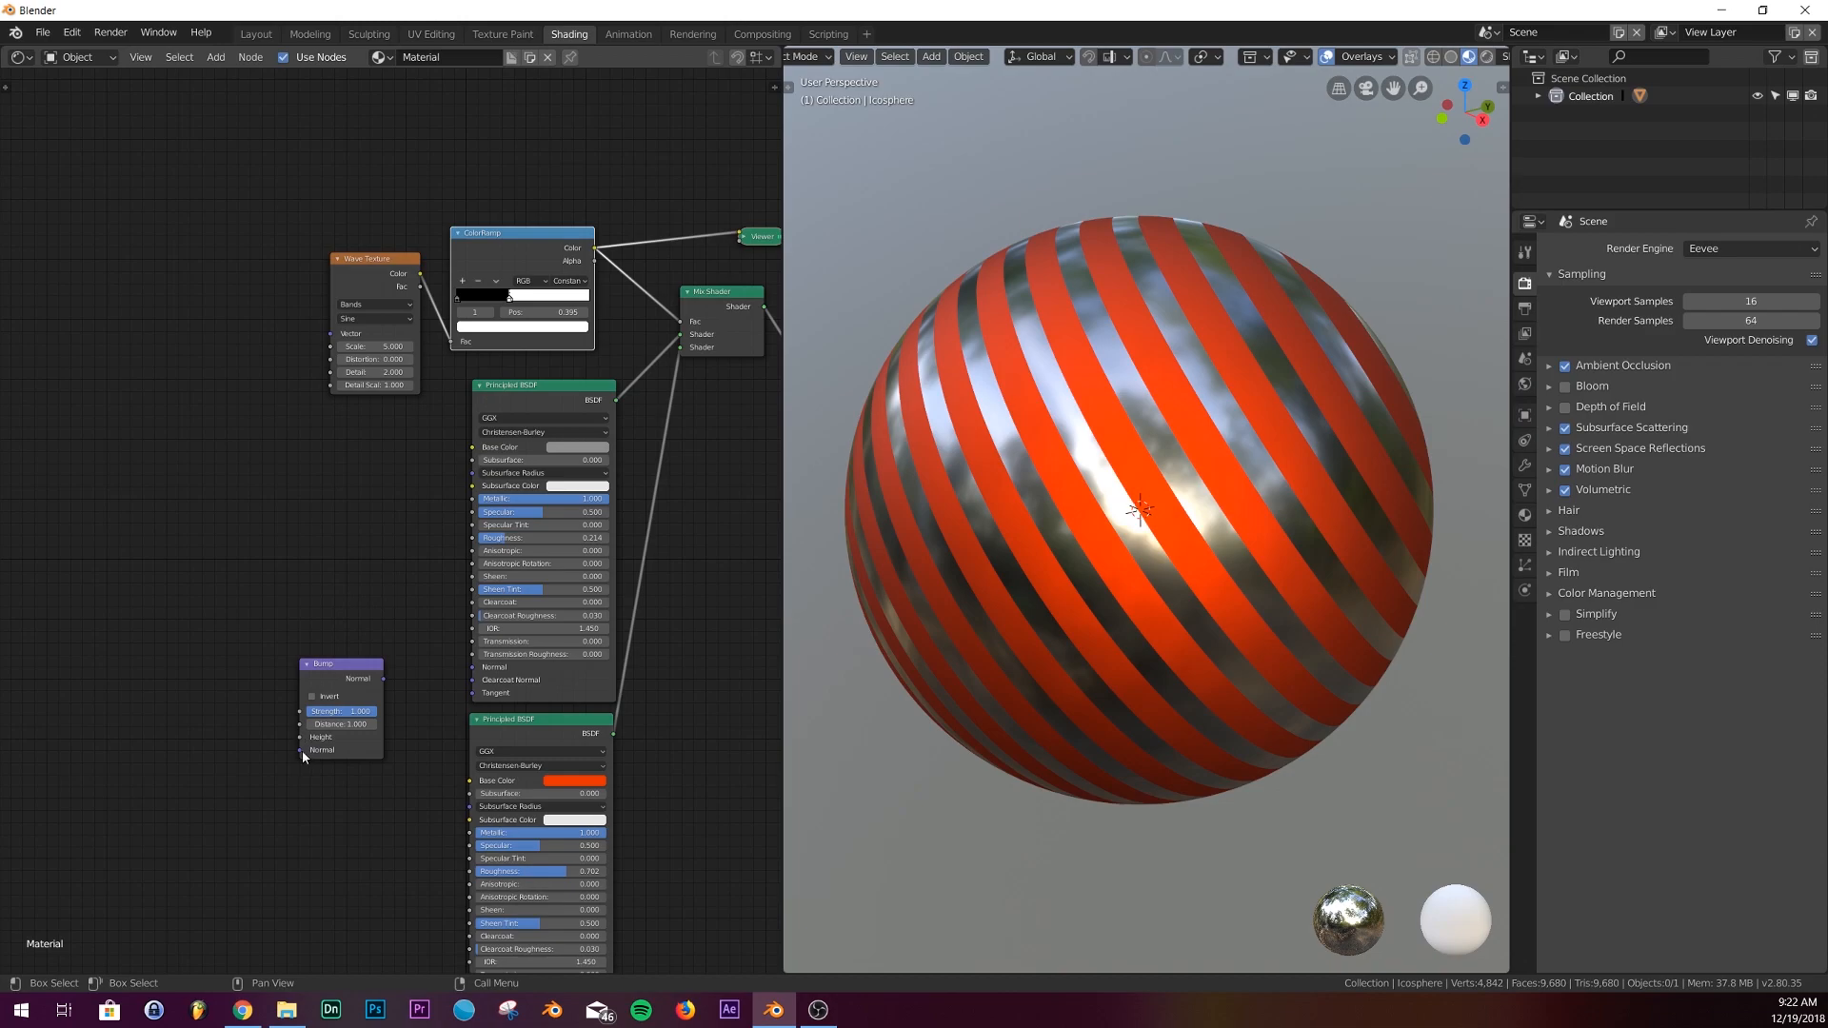
pyautogui.moveTo(594, 251); pyautogui.dragTo(292, 740)
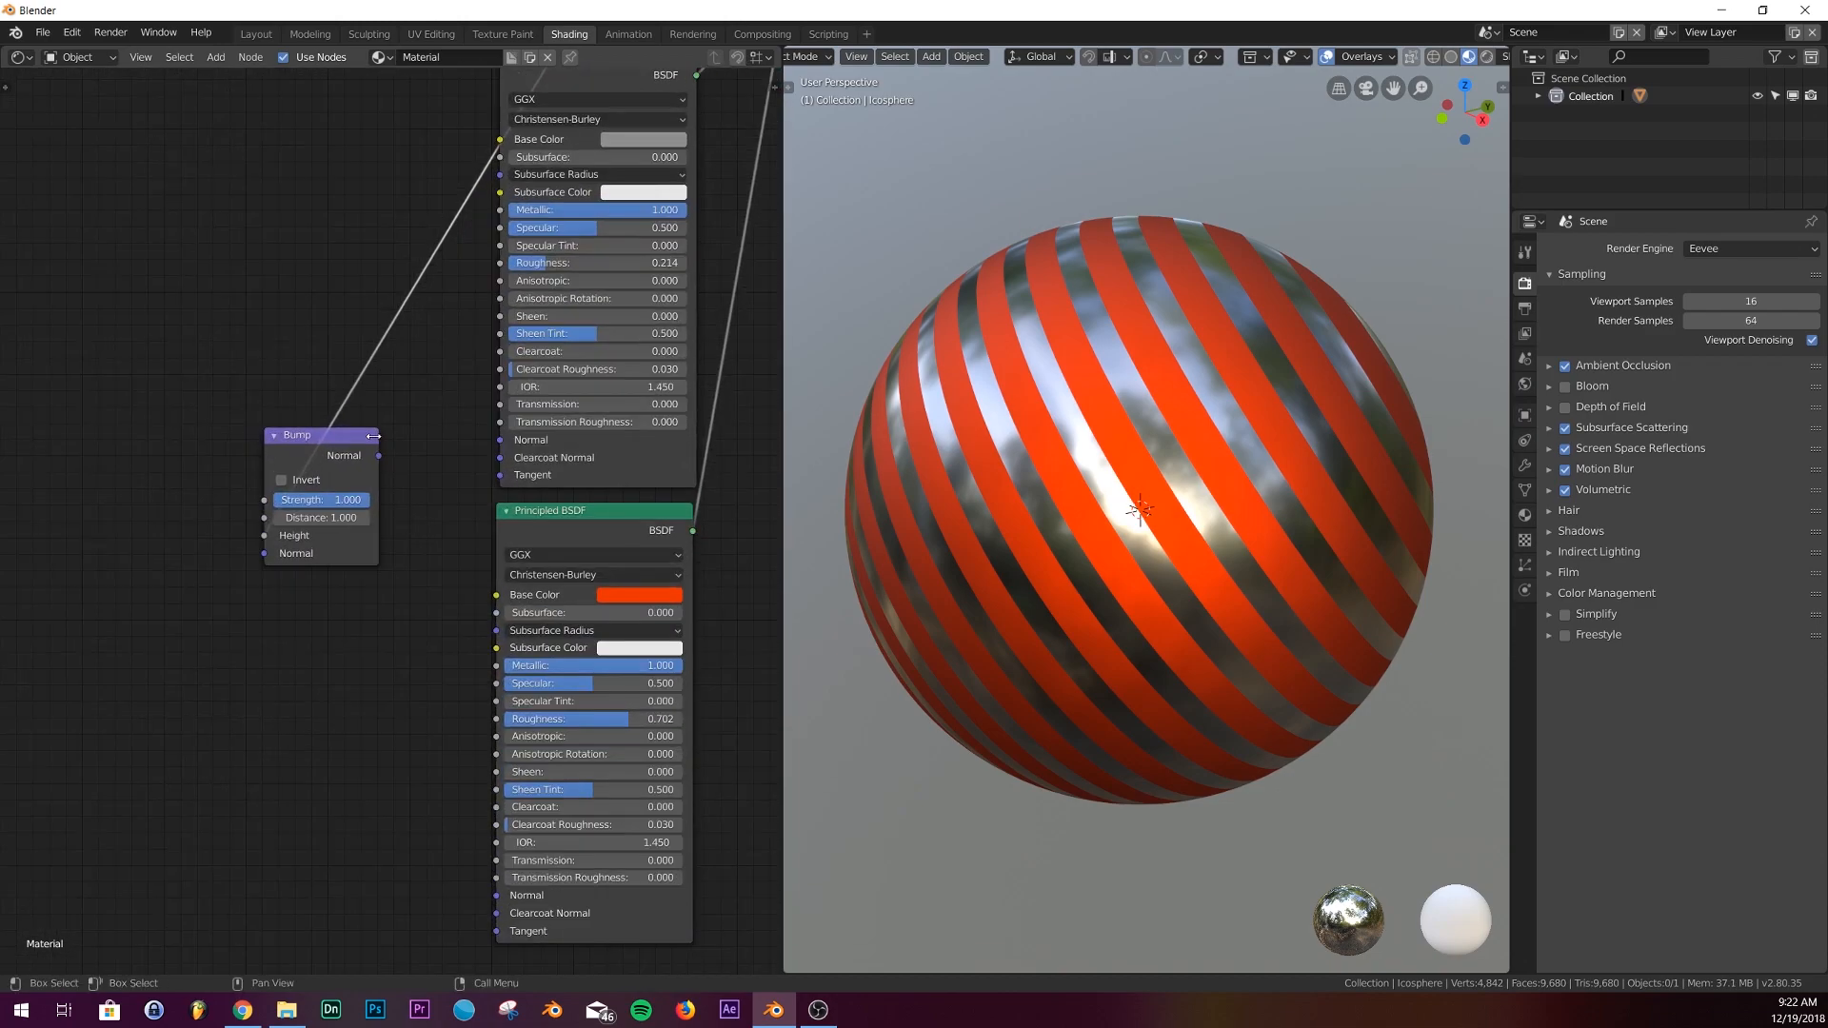
pyautogui.moveTo(377, 455); pyautogui.dragTo(464, 455)
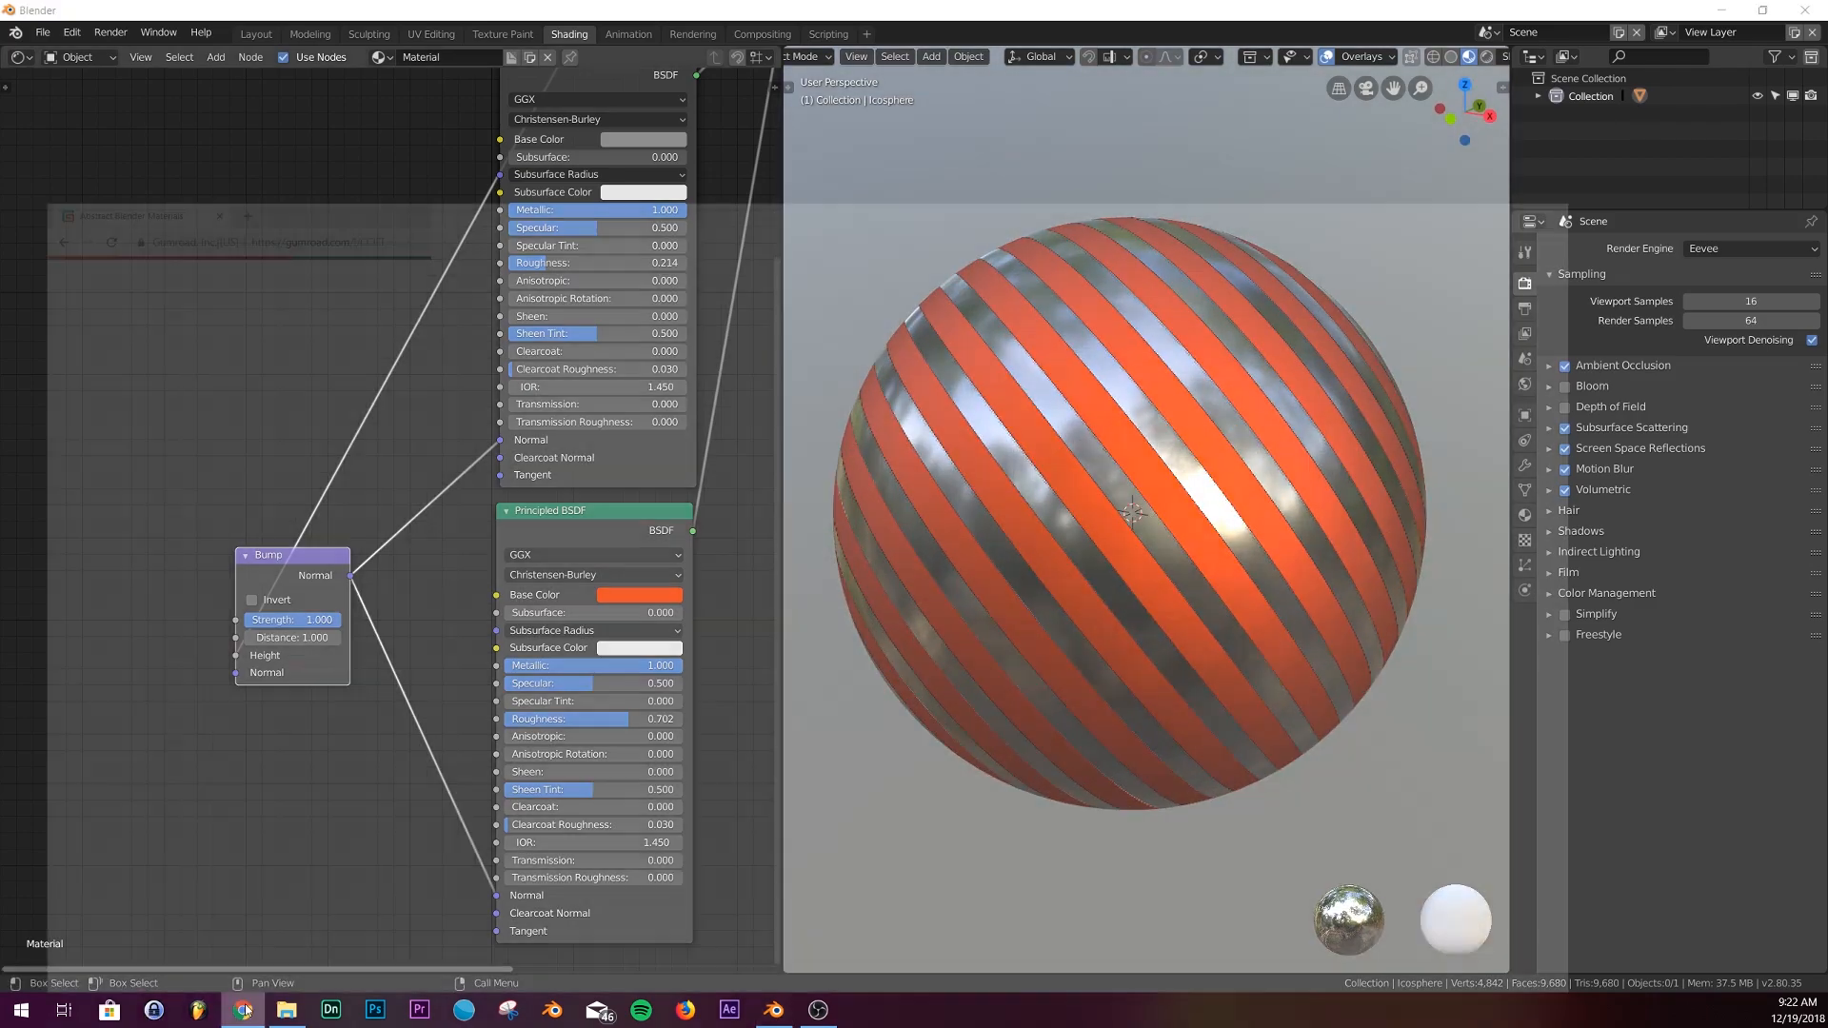
# Bring up the Gumroad product page in the browser, then return to Blender.
pyautogui.click(243, 1009)
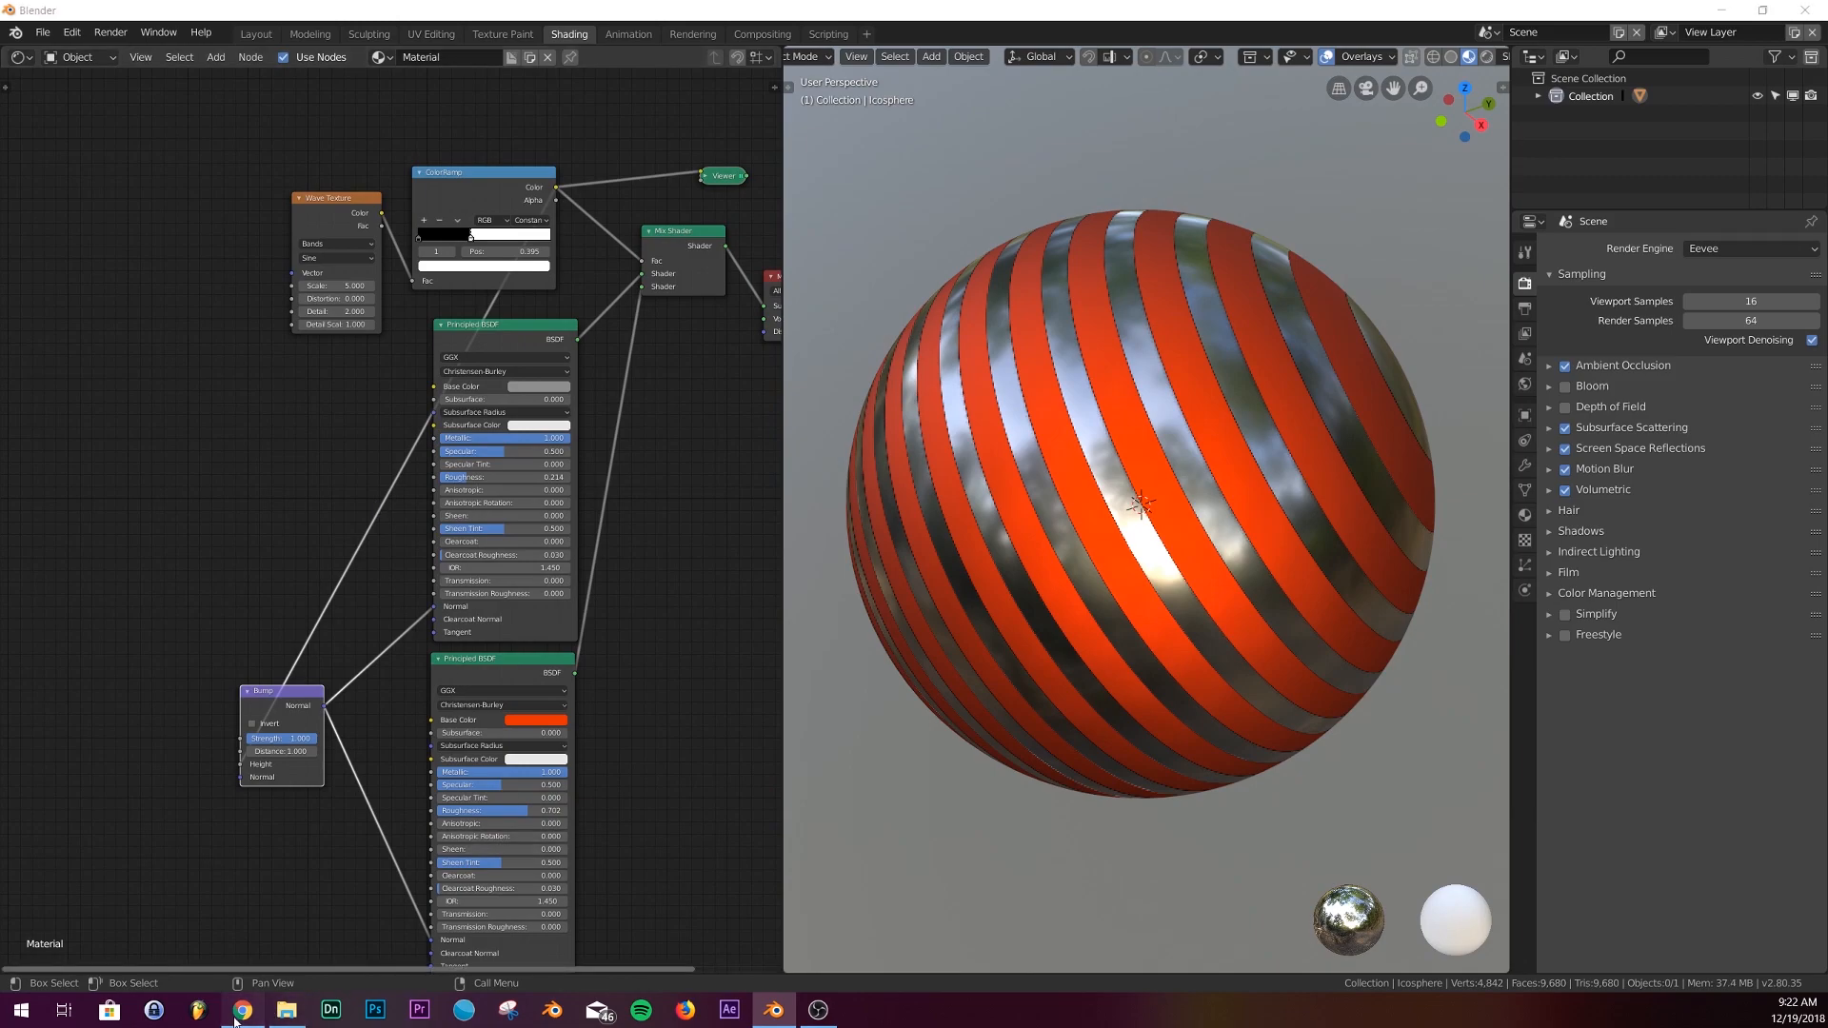
pyautogui.click(243, 1010)
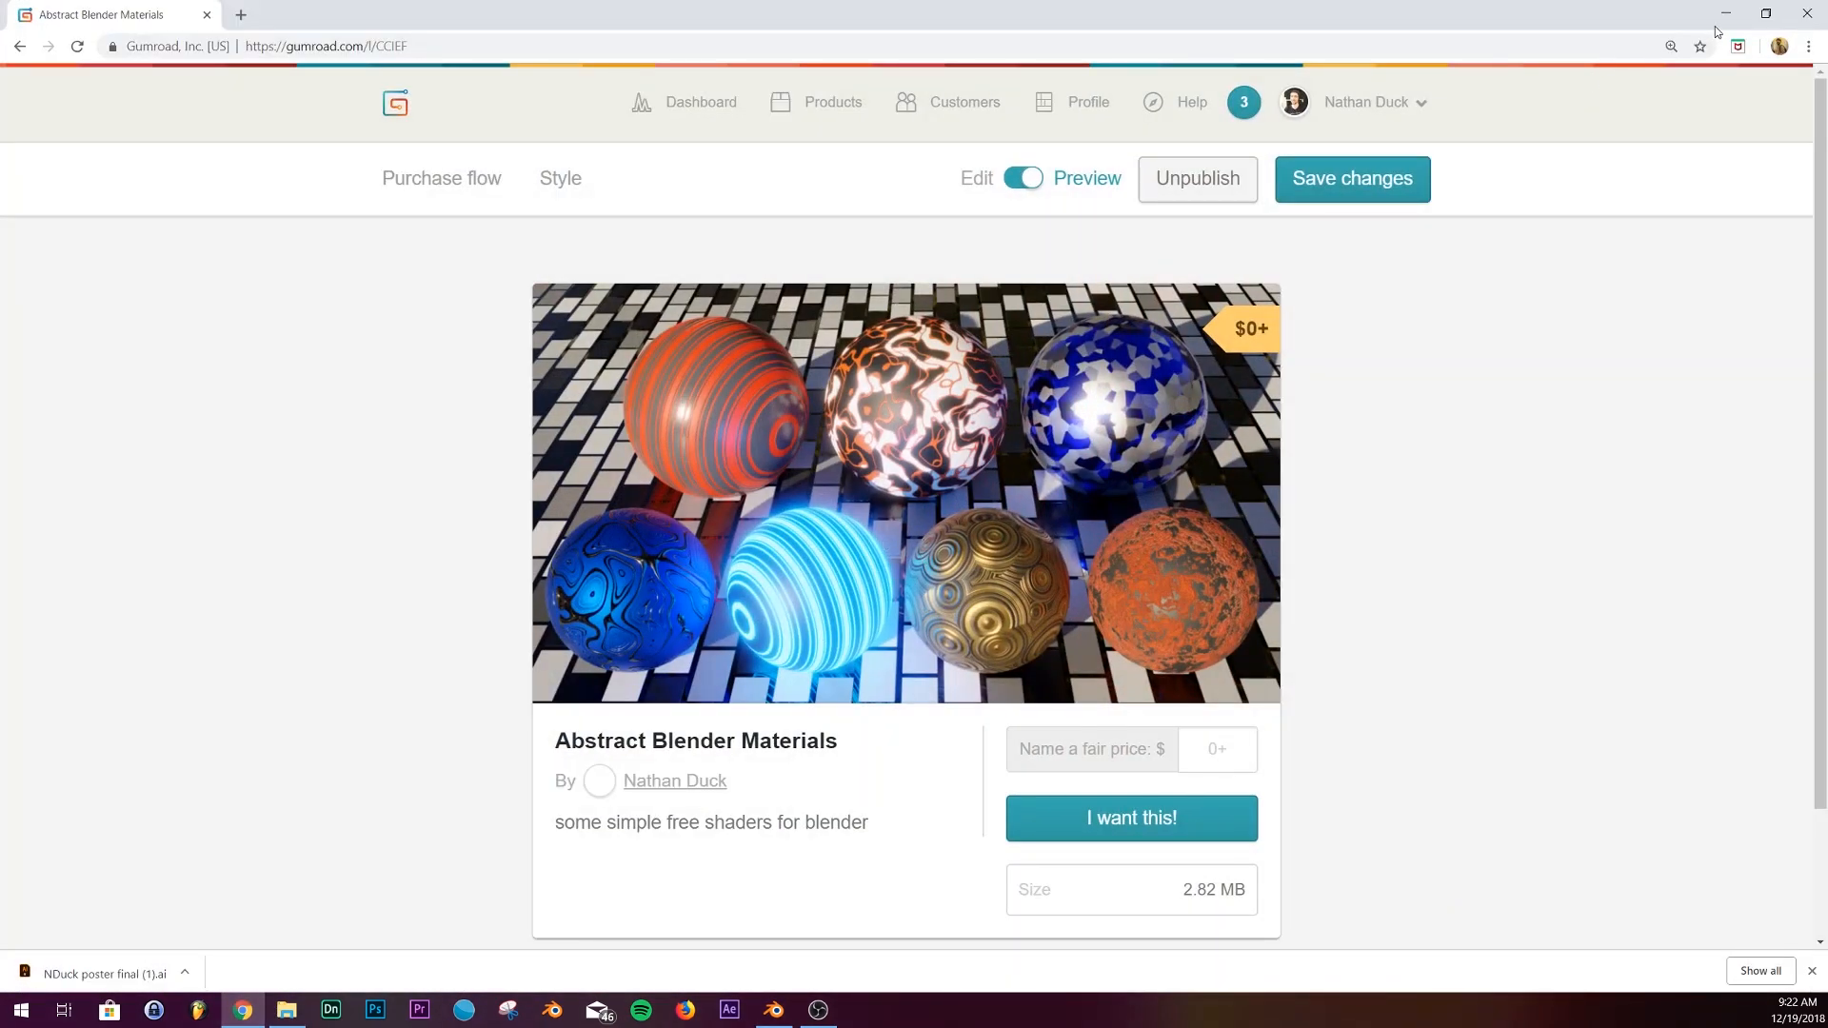
pyautogui.click(772, 1010)
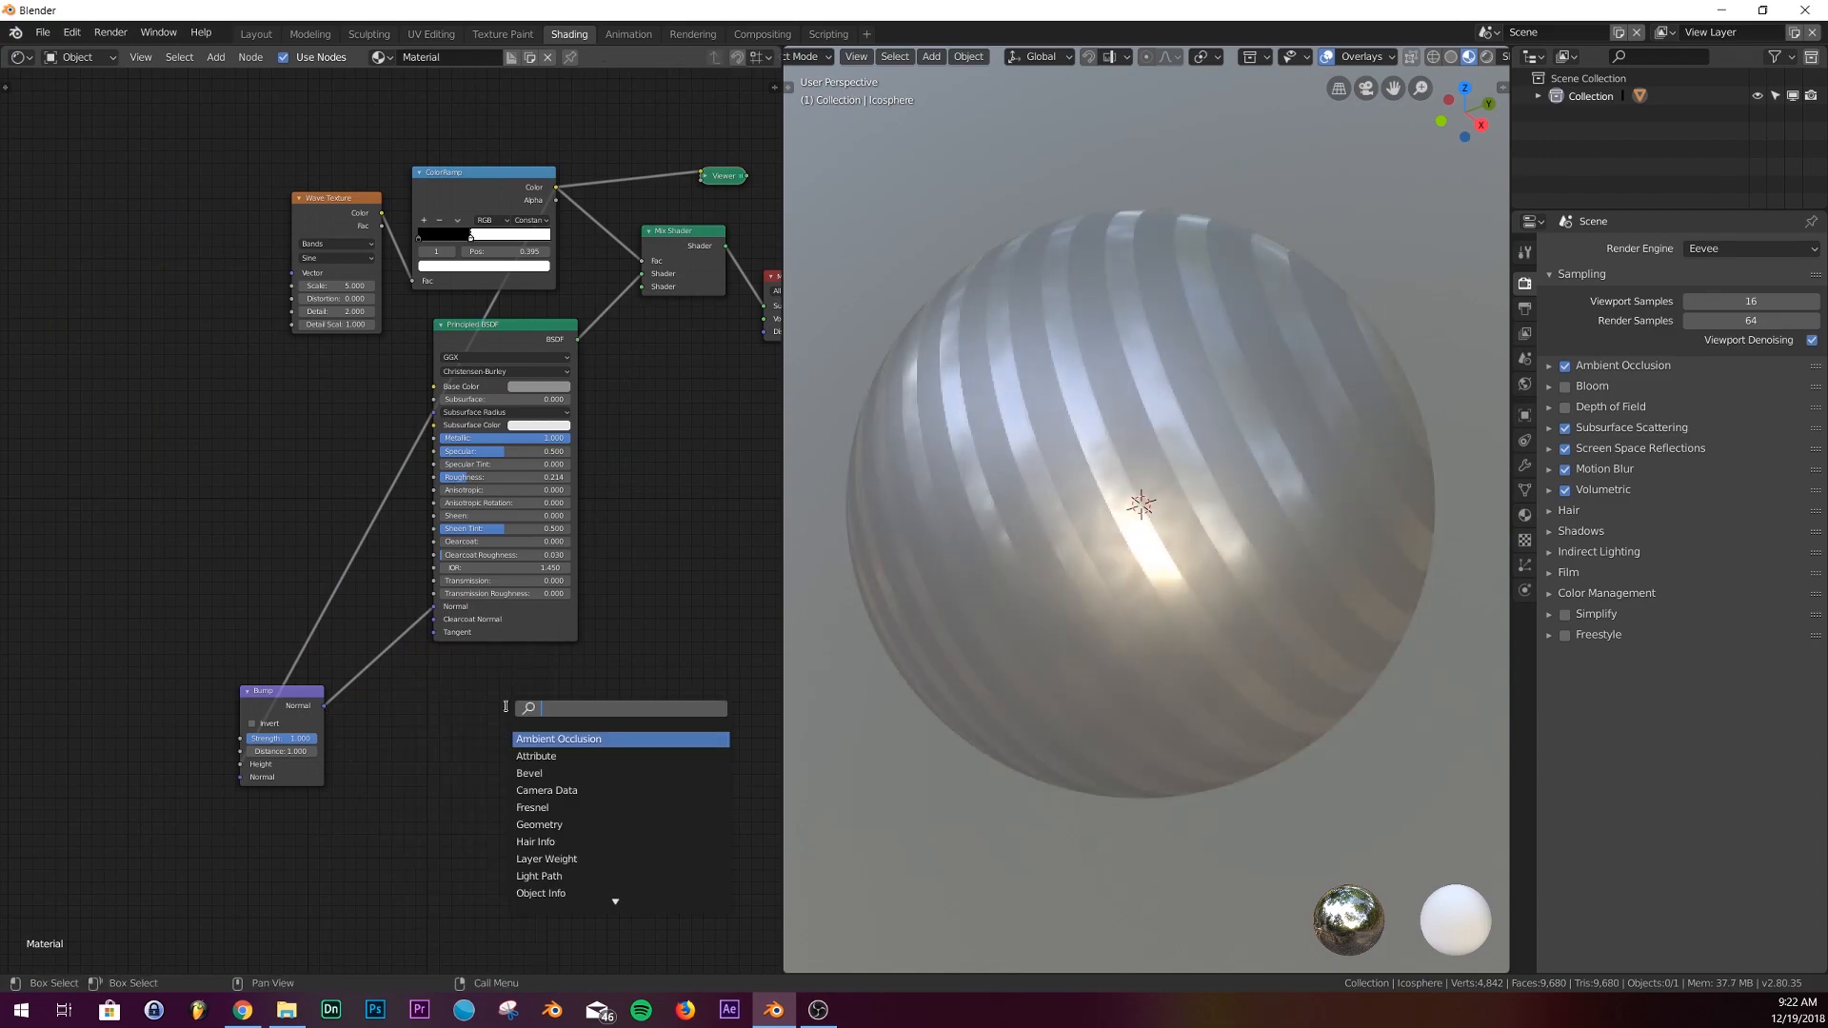
# Add an Emission shader into the Mix Shader in place of the red BSDF.
pyautogui.write('em')
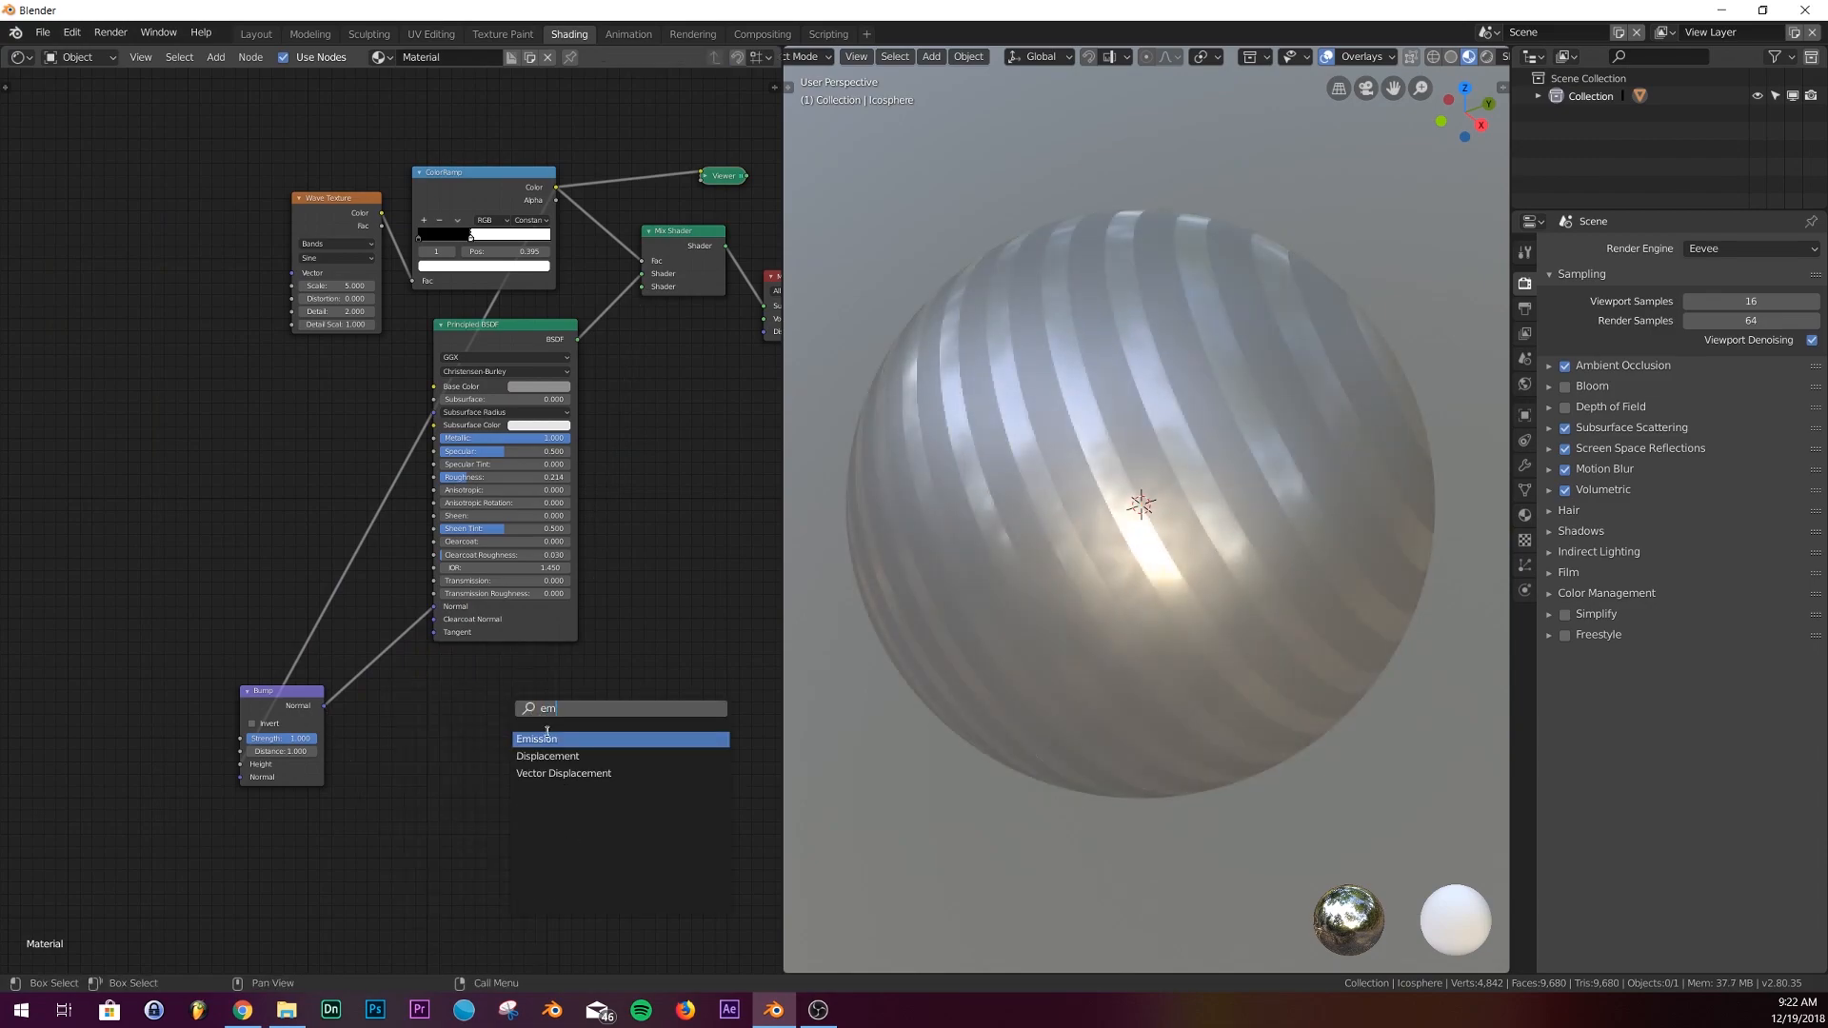
pyautogui.click(535, 738)
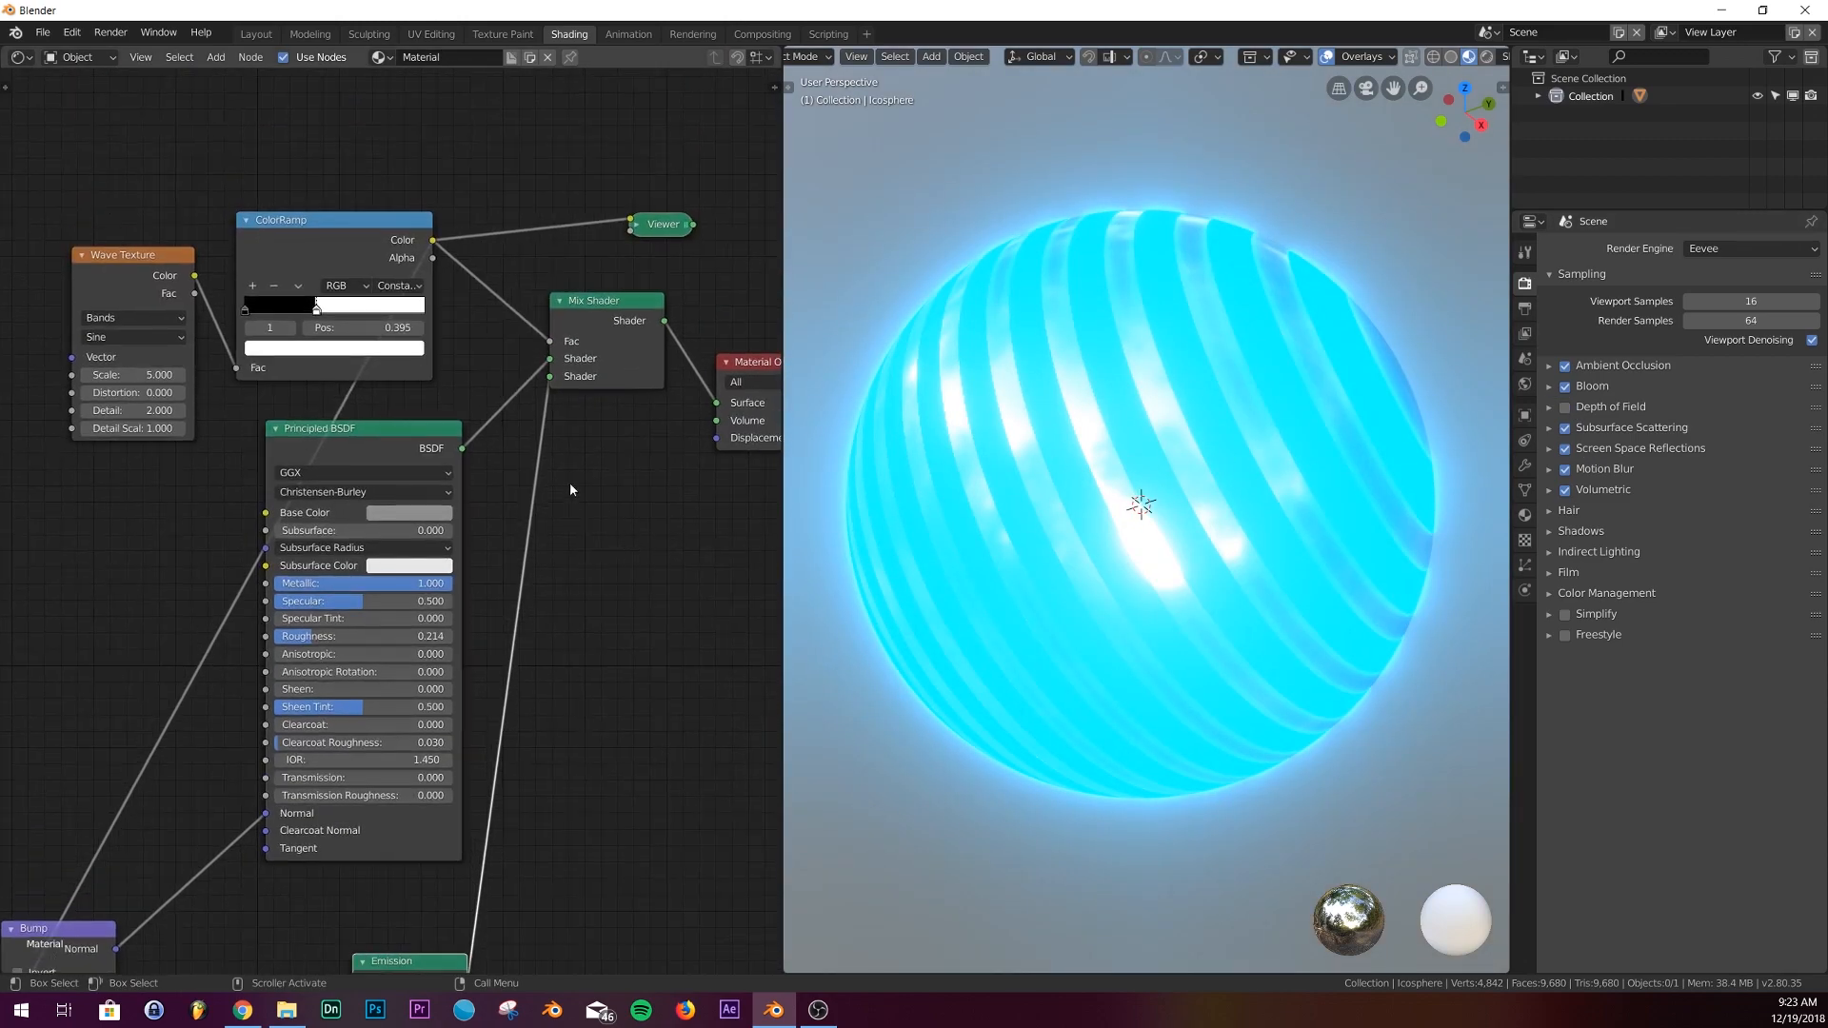
# Narrow the glow bands via the ramp stop and set wave Scale 12.3, Distortion -1.5.
pyautogui.moveTo(315, 305); pyautogui.dragTo(422, 305)
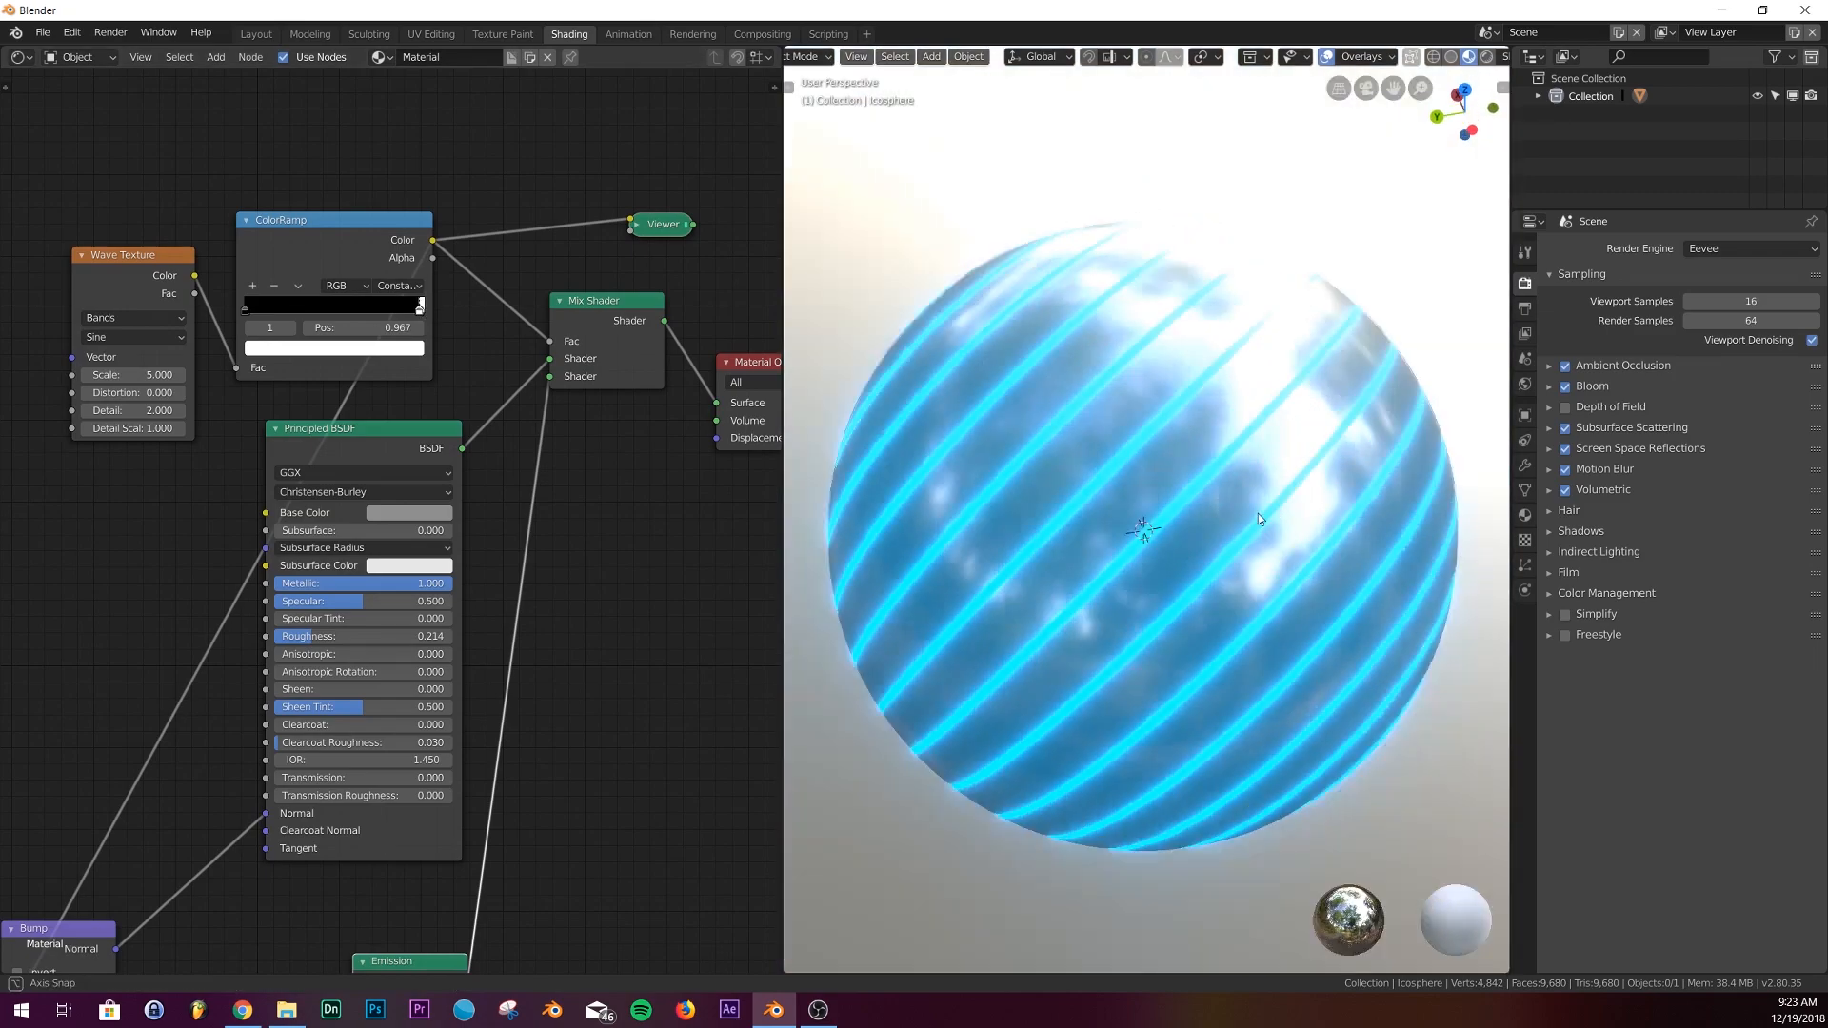
pyautogui.moveTo(1259, 519); pyautogui.dragTo(1060, 487)
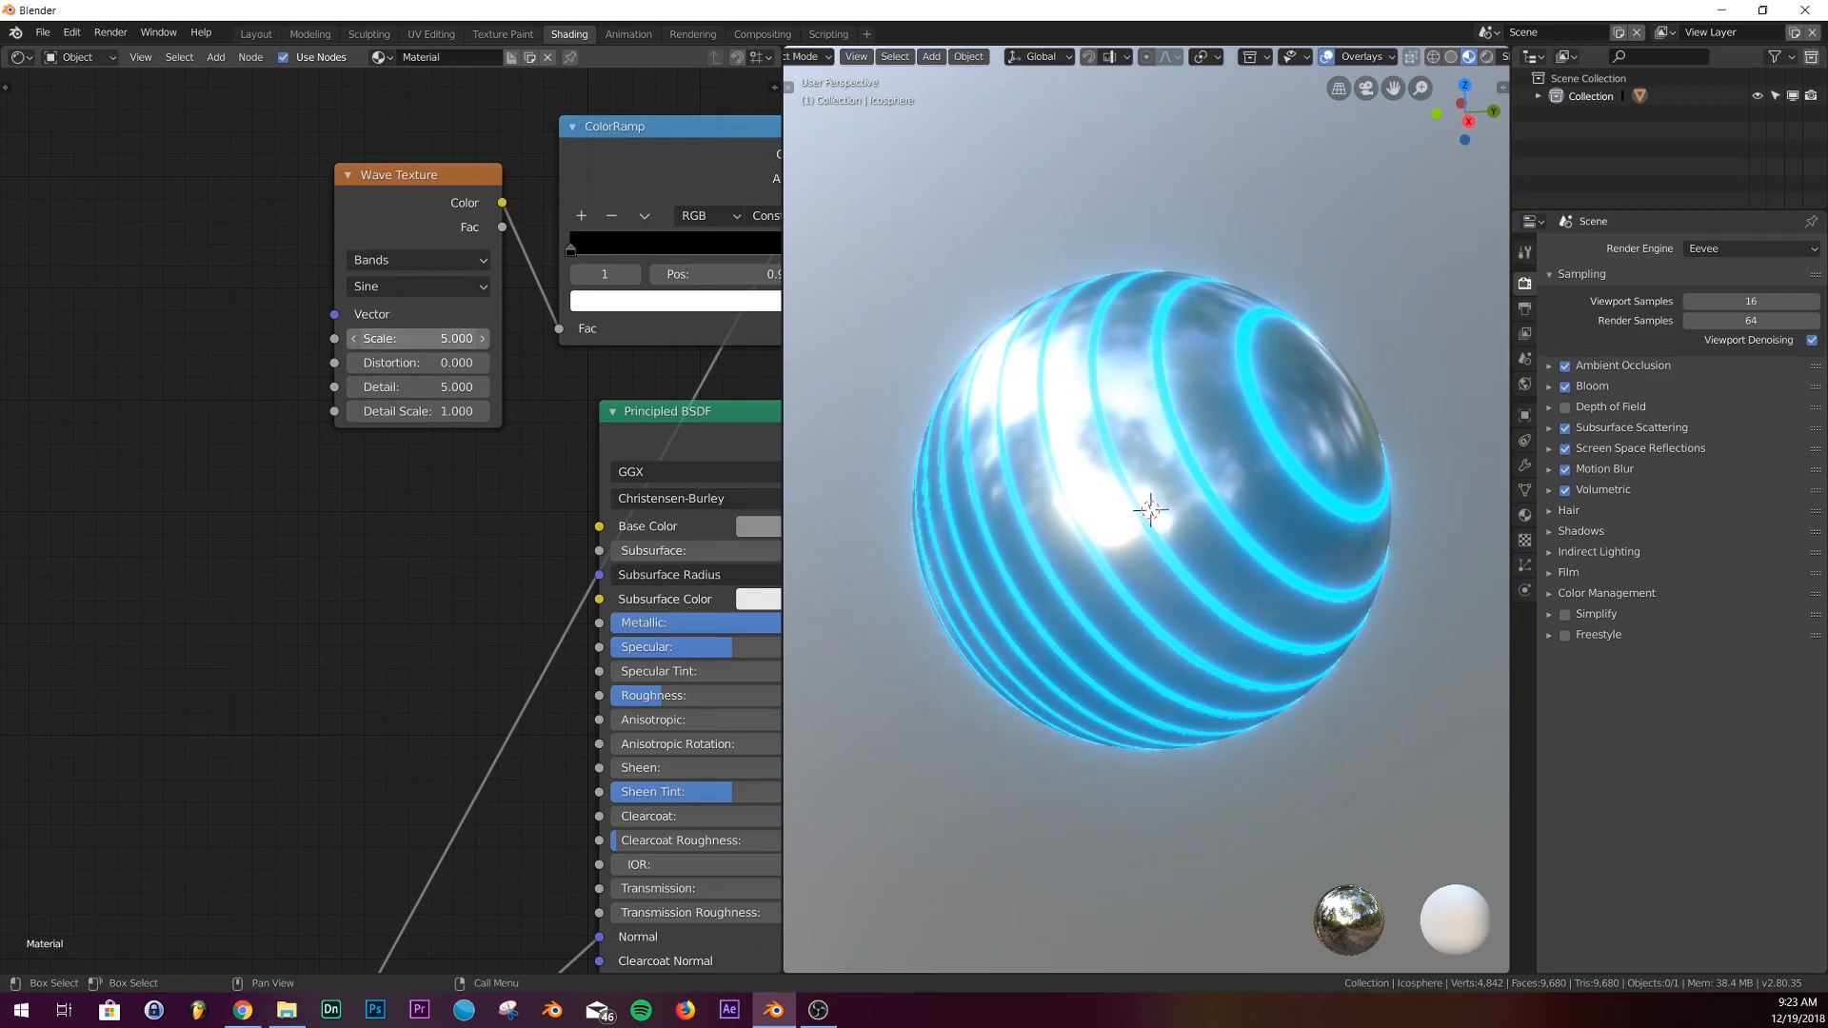
pyautogui.moveTo(419, 338); pyautogui.dragTo(490, 338)
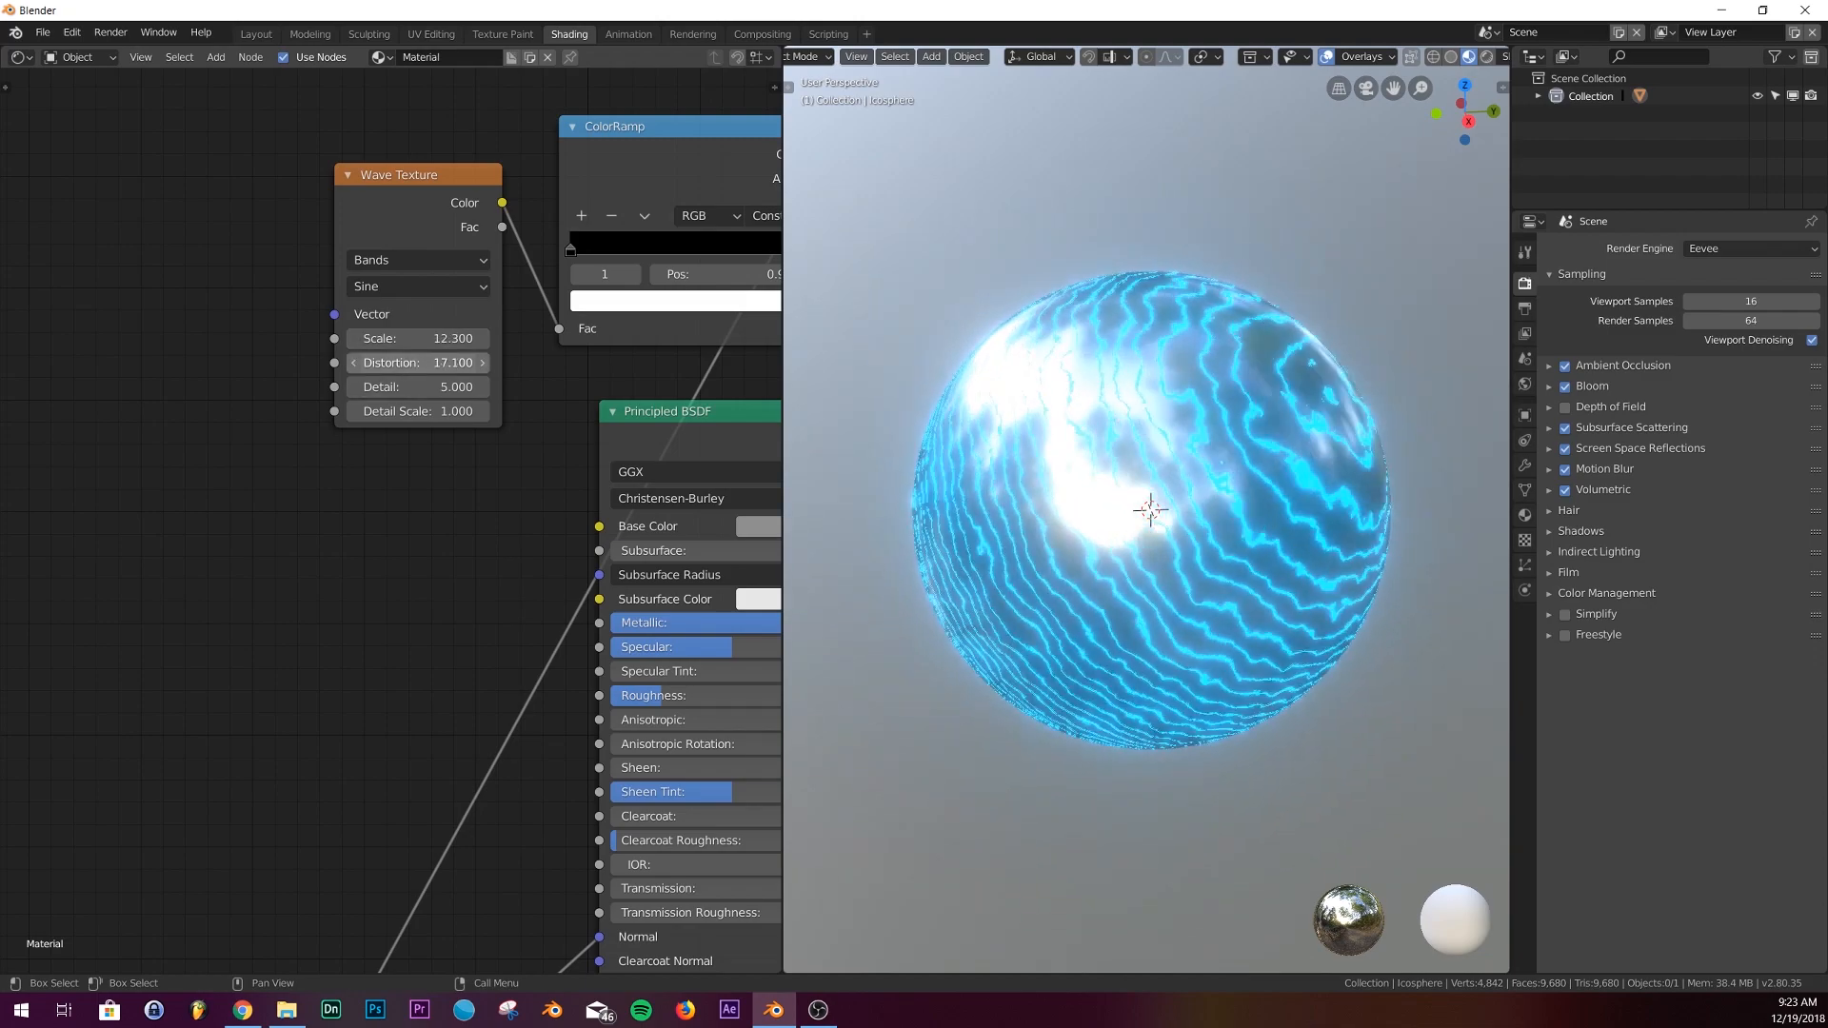
pyautogui.moveTo(456, 363); pyautogui.dragTo(408, 362)
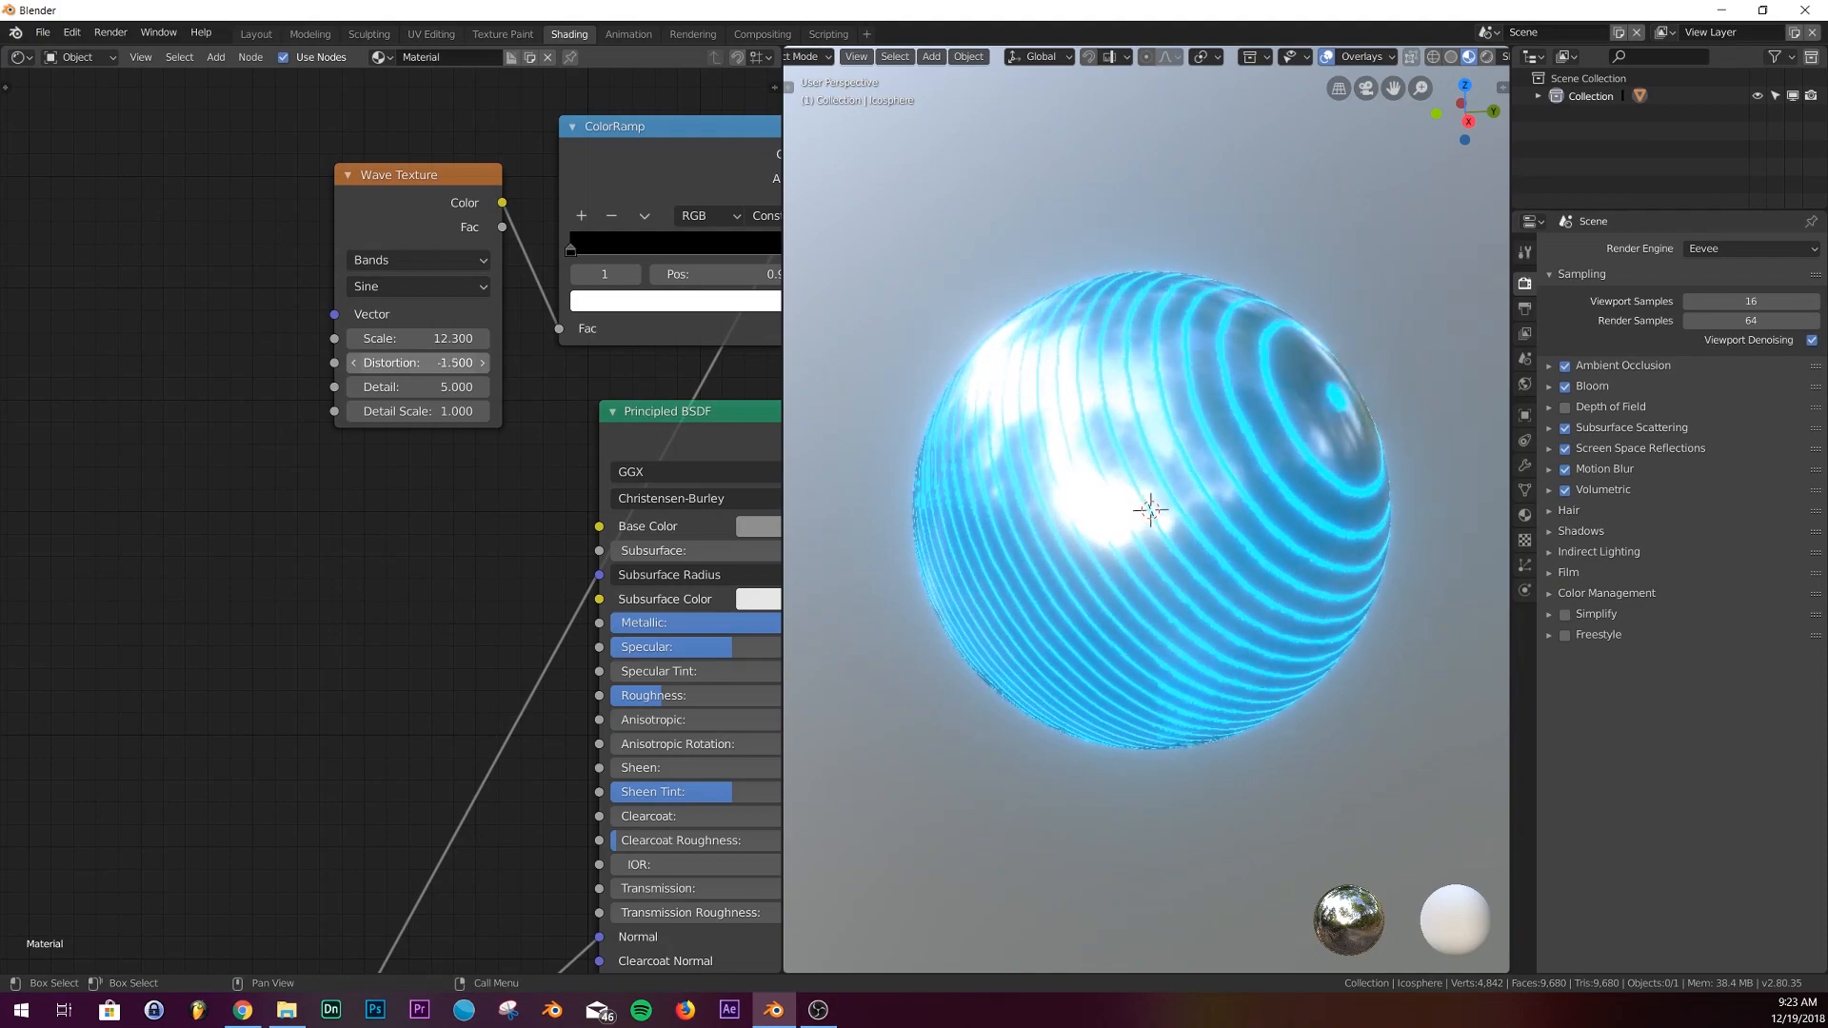